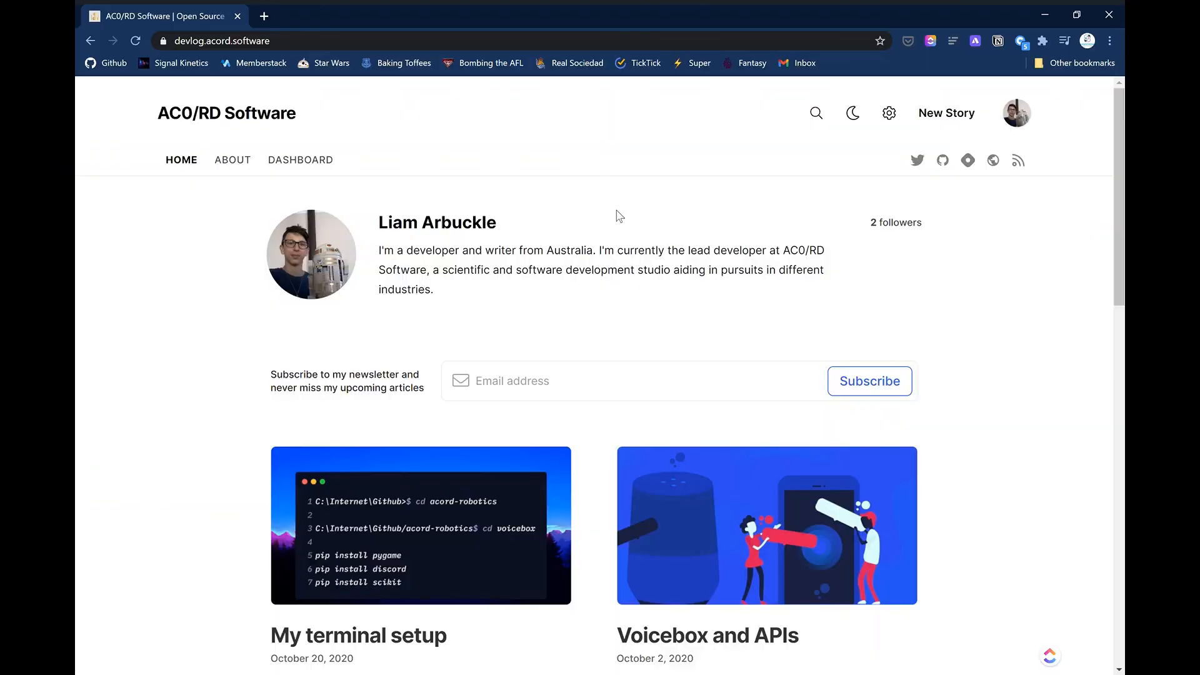
mouse_move(1045, 232)
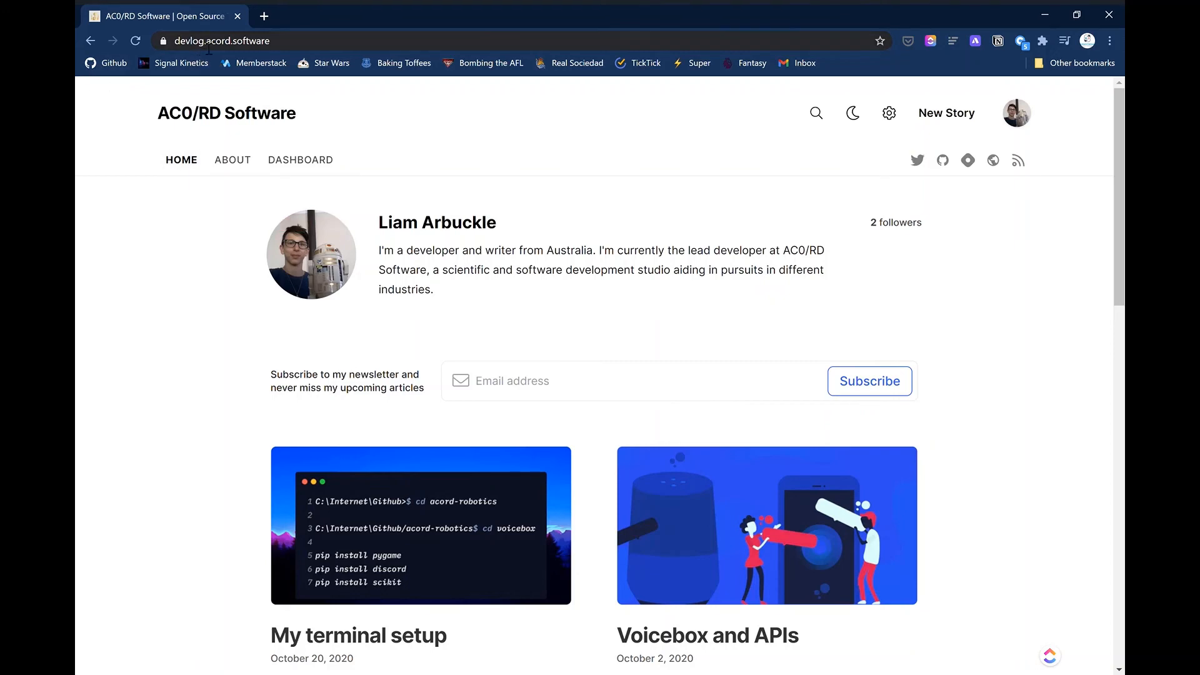
Read through the 'My terminal setup' article, then return via the site logo.
scroll("down", 3)
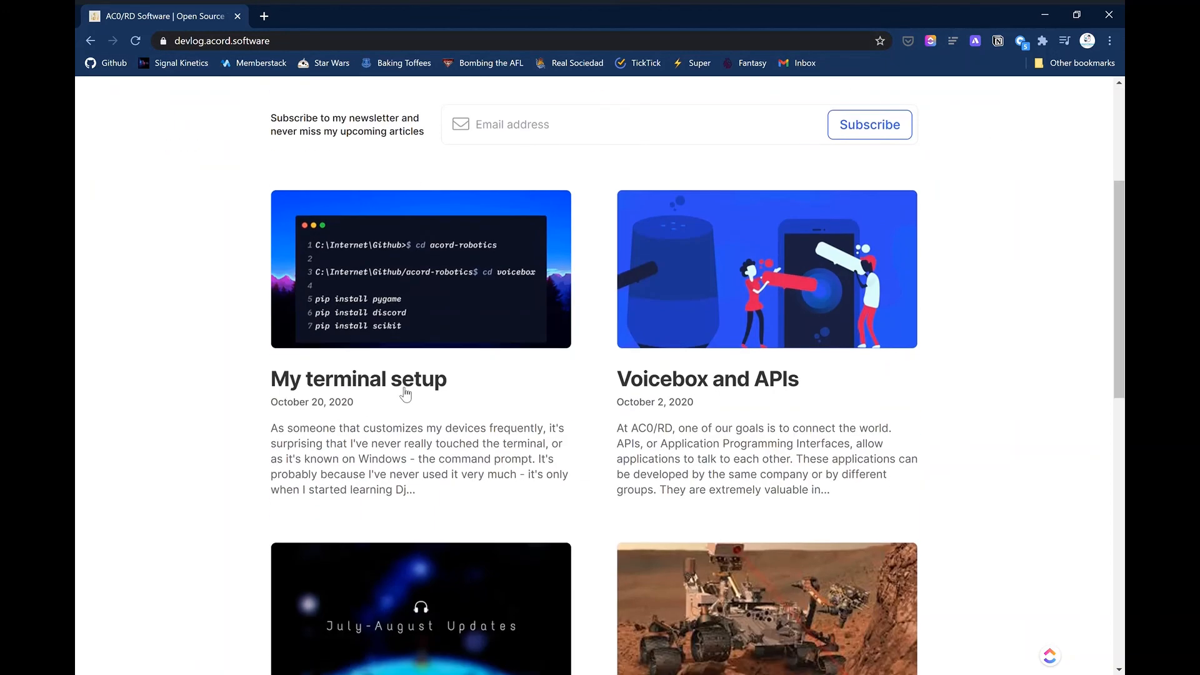
left_click(357, 380)
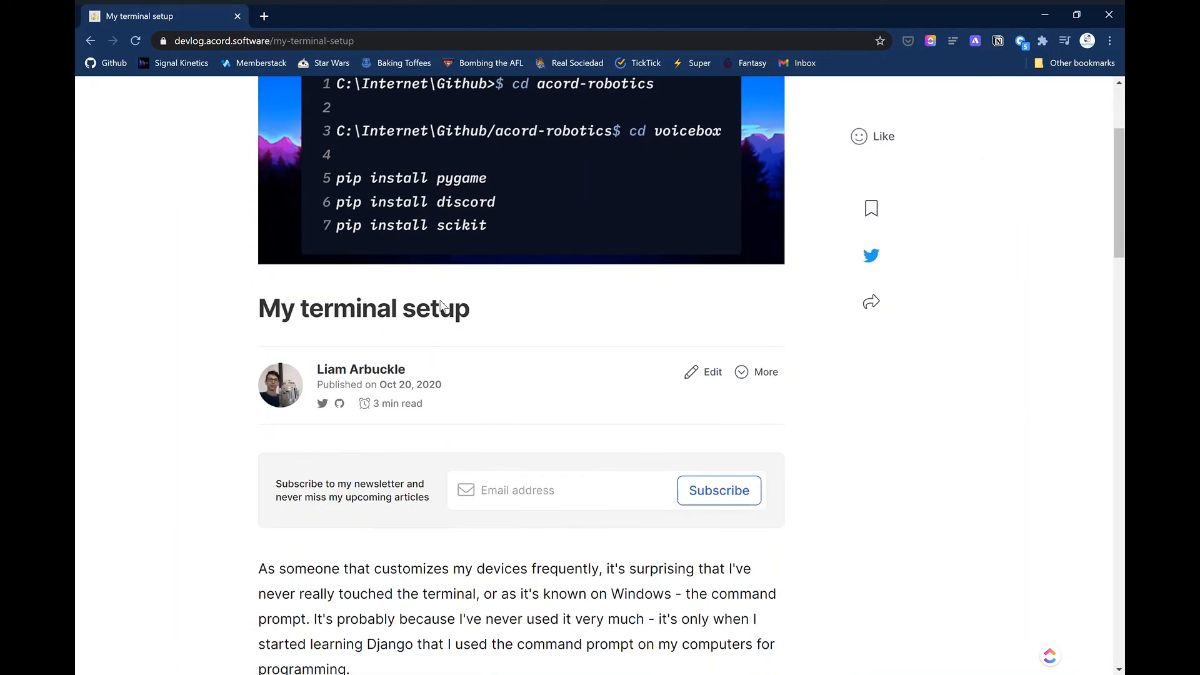
scroll("down", 3)
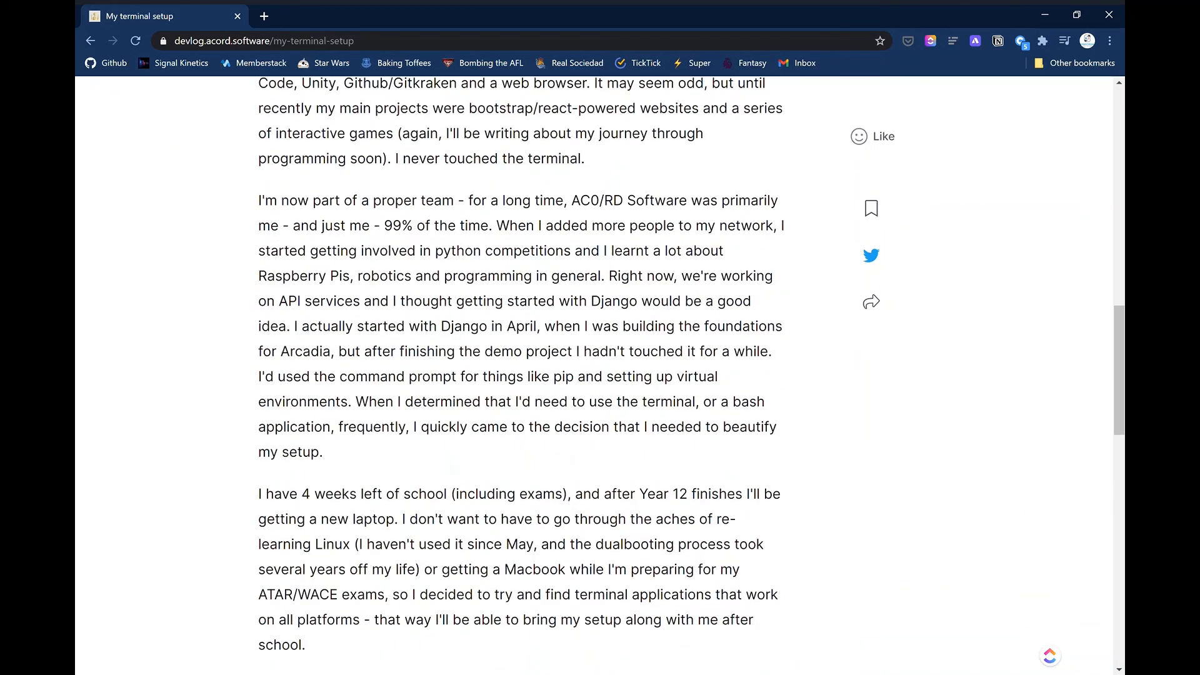
scroll("down", 3)
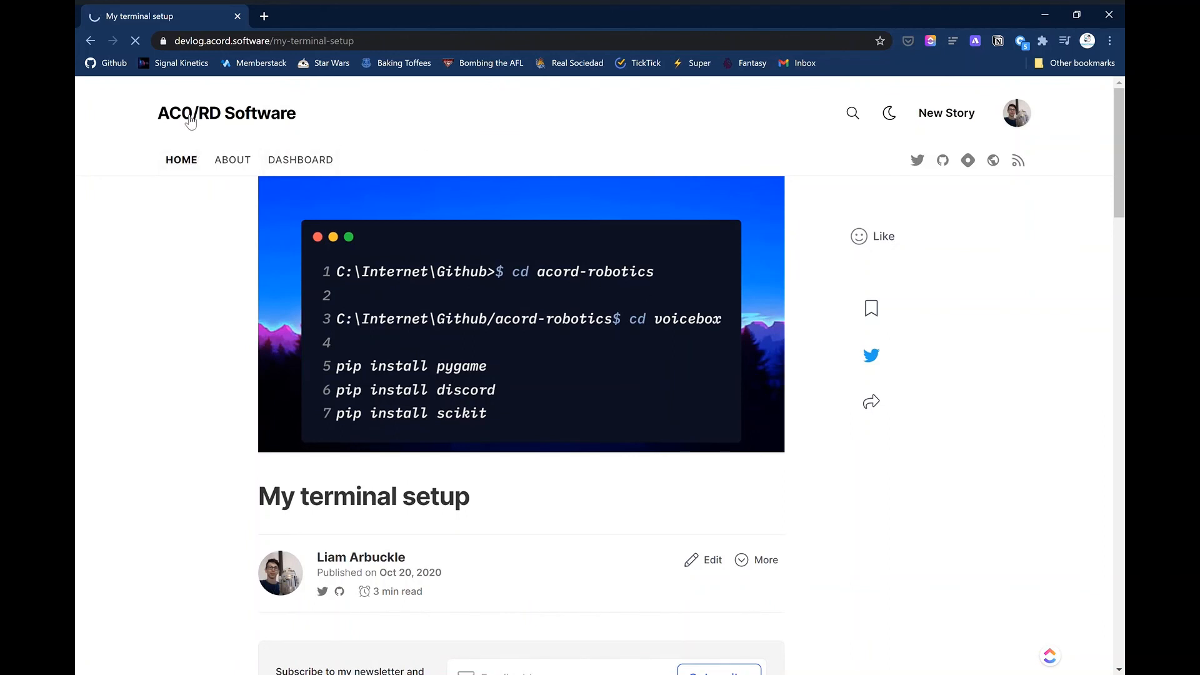
mouse_move(180, 62)
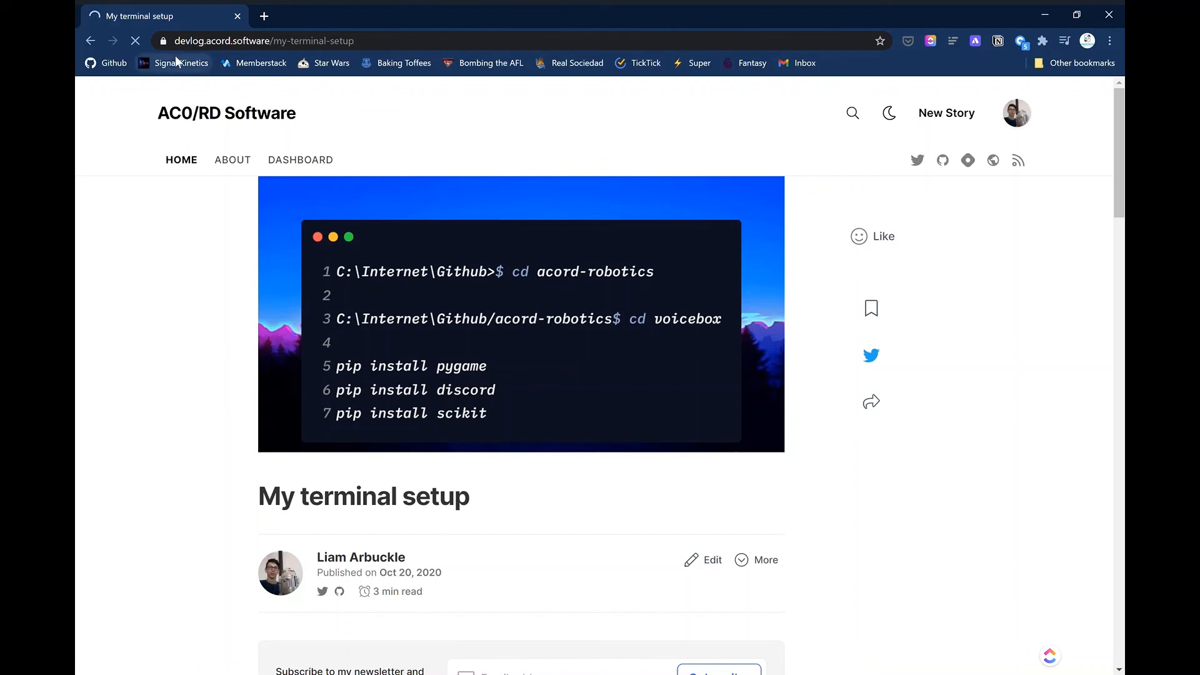
left_click(232, 160)
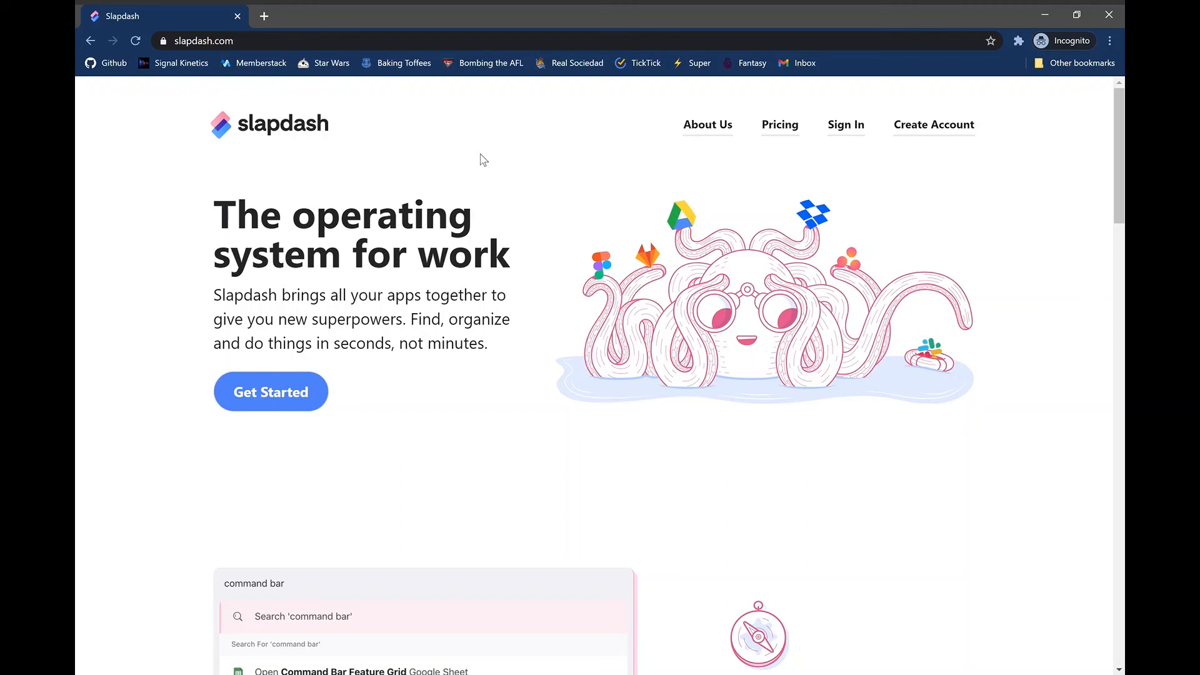
Browse the slapdash.com landing page's feature and download sections.
left_click(206, 40)
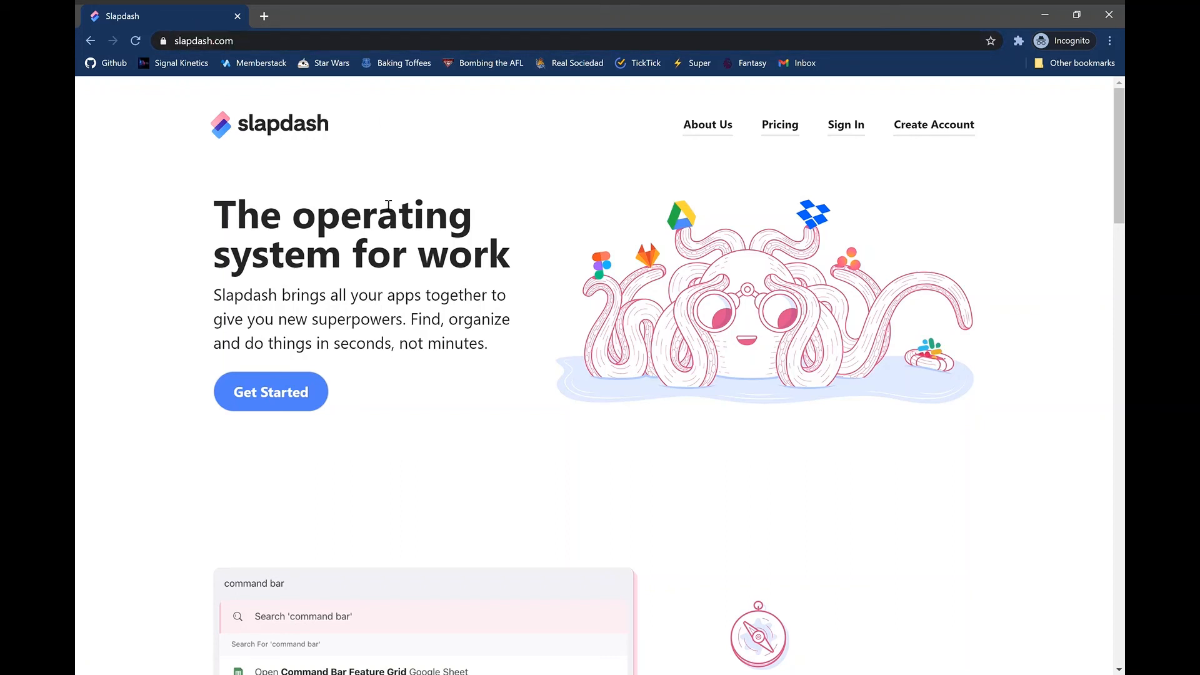
mouse_move(285, 278)
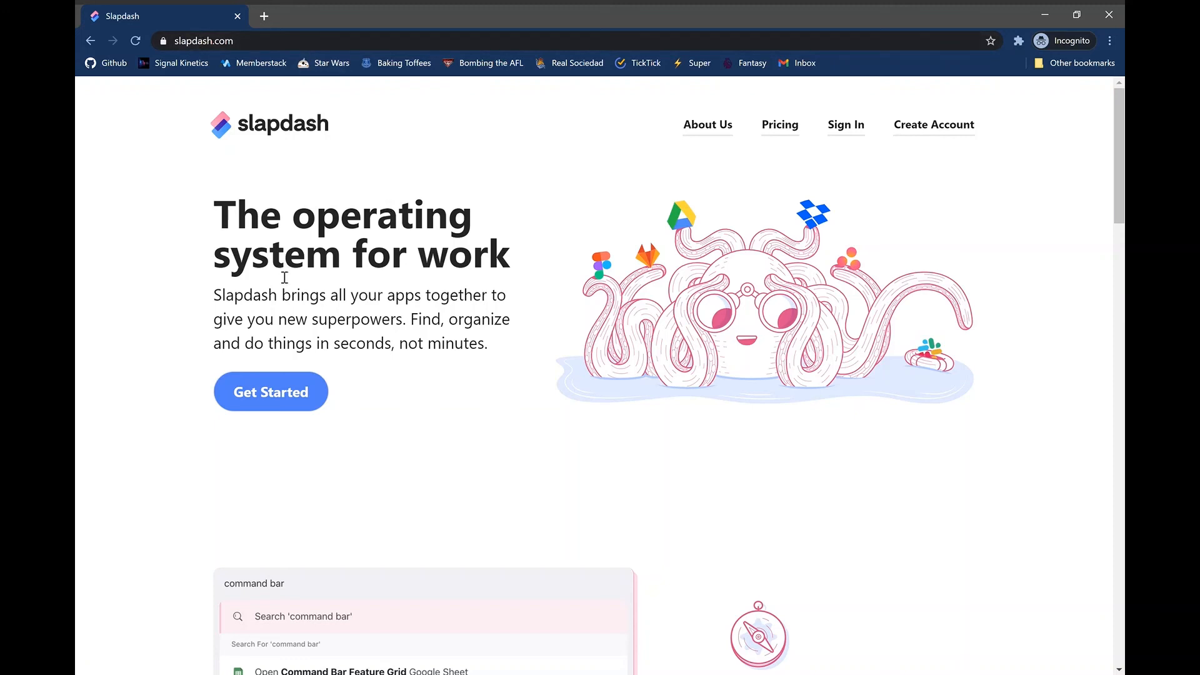
mouse_move(347, 266)
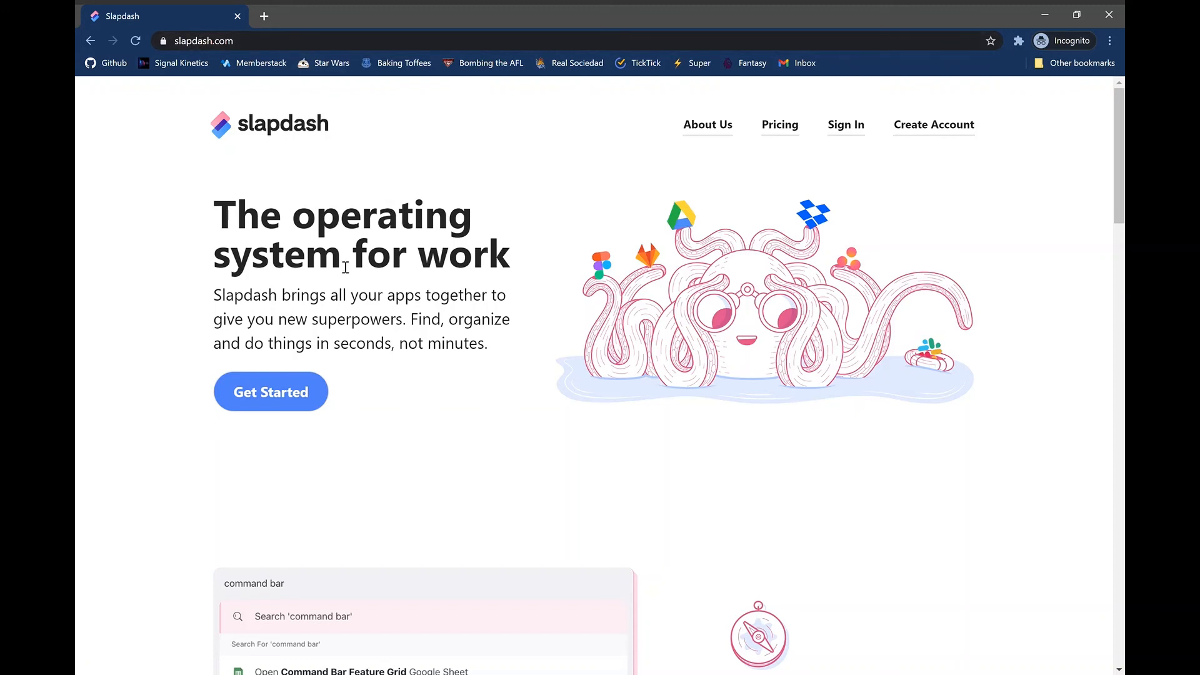
scroll("down", 3)
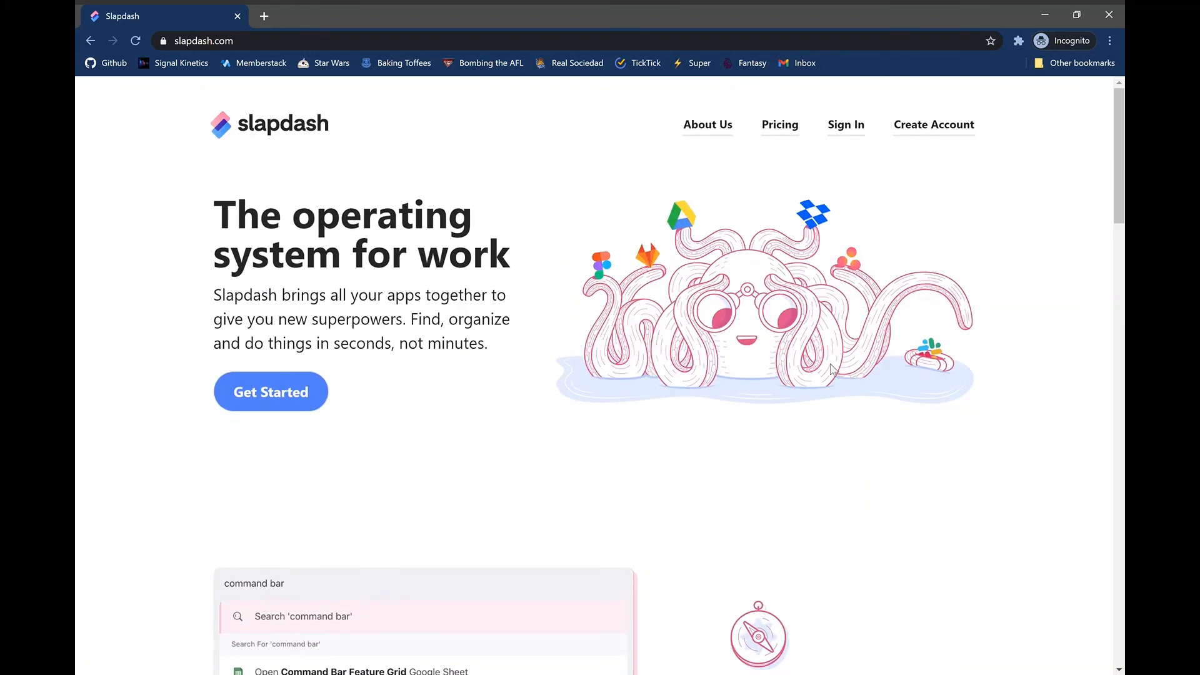
scroll("down", 3)
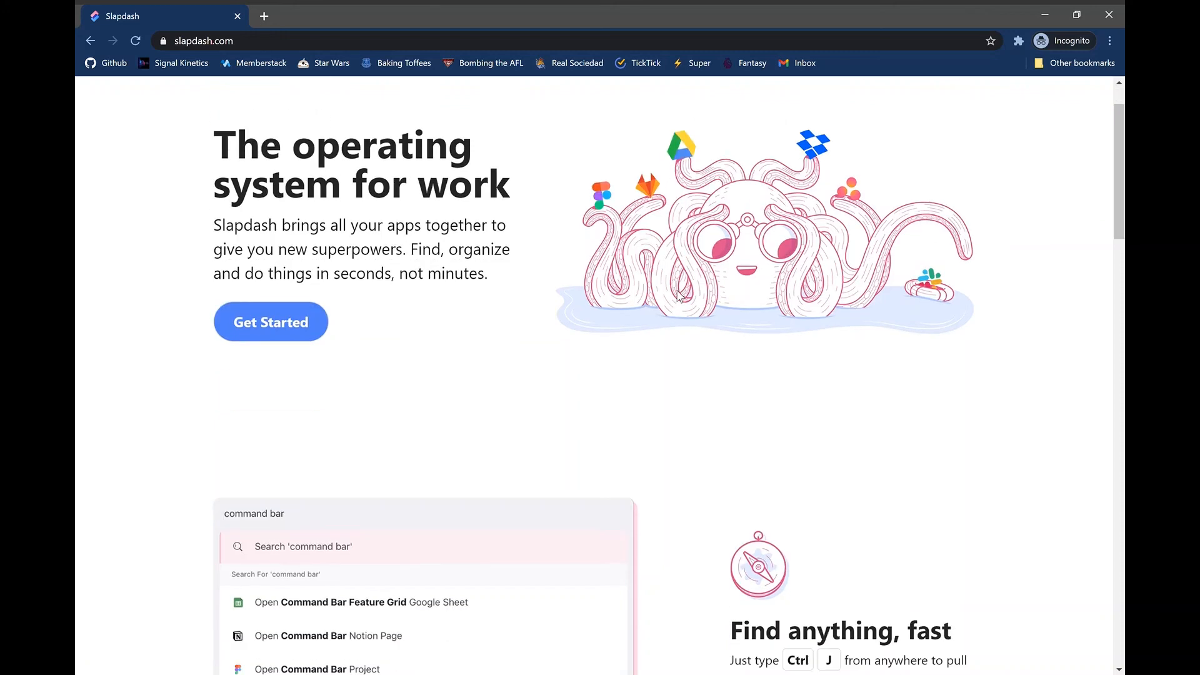
scroll("down", 3)
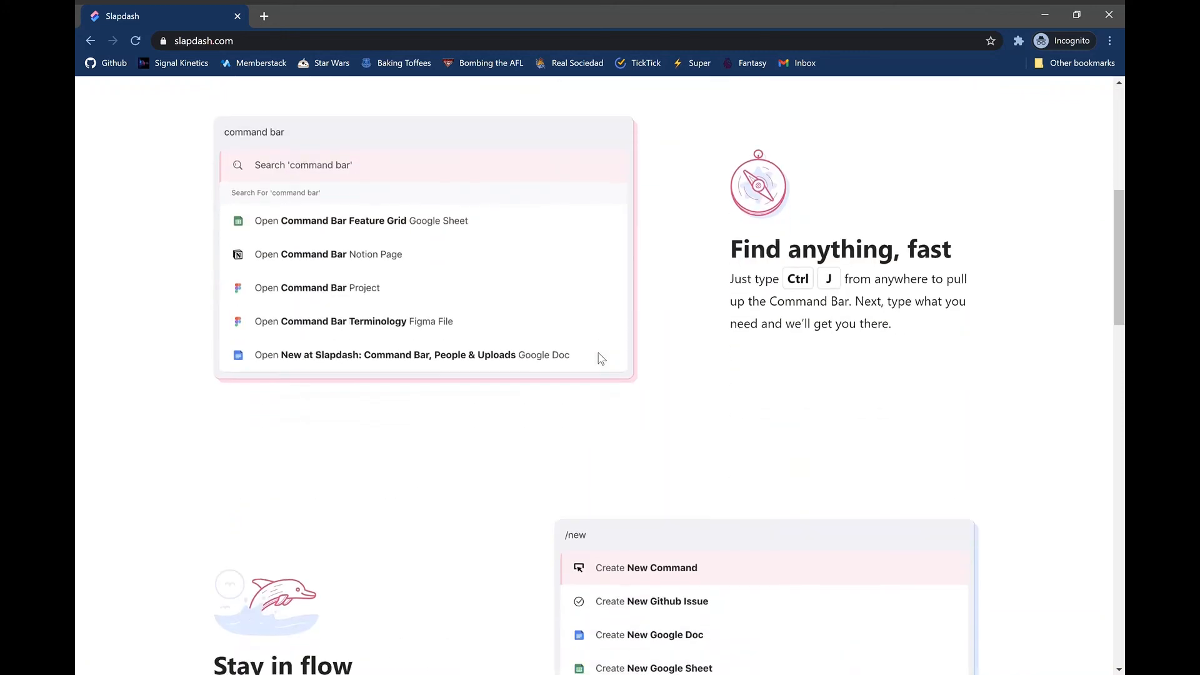
scroll("down", 3)
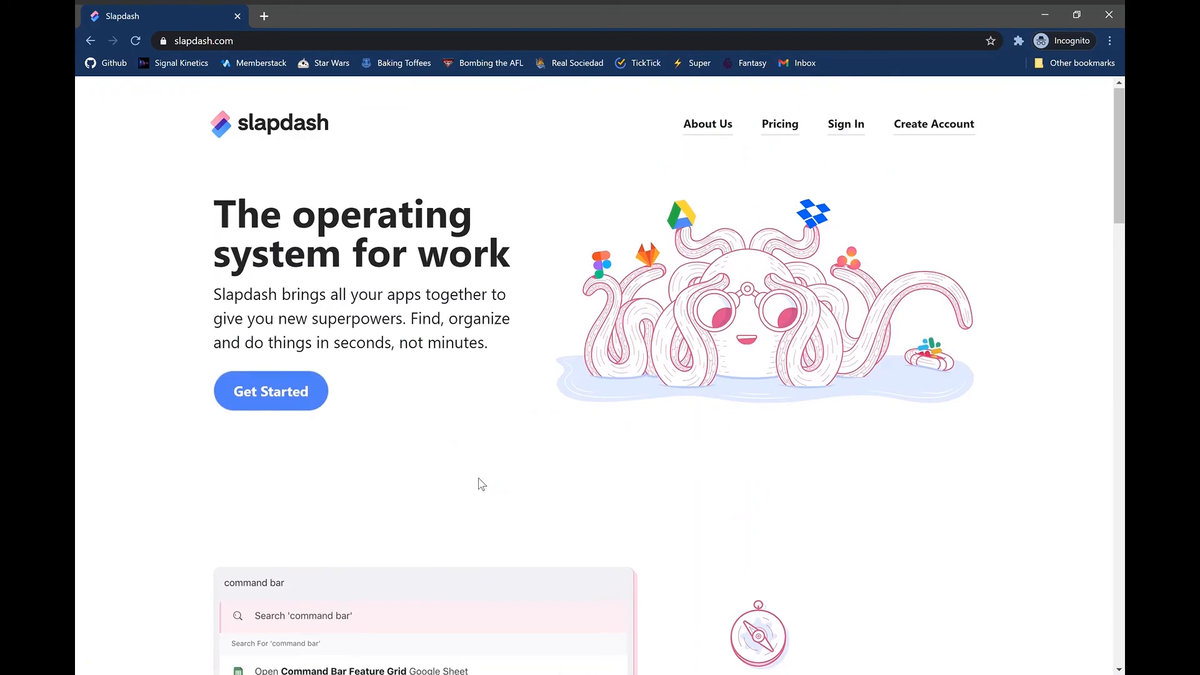
scroll("down", 3)
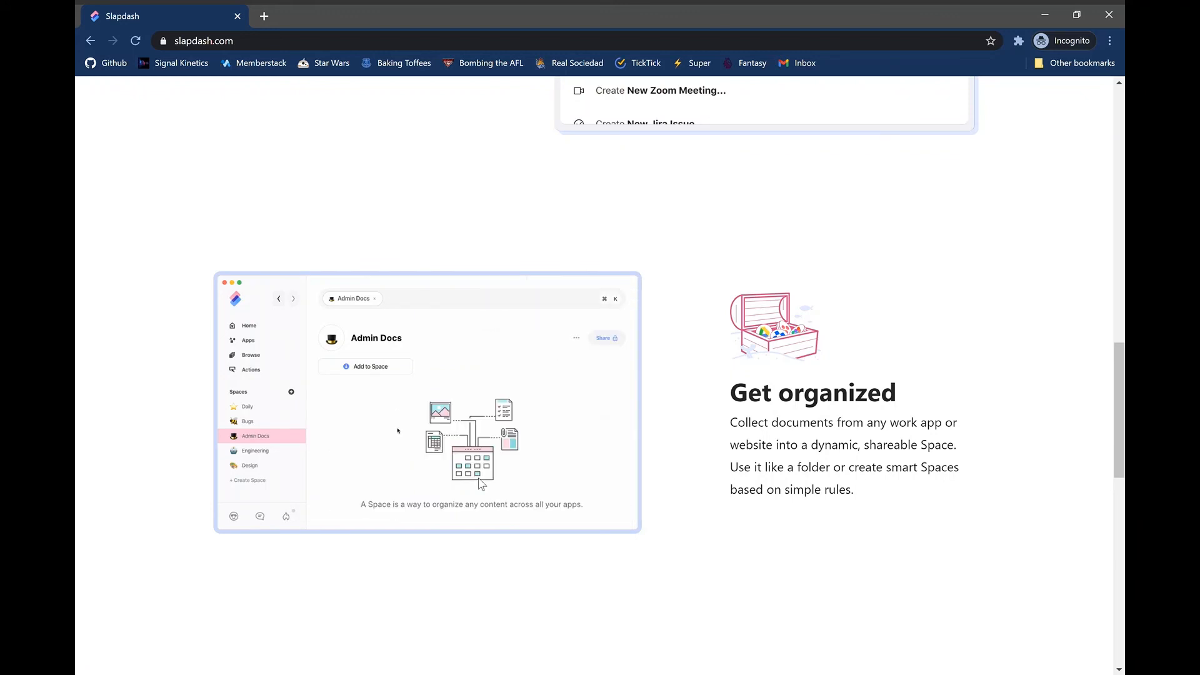
Continue through the remaining homepage sections and start creating a Slapdash account.
left_click(365, 366)
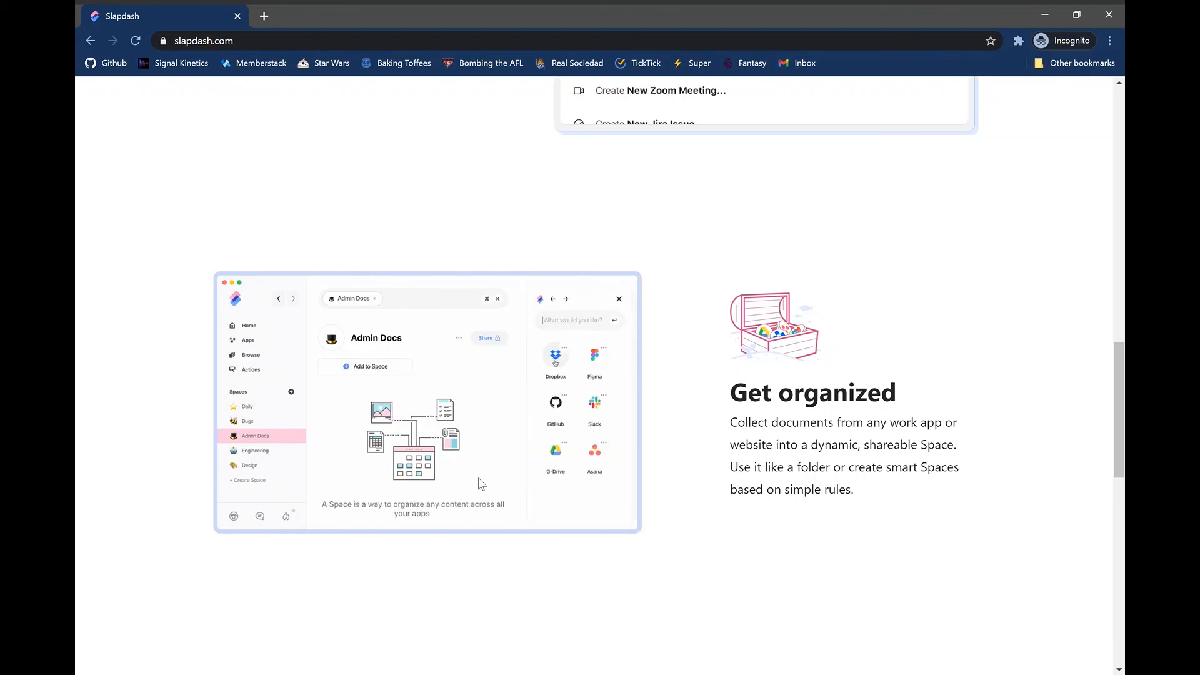
left_click(555, 355)
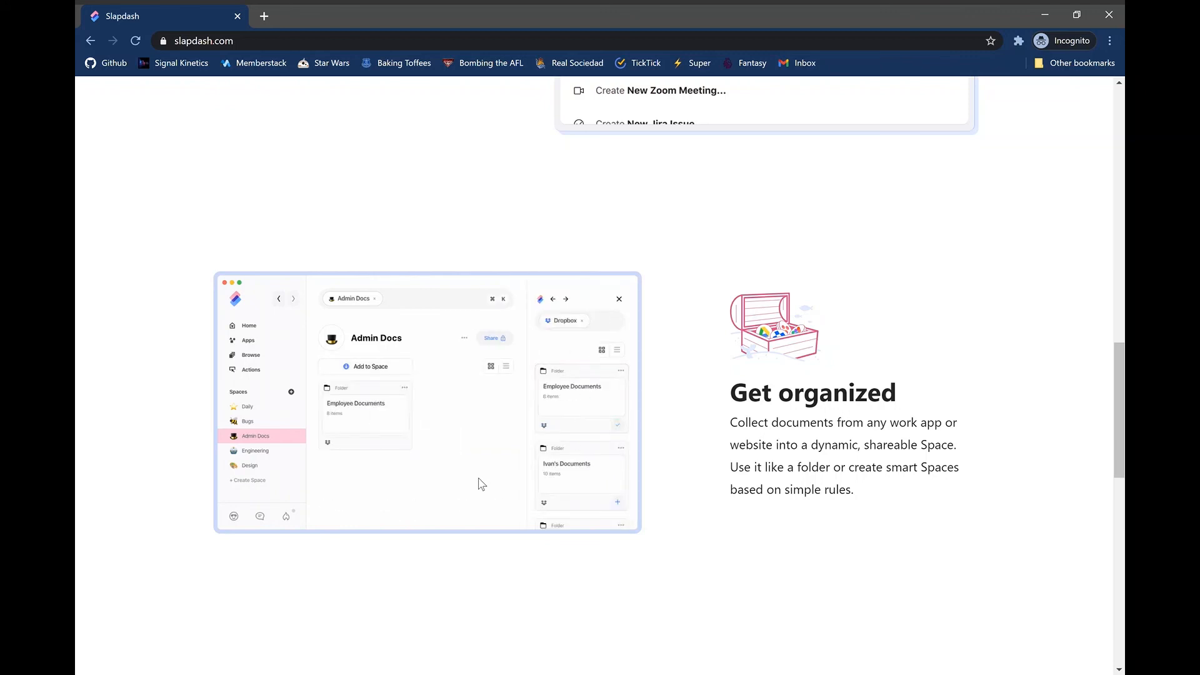
scroll("down", 3)
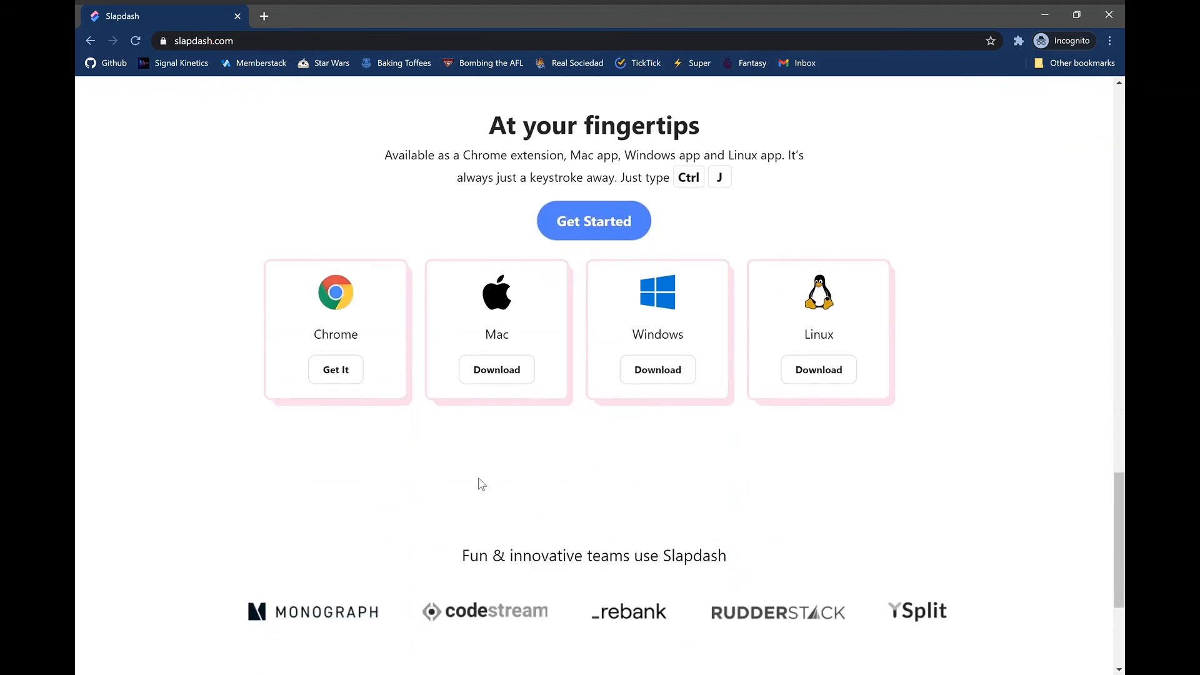
scroll("down", 3)
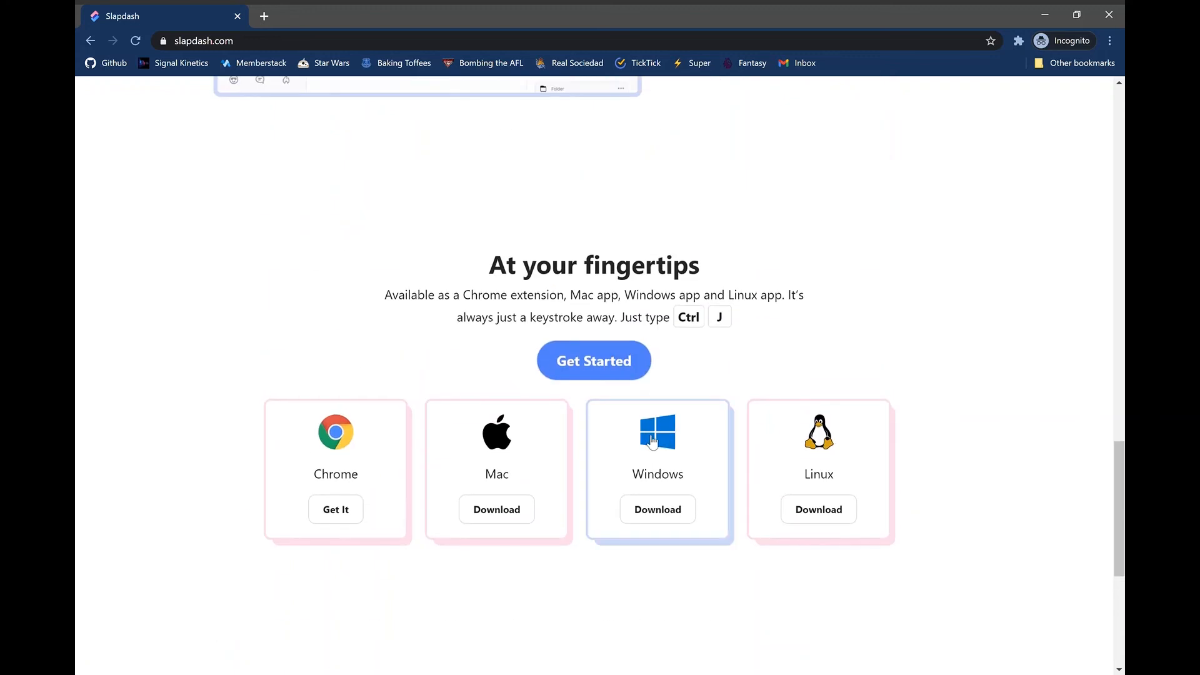
left_click(594, 360)
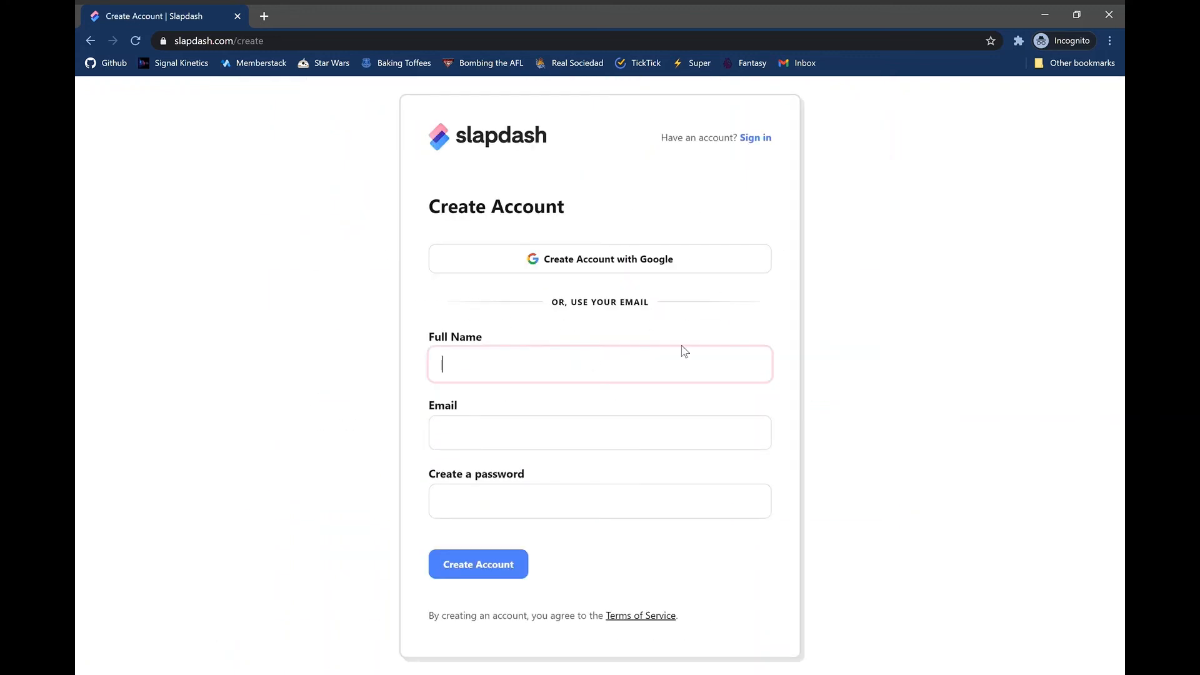
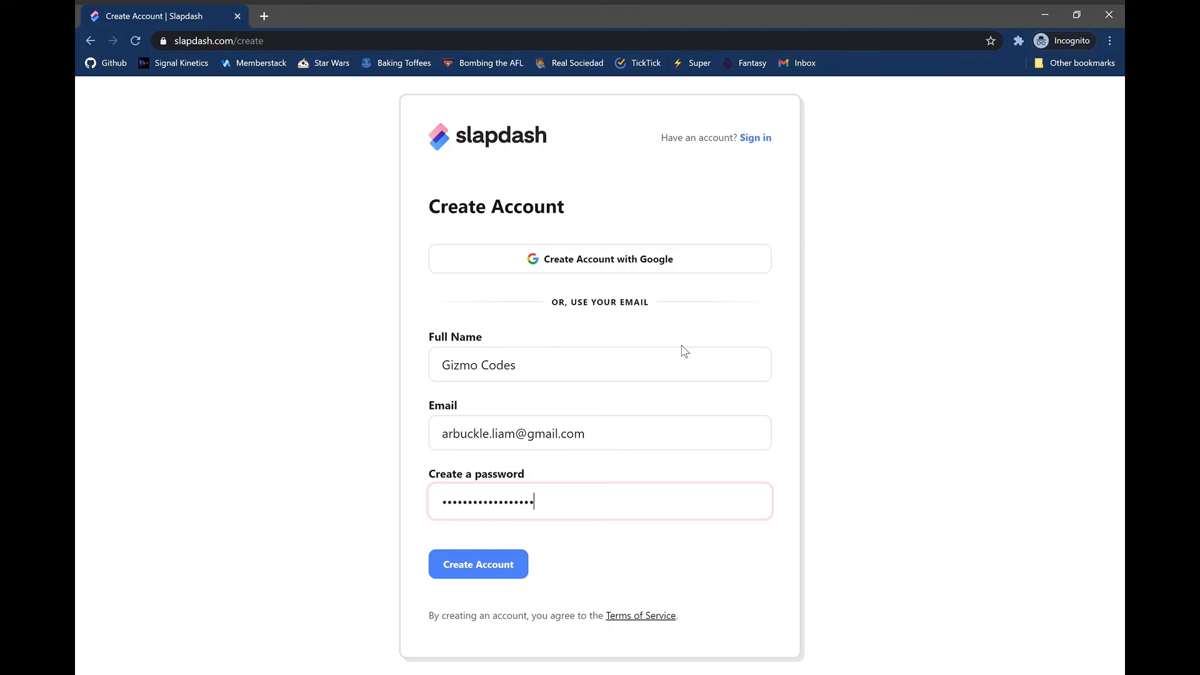
Sign up with name 'Gizmos', password and email details, submitting the Create Account form.
left_click(478, 564)
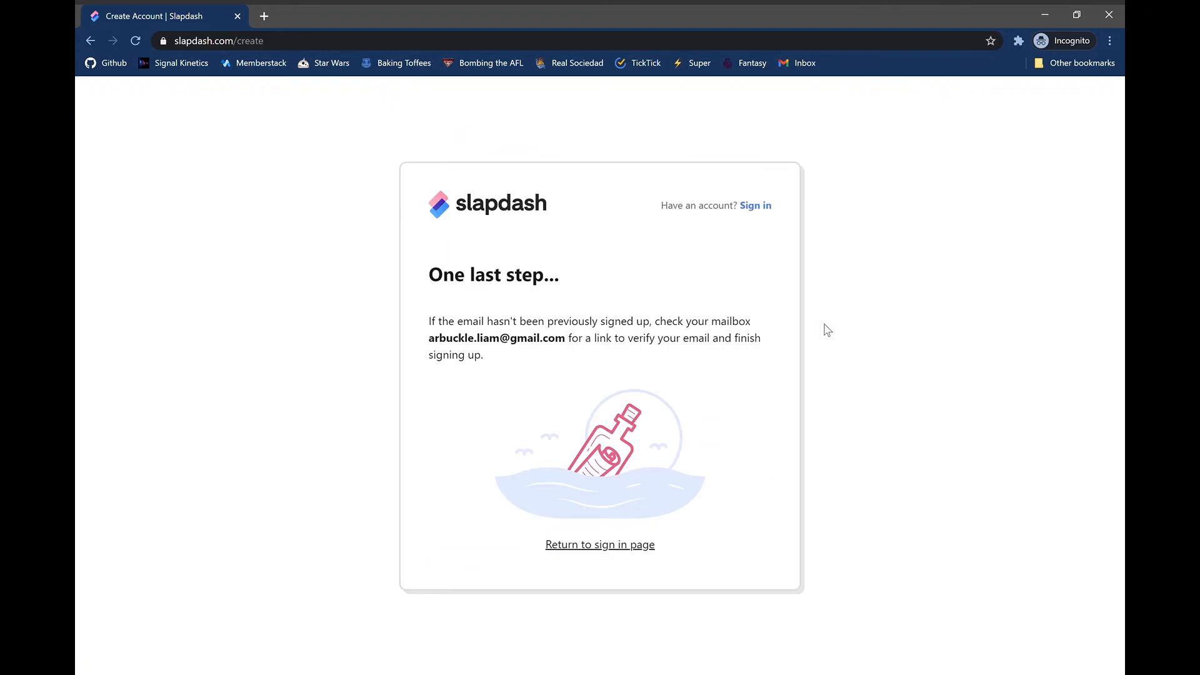
mouse_move(941, 254)
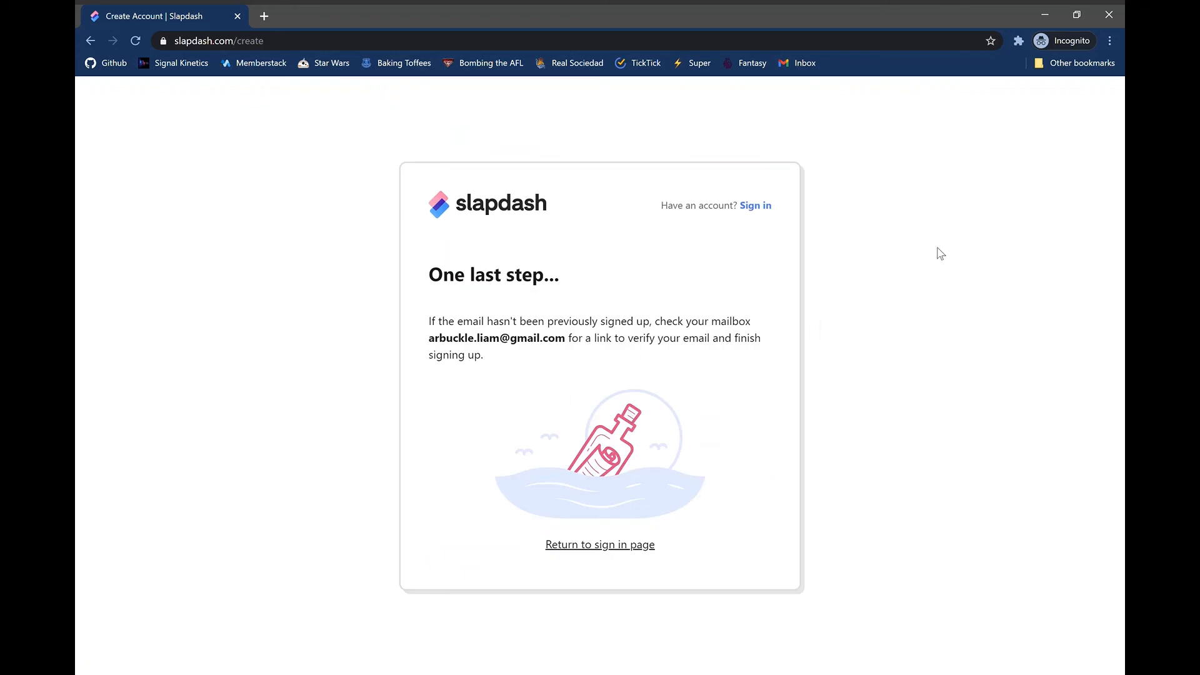
mouse_move(1059, 128)
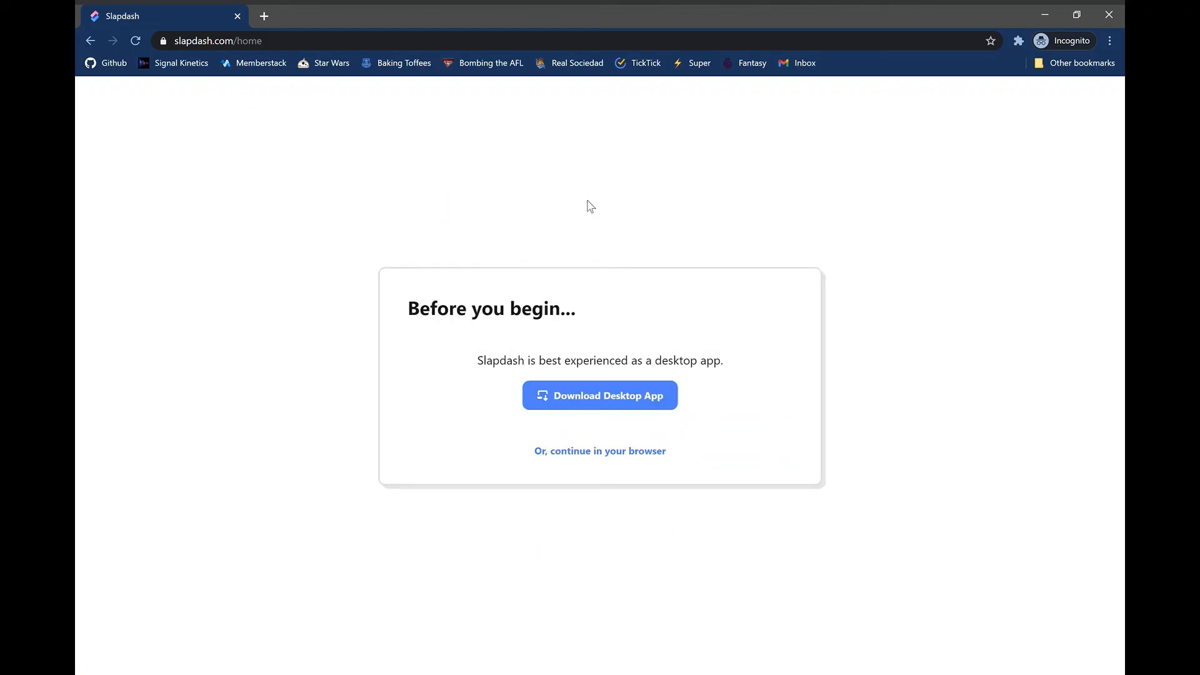
mouse_move(572, 367)
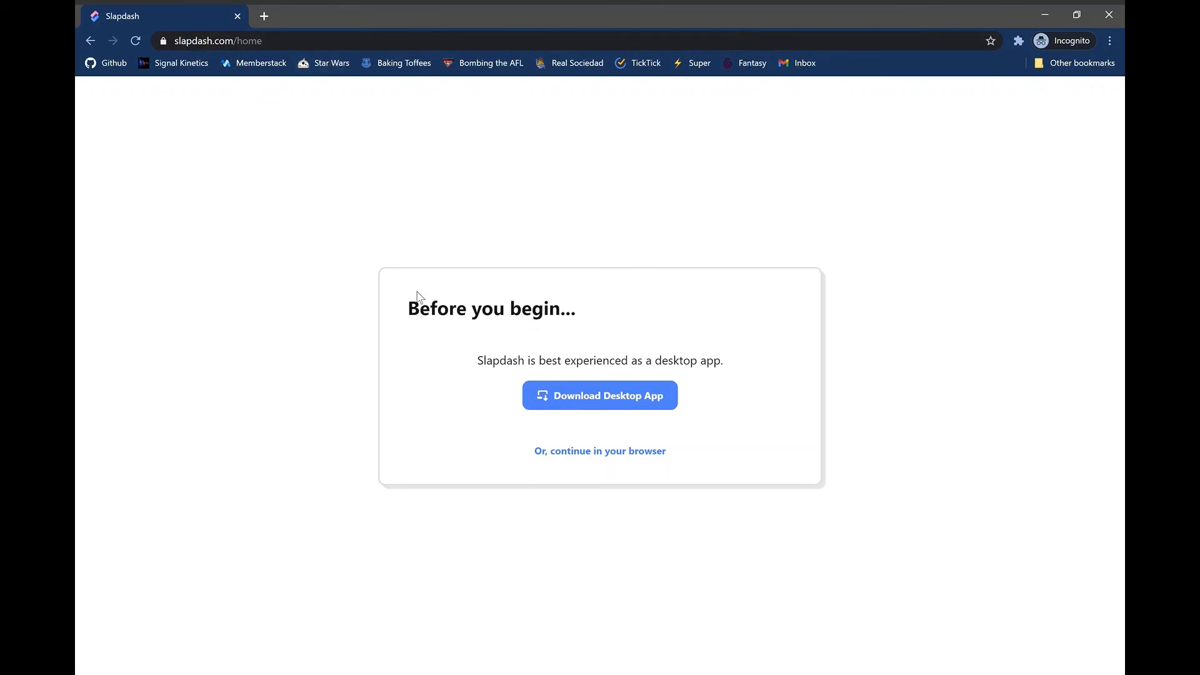
mouse_move(901, 274)
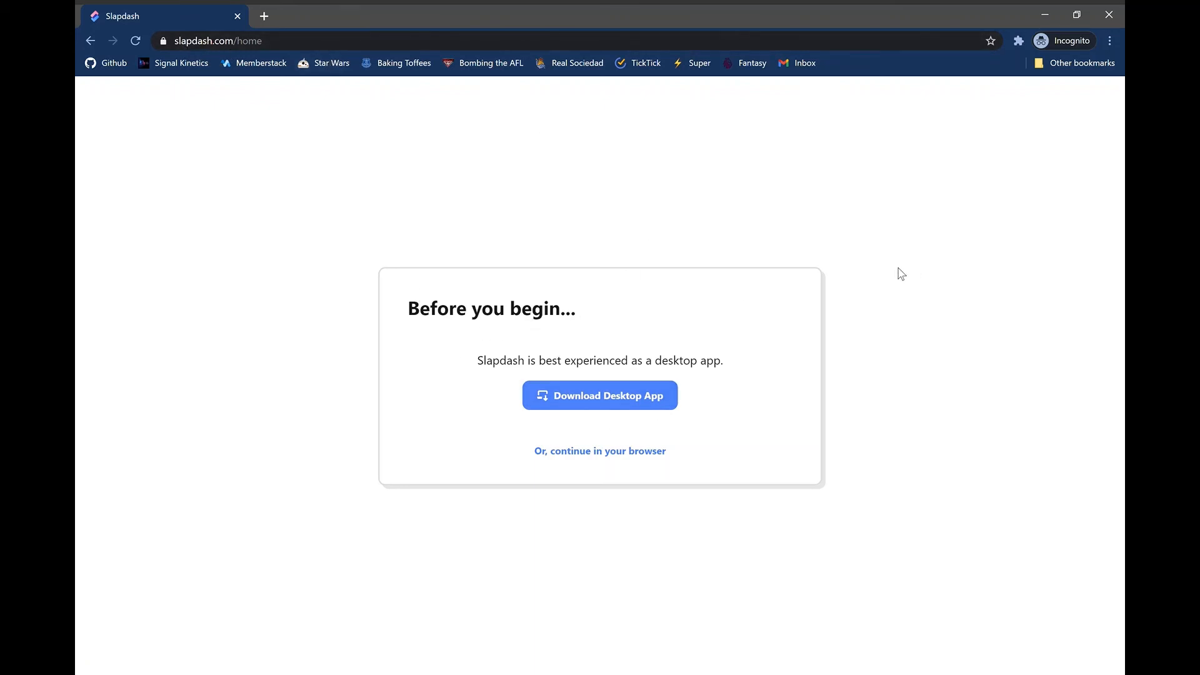
mouse_move(583, 470)
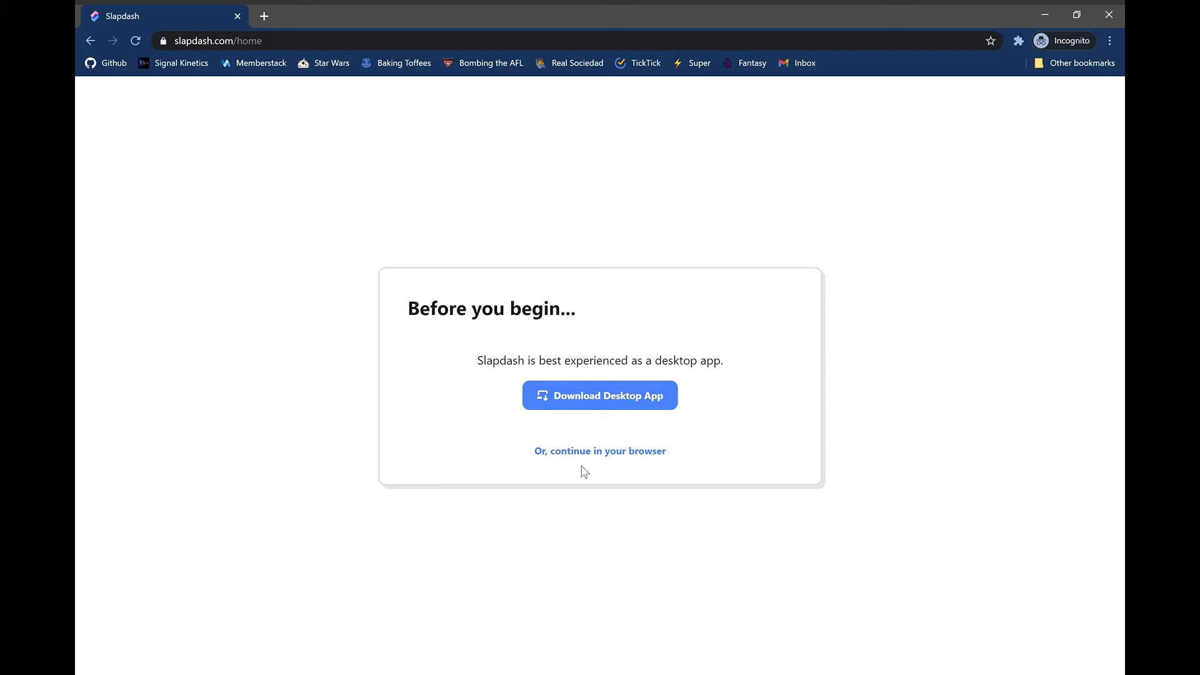
mouse_move(823, 522)
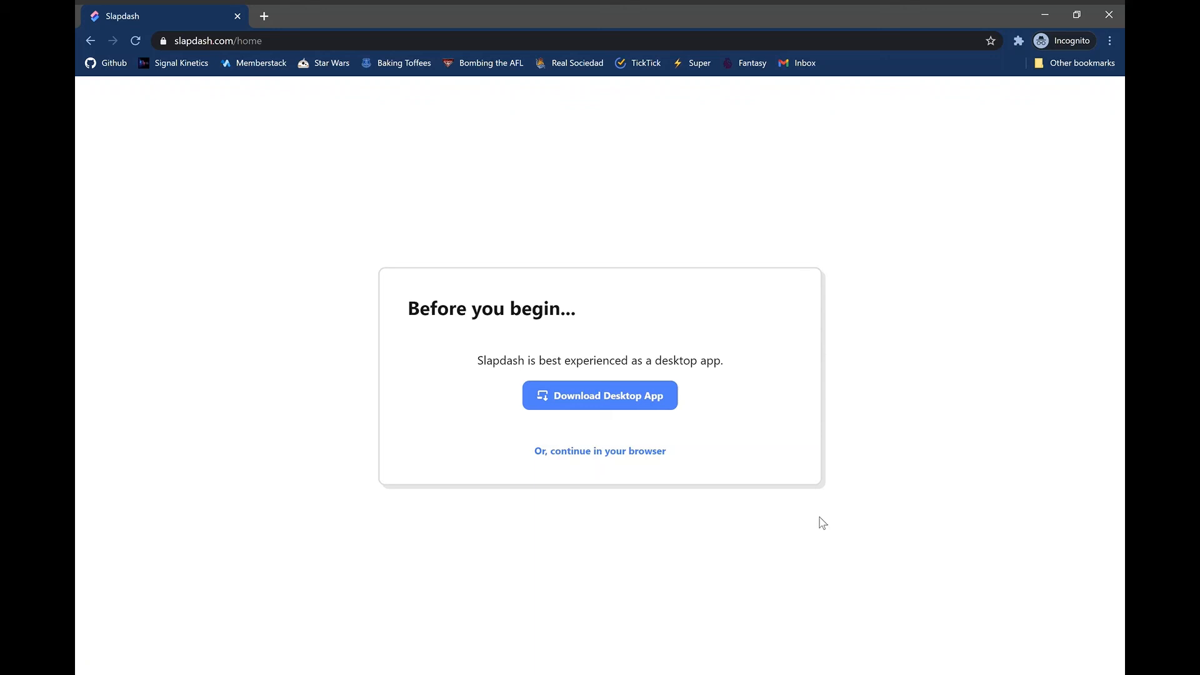
mouse_move(606, 415)
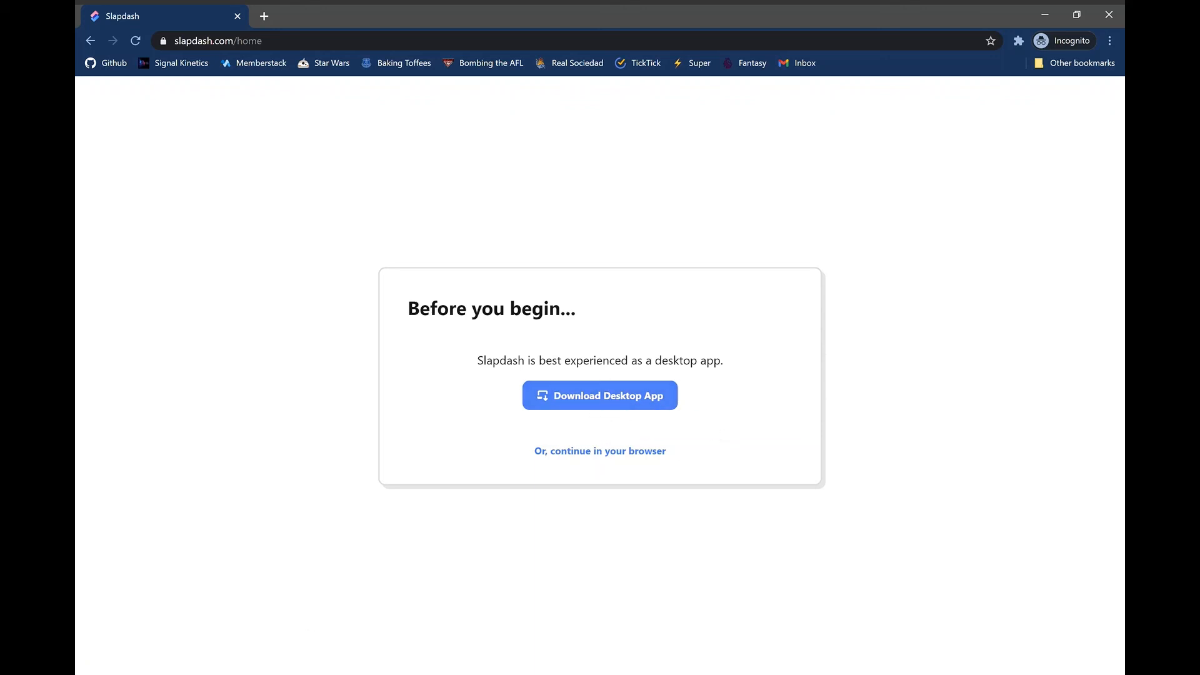
mouse_move(581, 460)
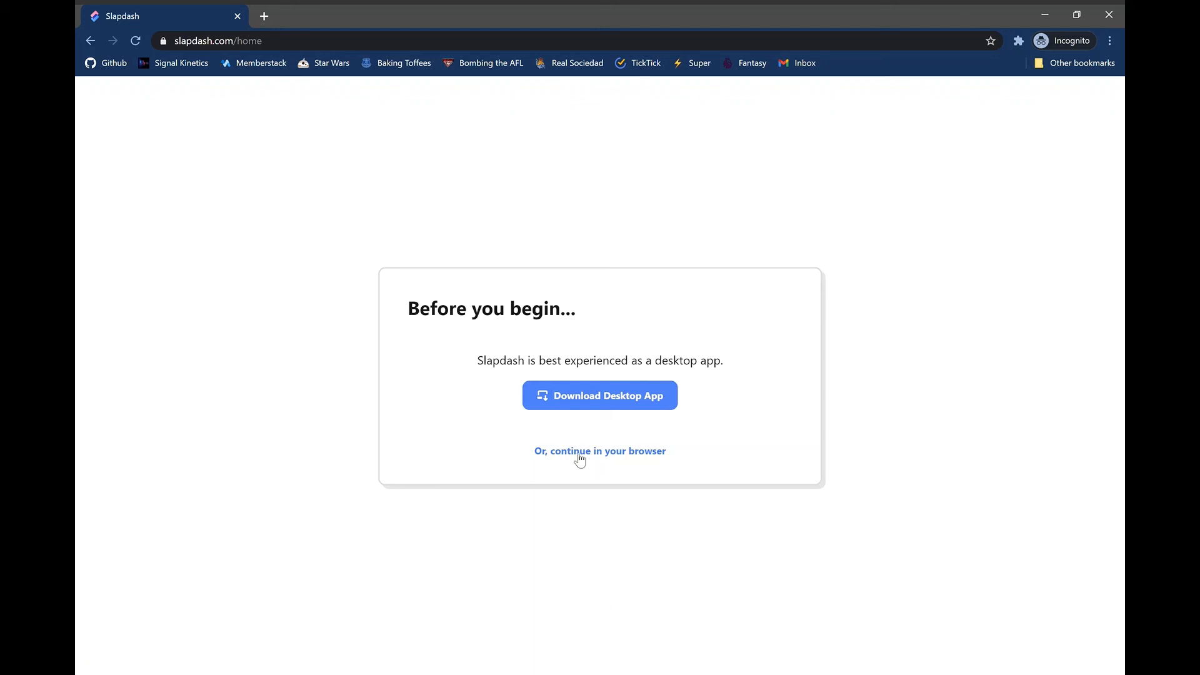
Continue in the browser instead of downloading the desktop app.
left_click(601, 450)
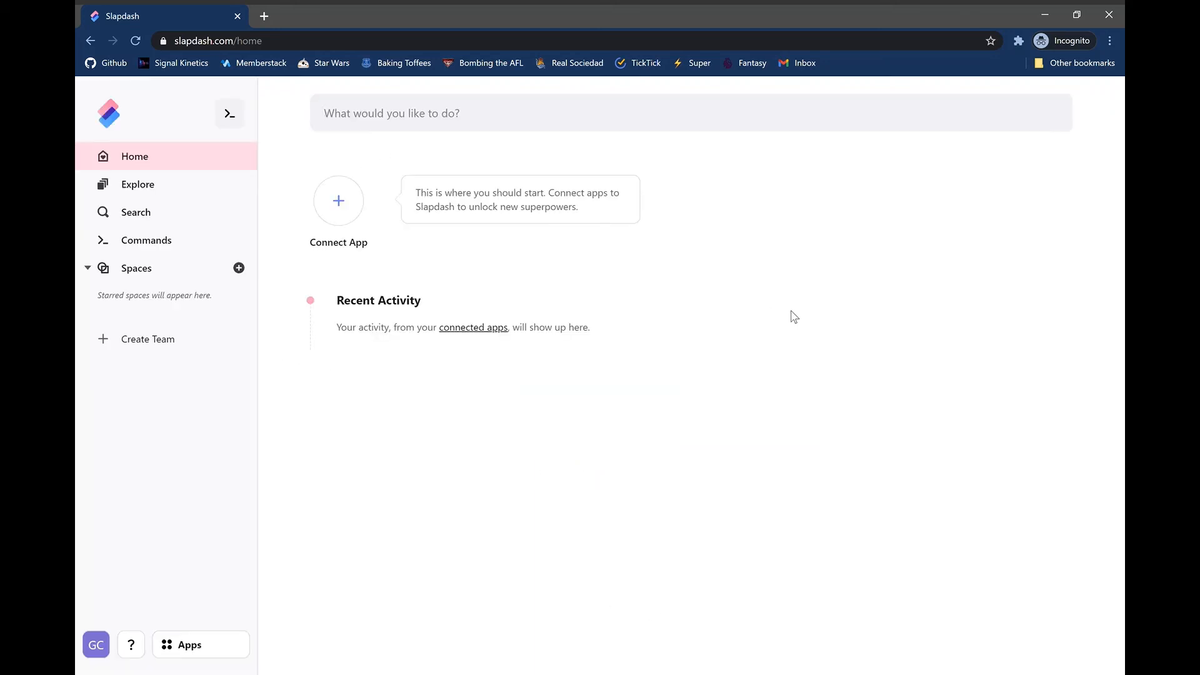
mouse_move(145, 622)
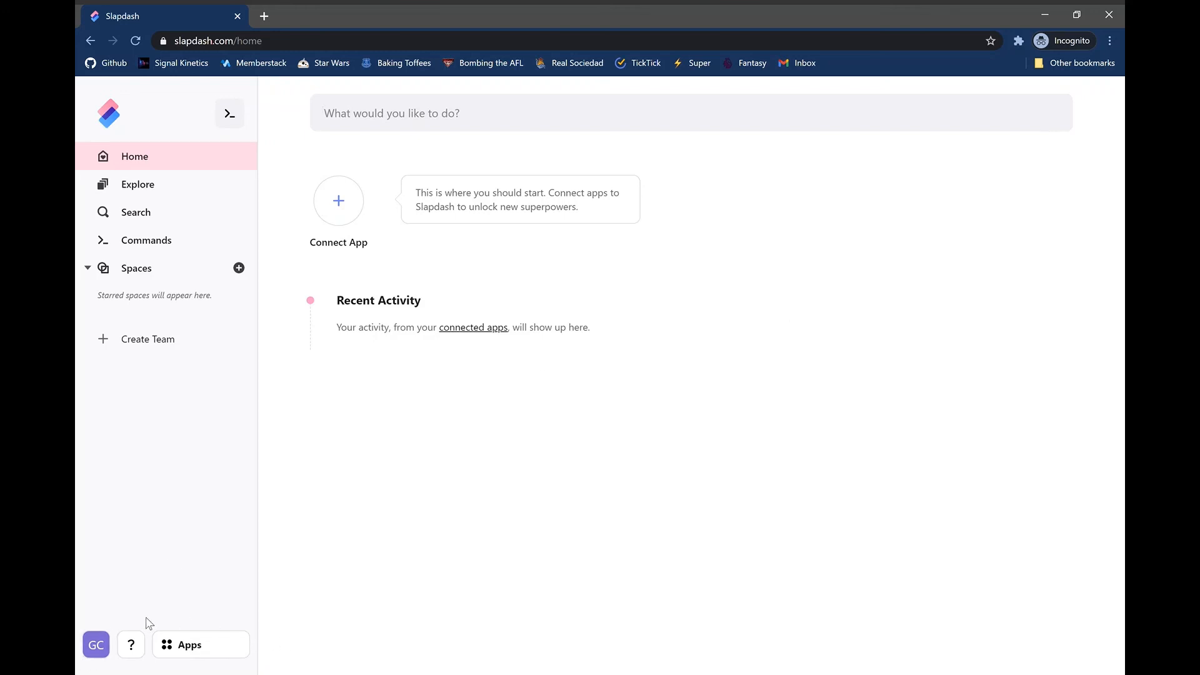
Bring up the account menu from the GC avatar in the sidebar.
left_click(95, 645)
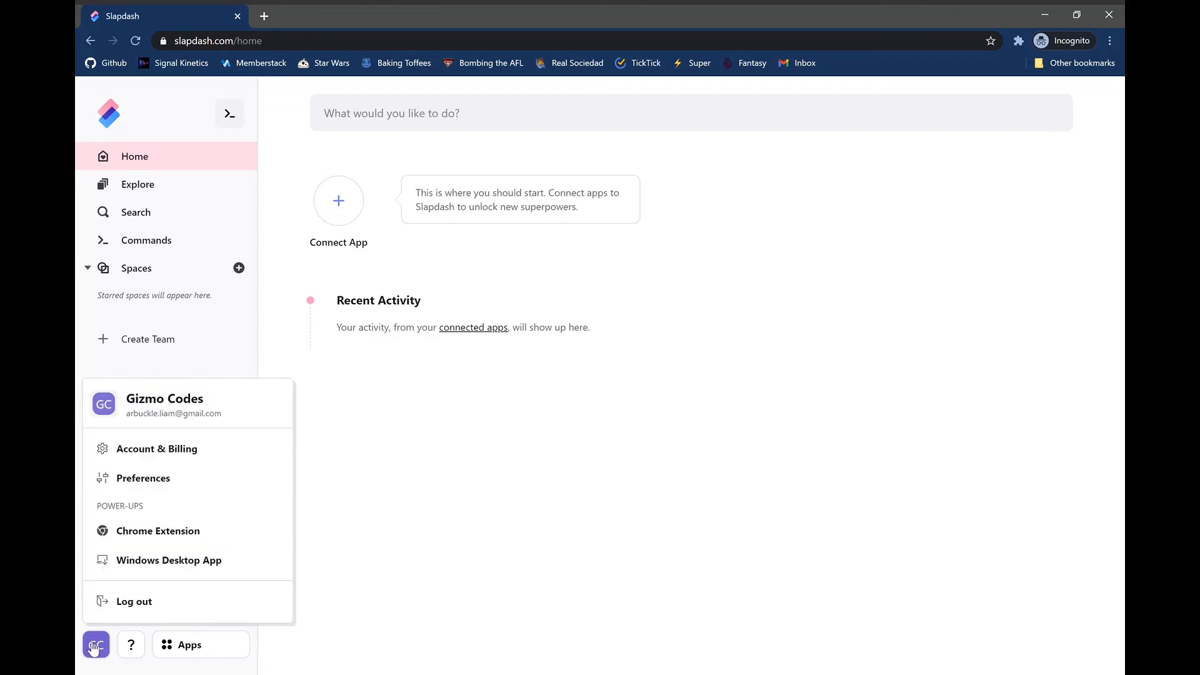
mouse_move(165, 492)
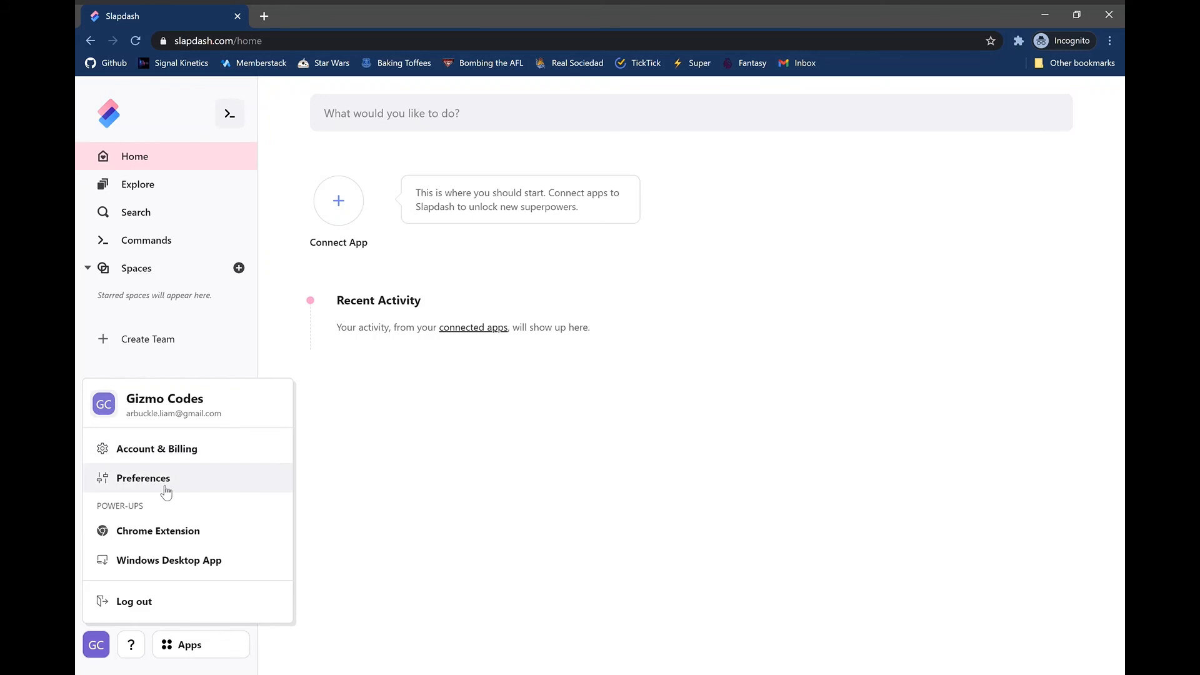
In Preferences, set the theme to Dark and review the Initial Input Mode options.
left_click(142, 478)
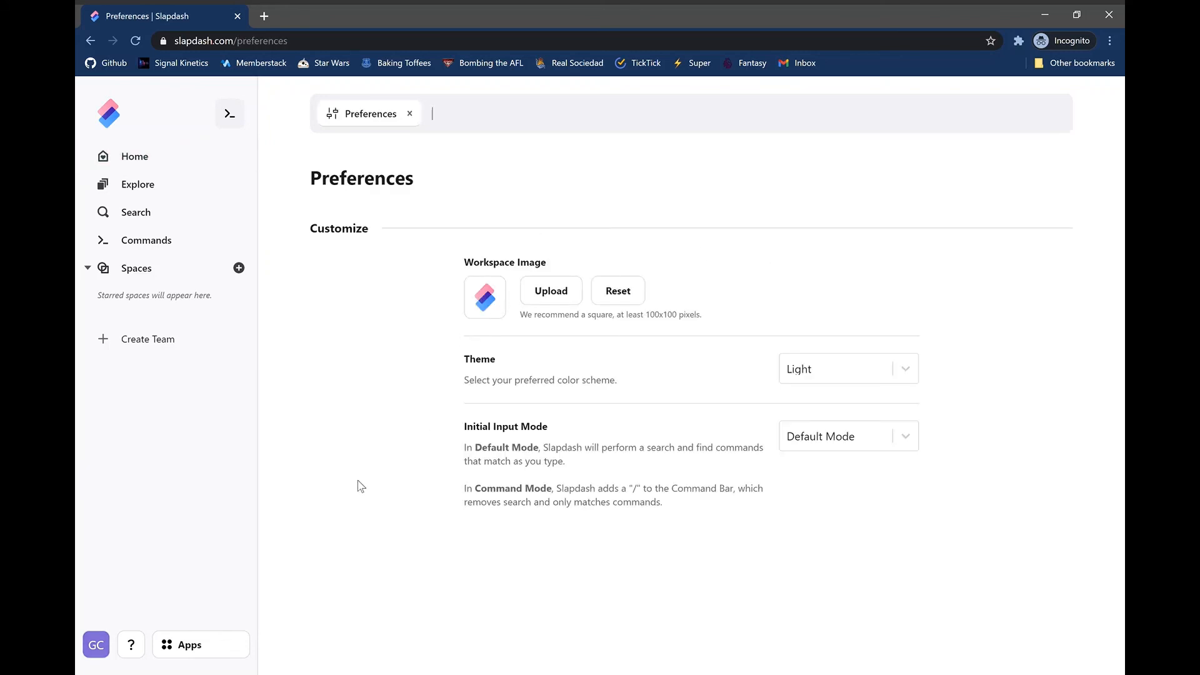
left_click(847, 369)
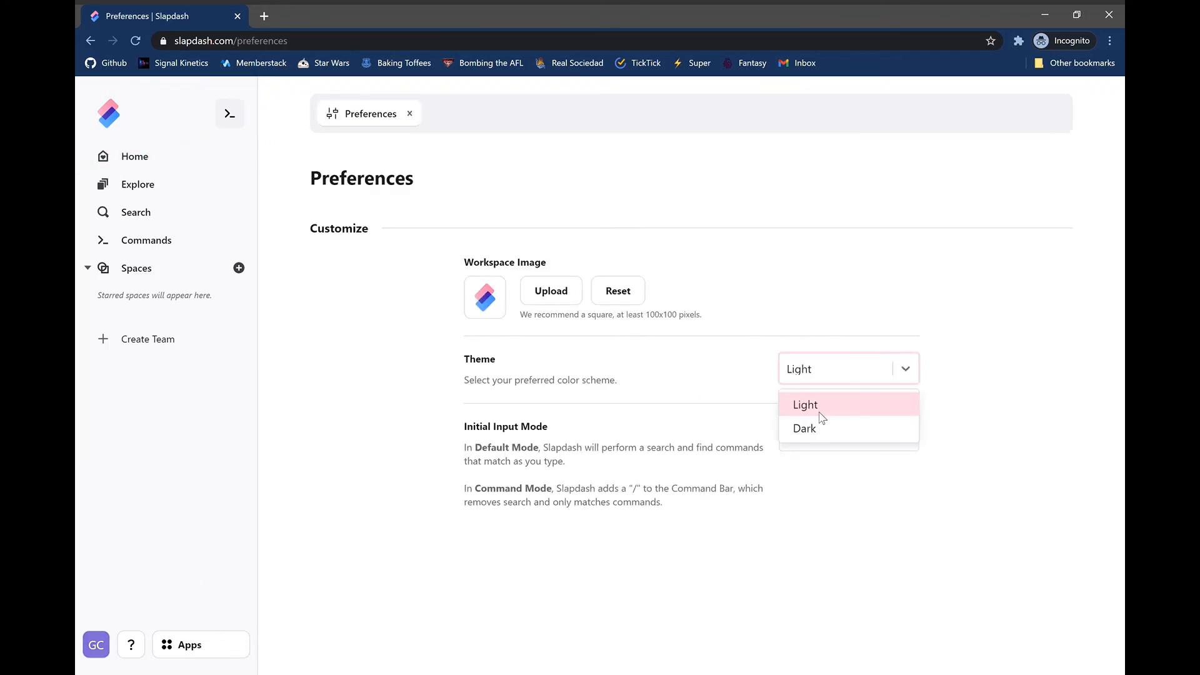
left_click(805, 427)
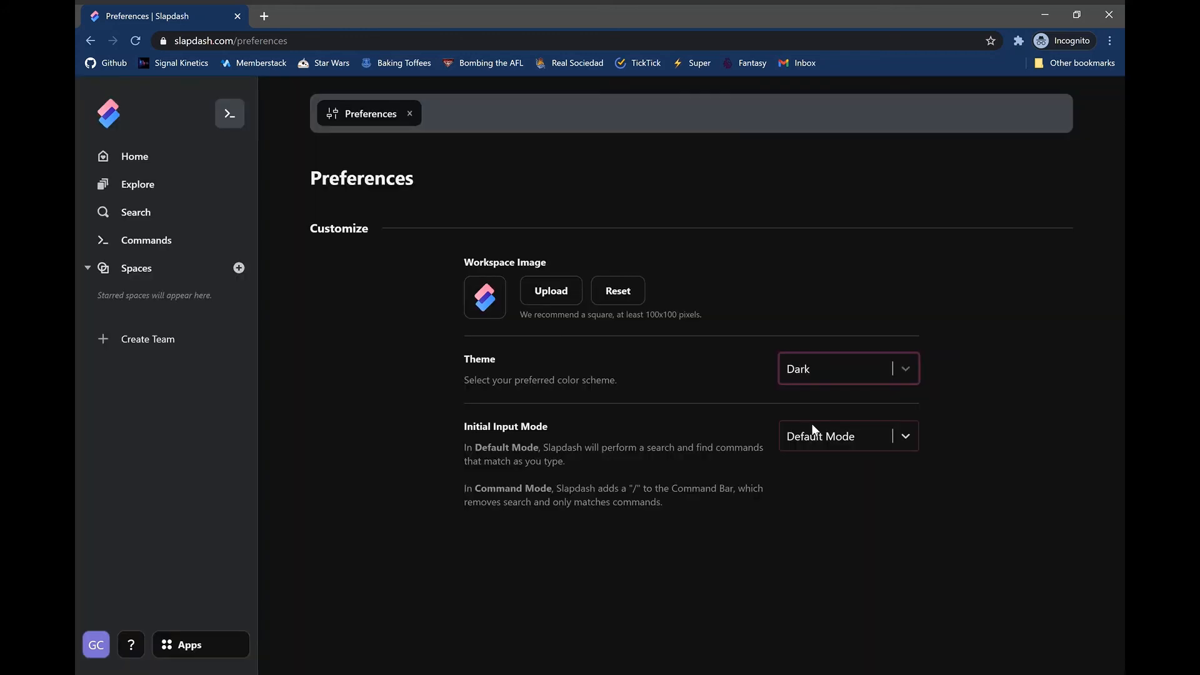
mouse_move(891, 410)
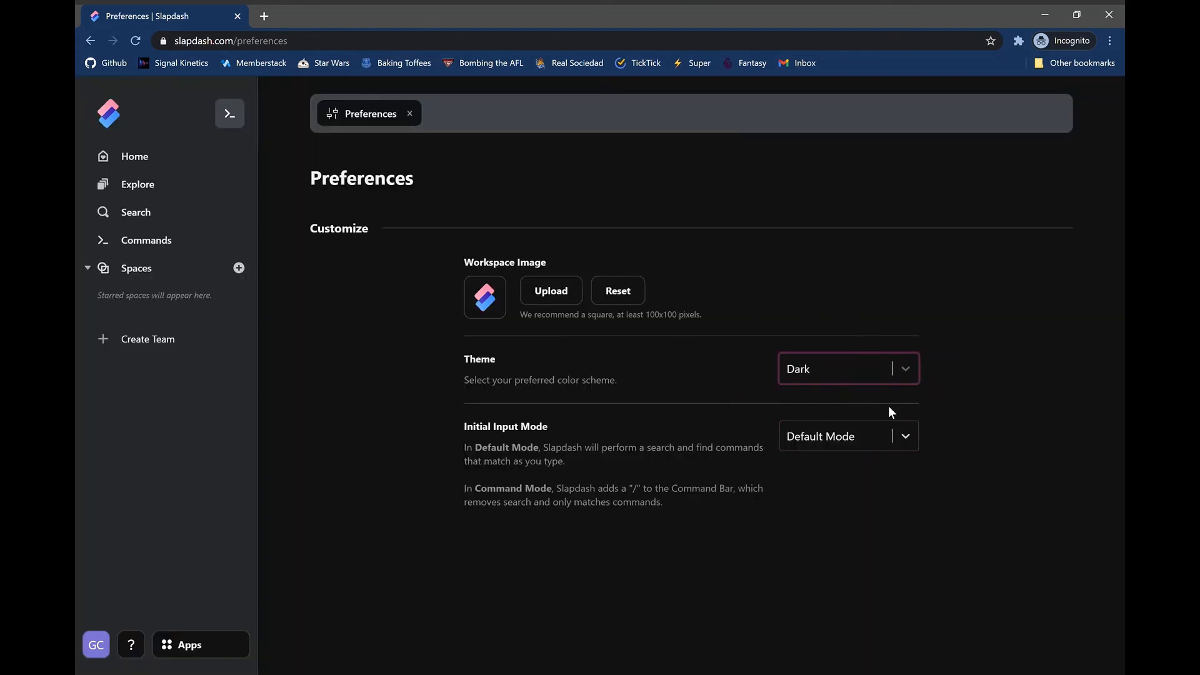
left_click(848, 437)
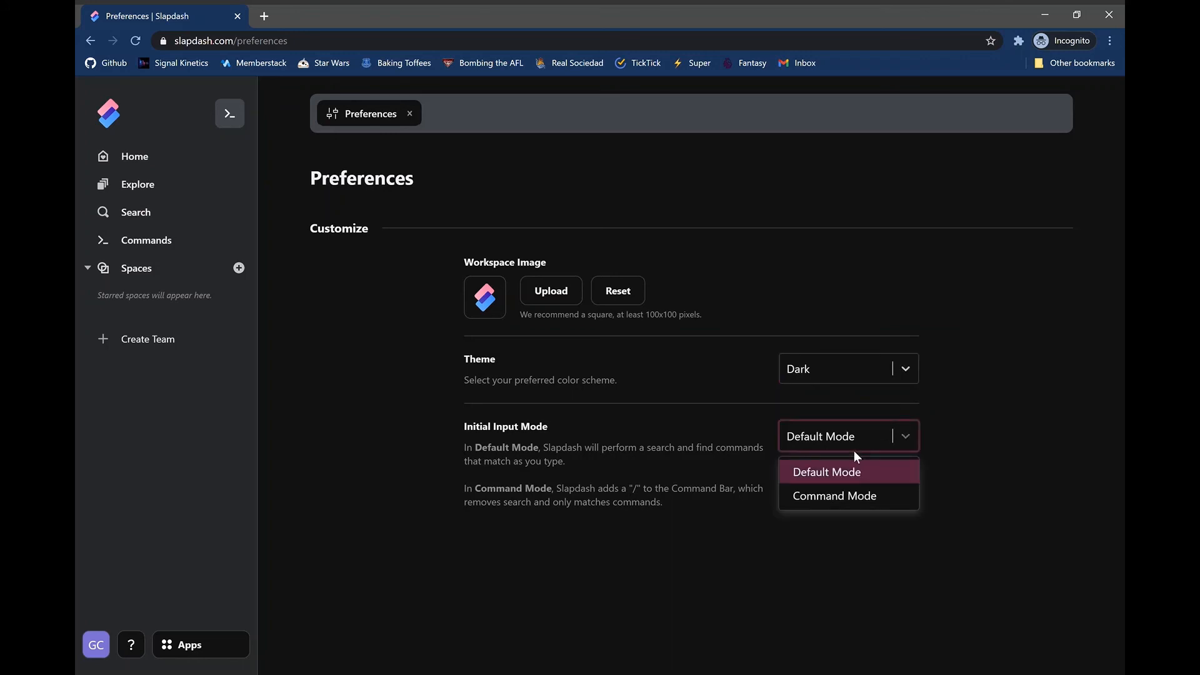
mouse_move(851, 458)
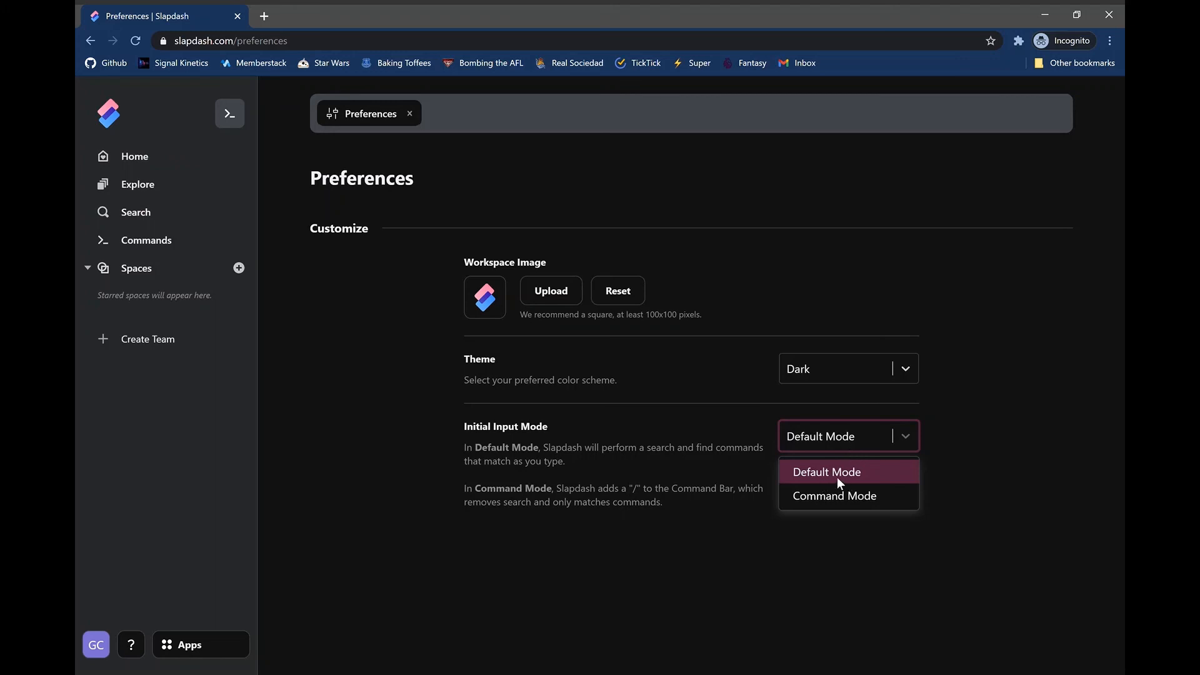
mouse_move(884, 455)
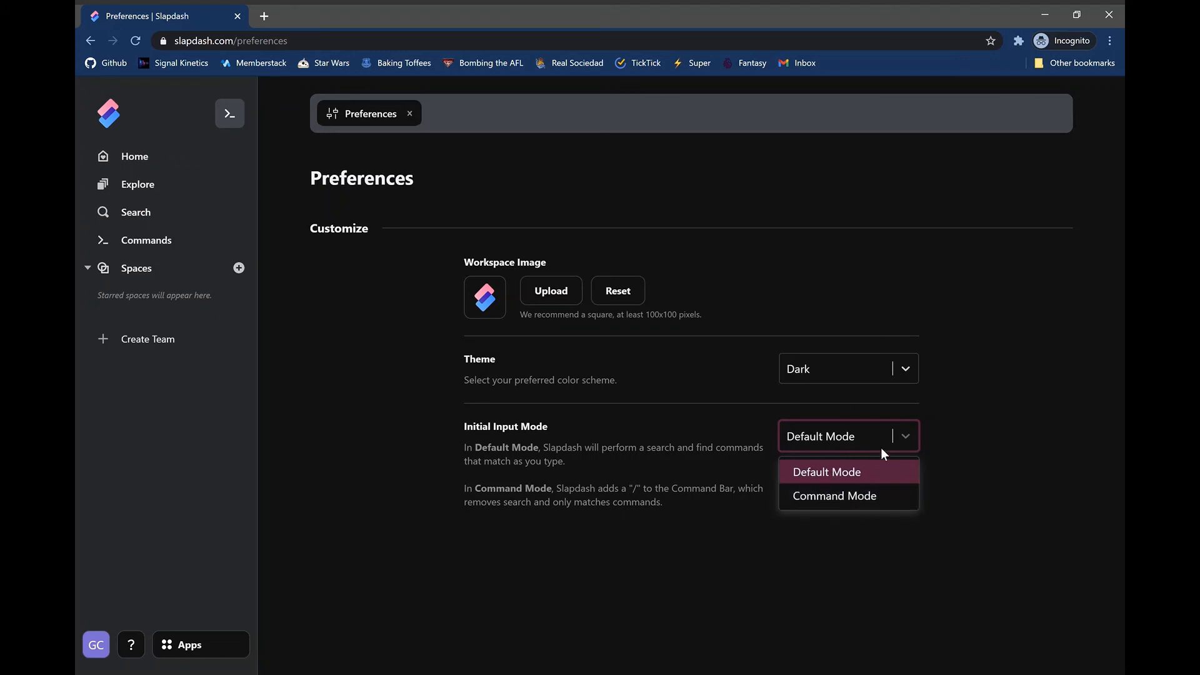
Bring up the Connect Apps catalogue and browse its grid.
left_click(96, 645)
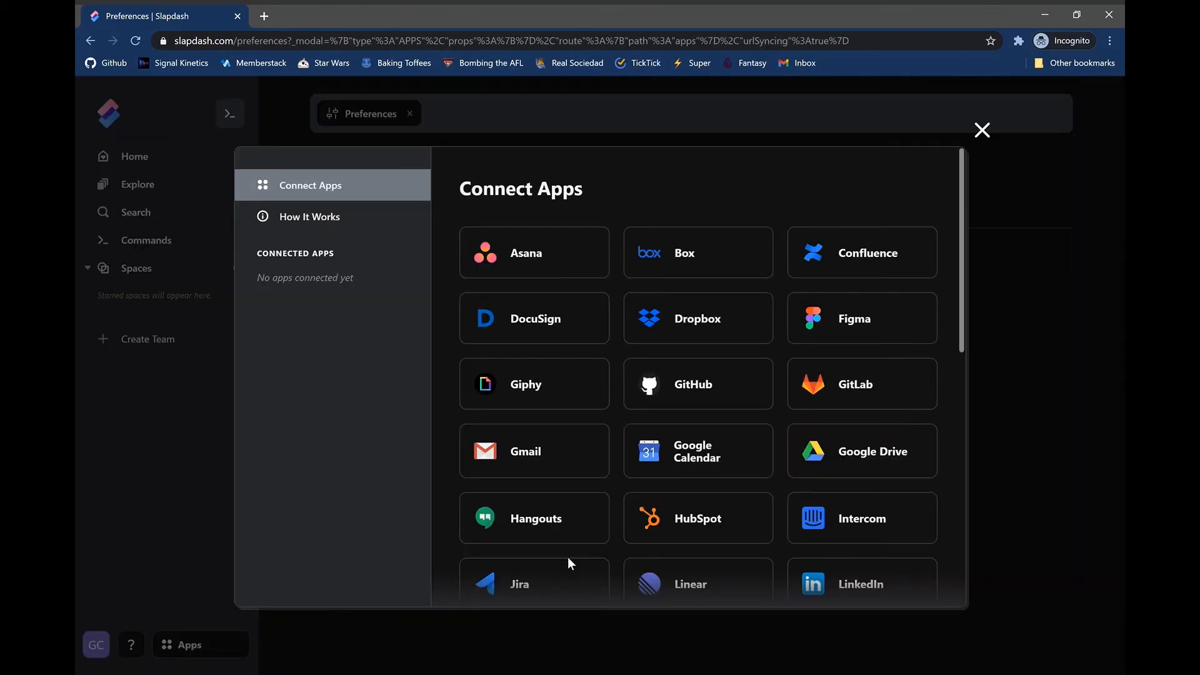
scroll("down", 3)
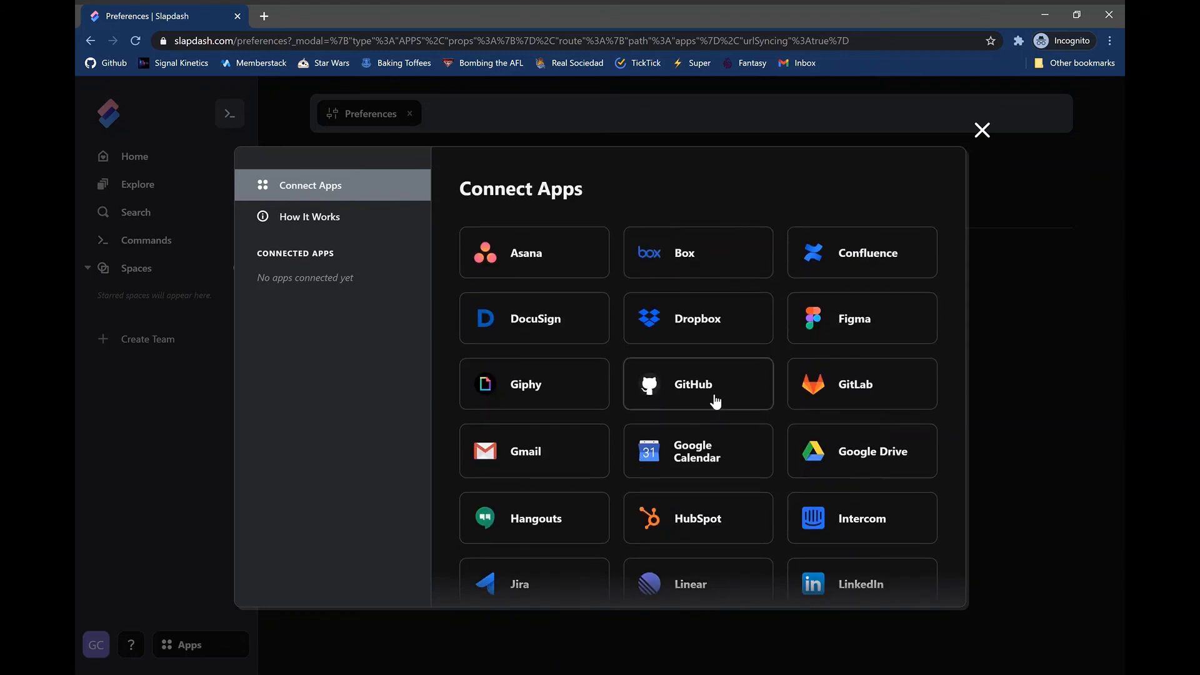
View the GitHub integration's details from the Connect Apps grid.
left_click(698, 385)
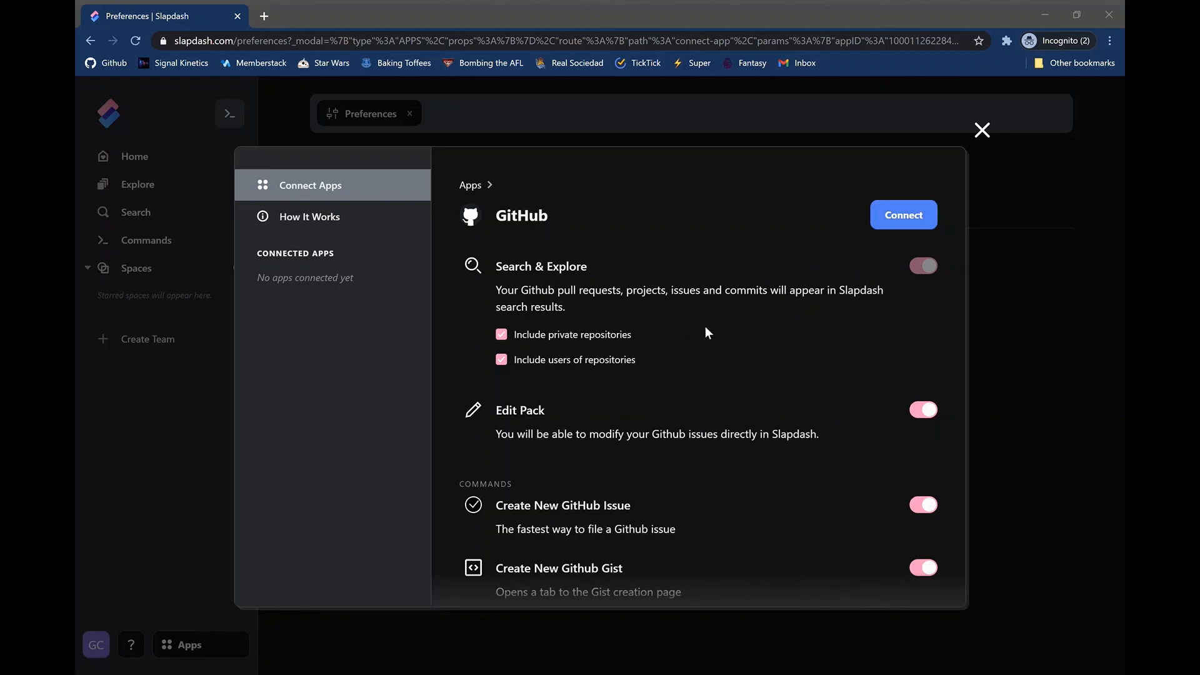
mouse_move(688, 342)
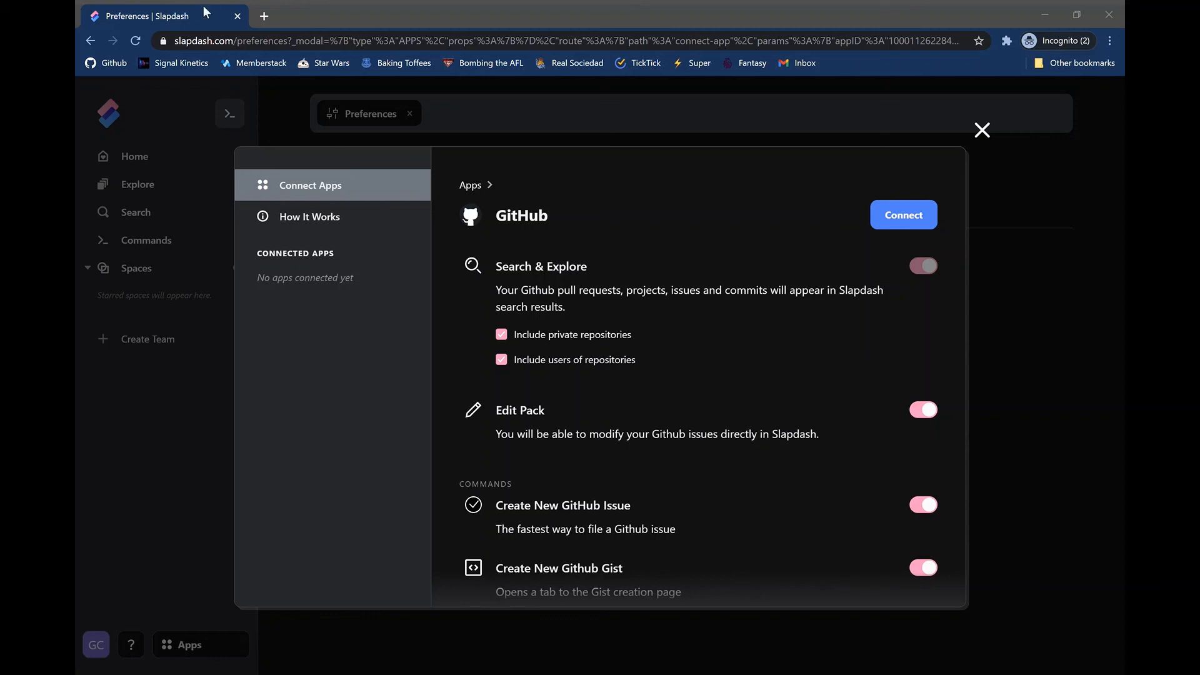
mouse_move(606, 95)
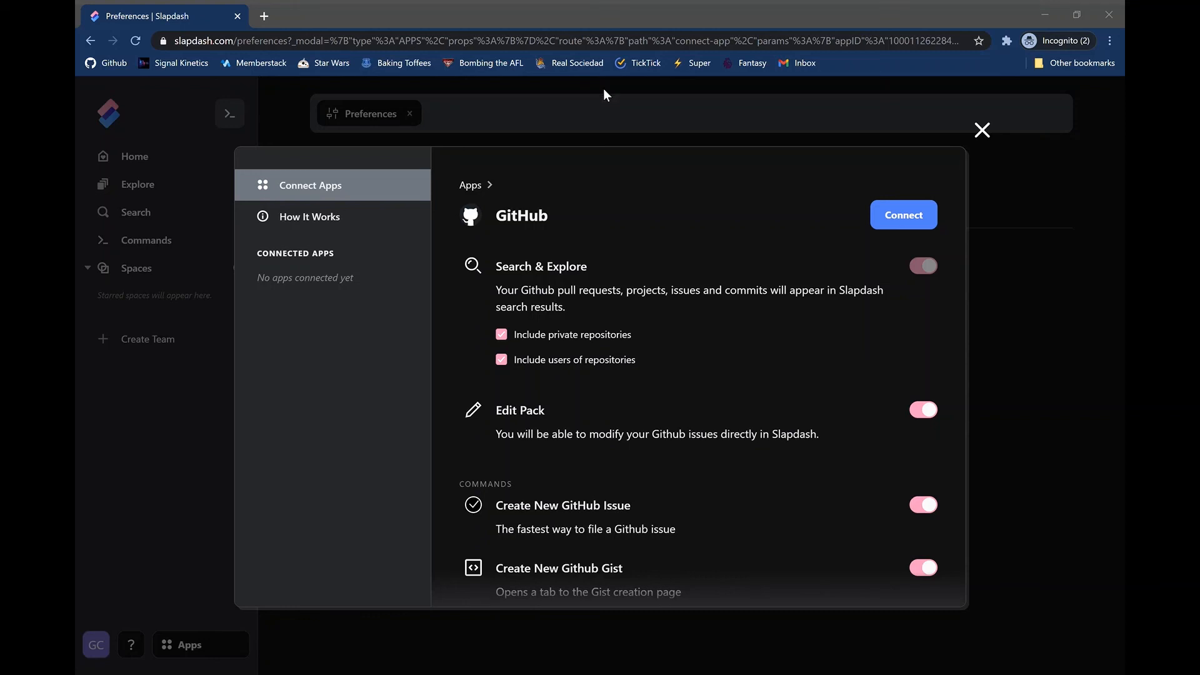
mouse_move(738, 280)
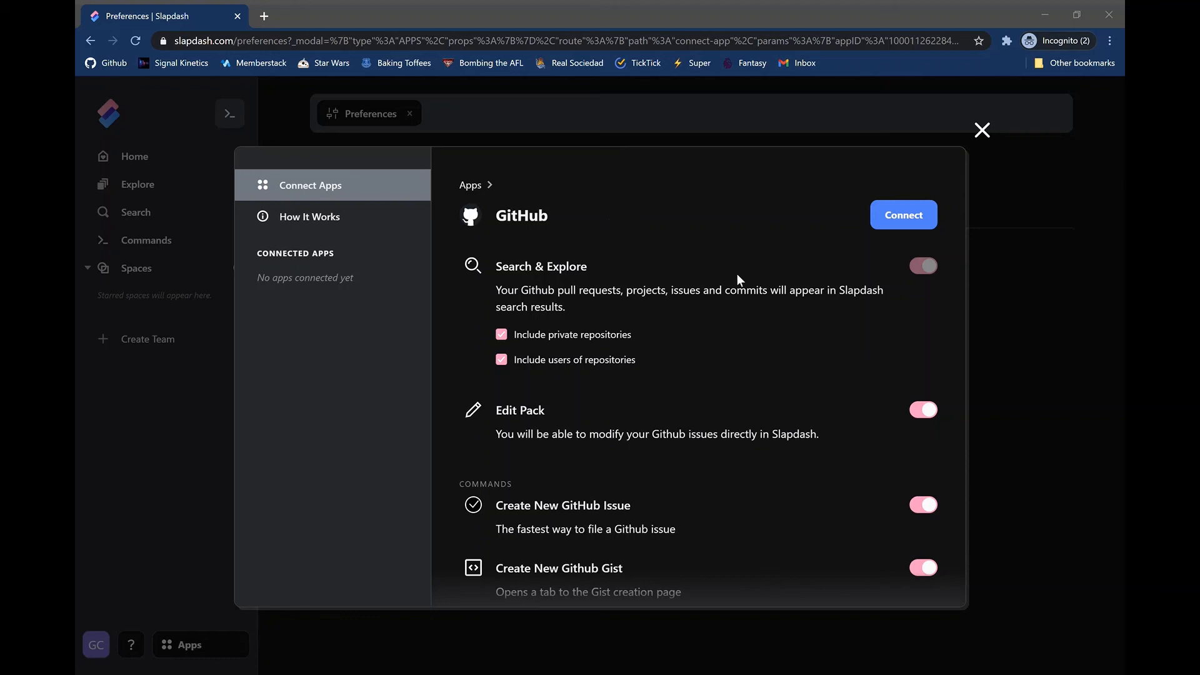
mouse_move(550, 293)
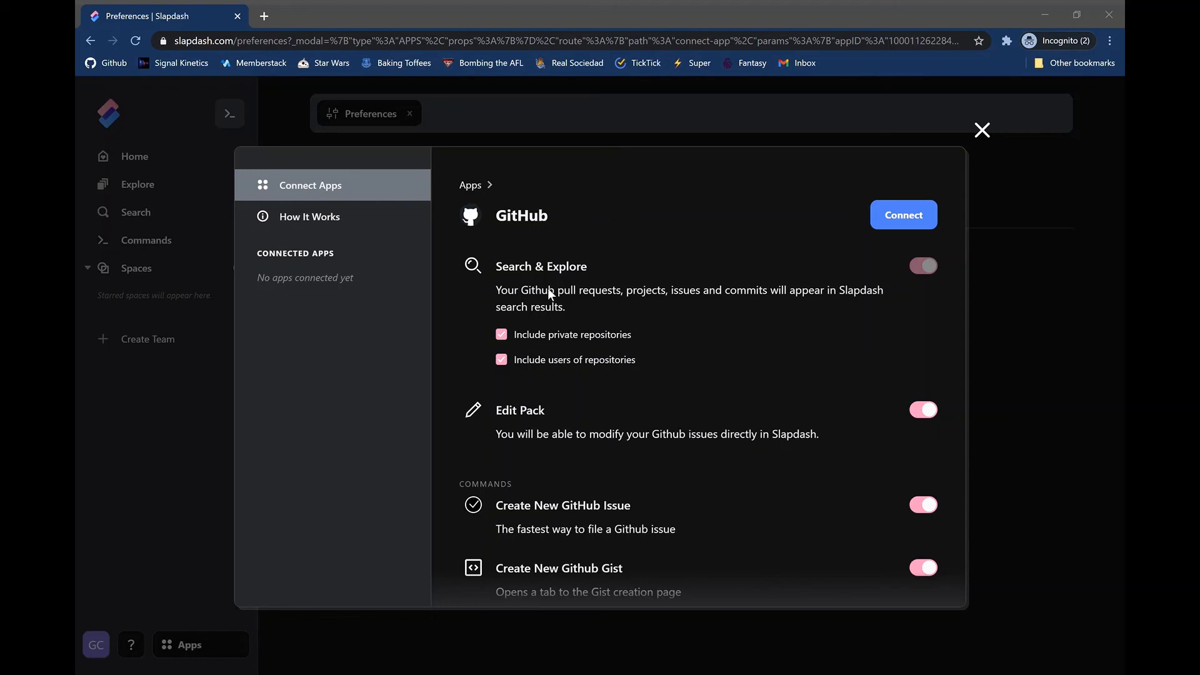
mouse_move(863, 305)
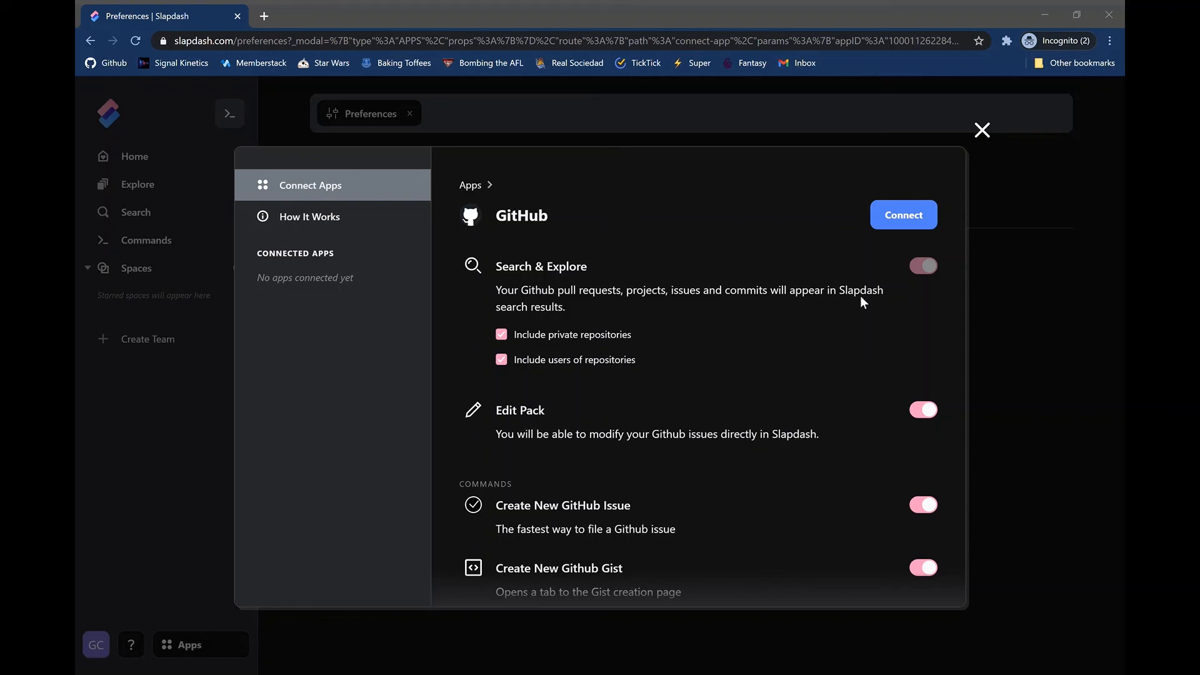
mouse_move(693, 153)
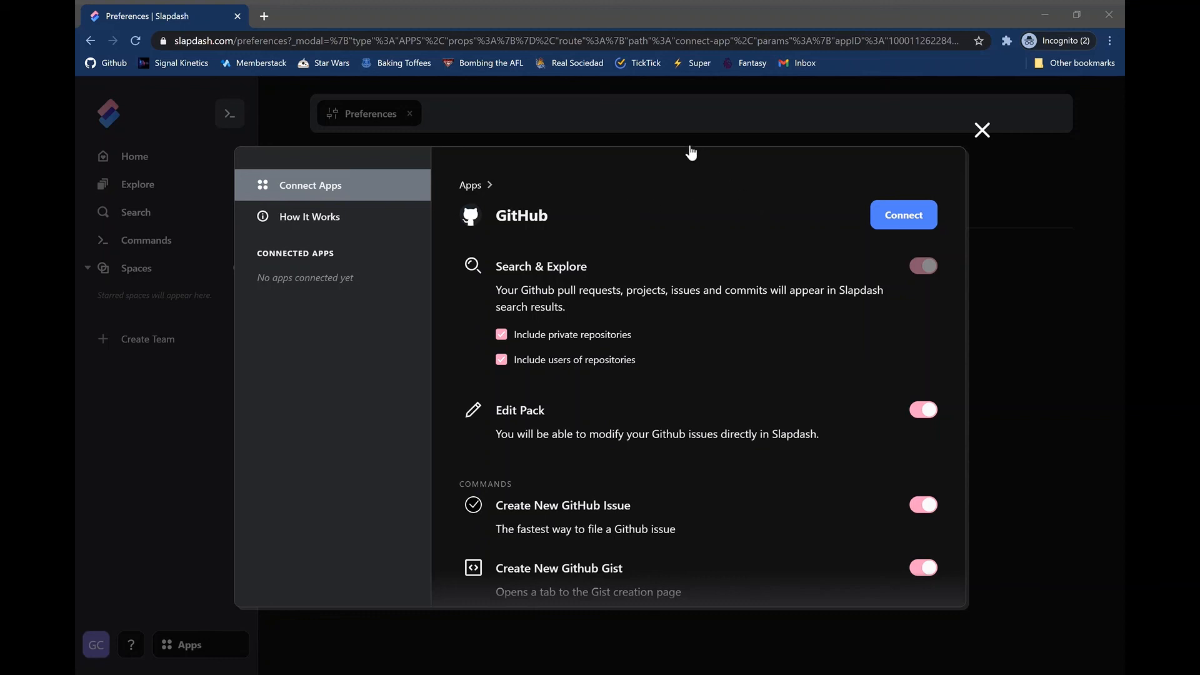
mouse_move(685, 151)
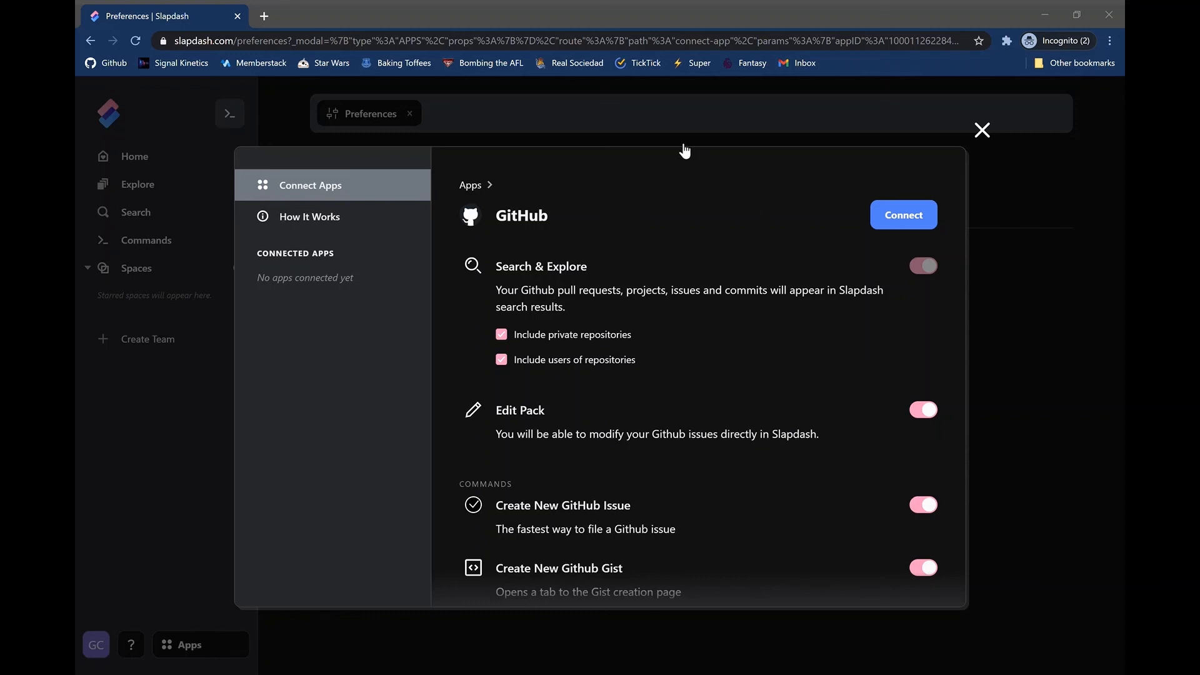
mouse_move(781, 182)
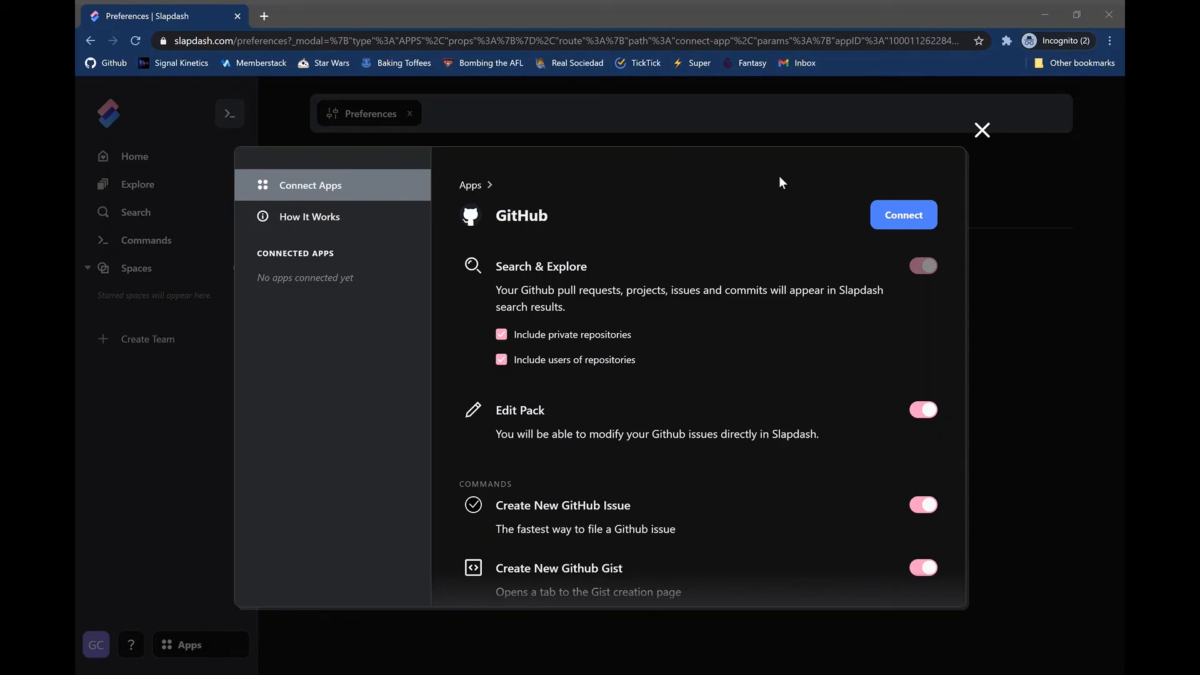
mouse_move(605, 206)
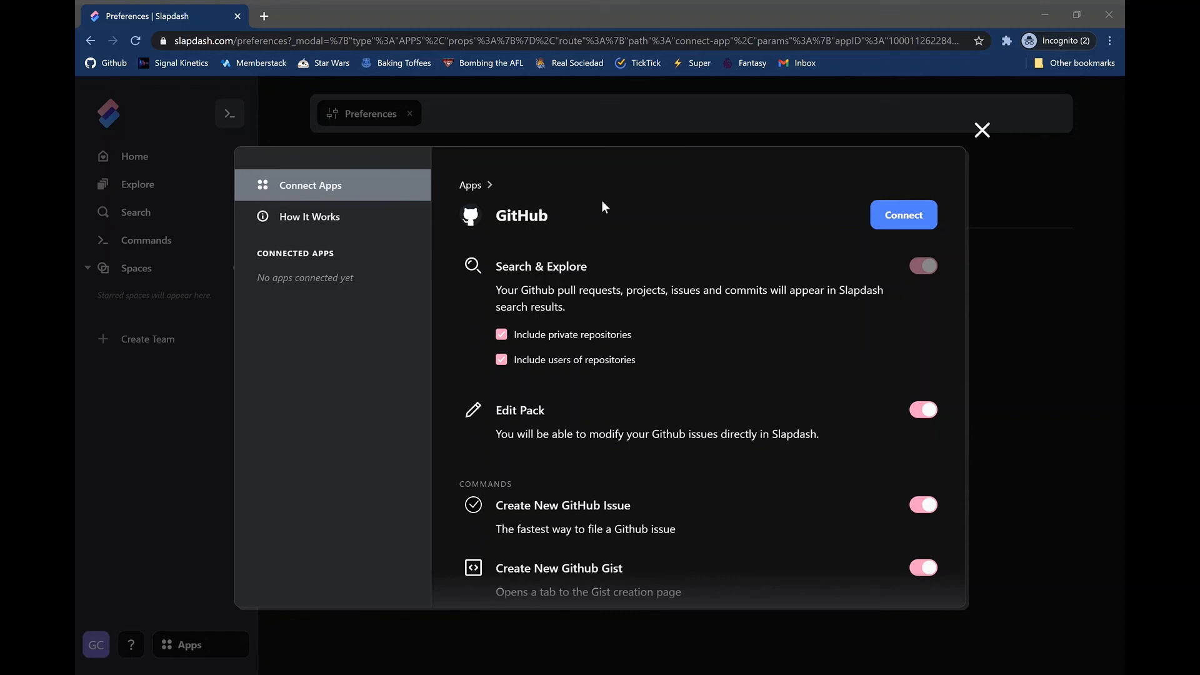
mouse_move(848, 271)
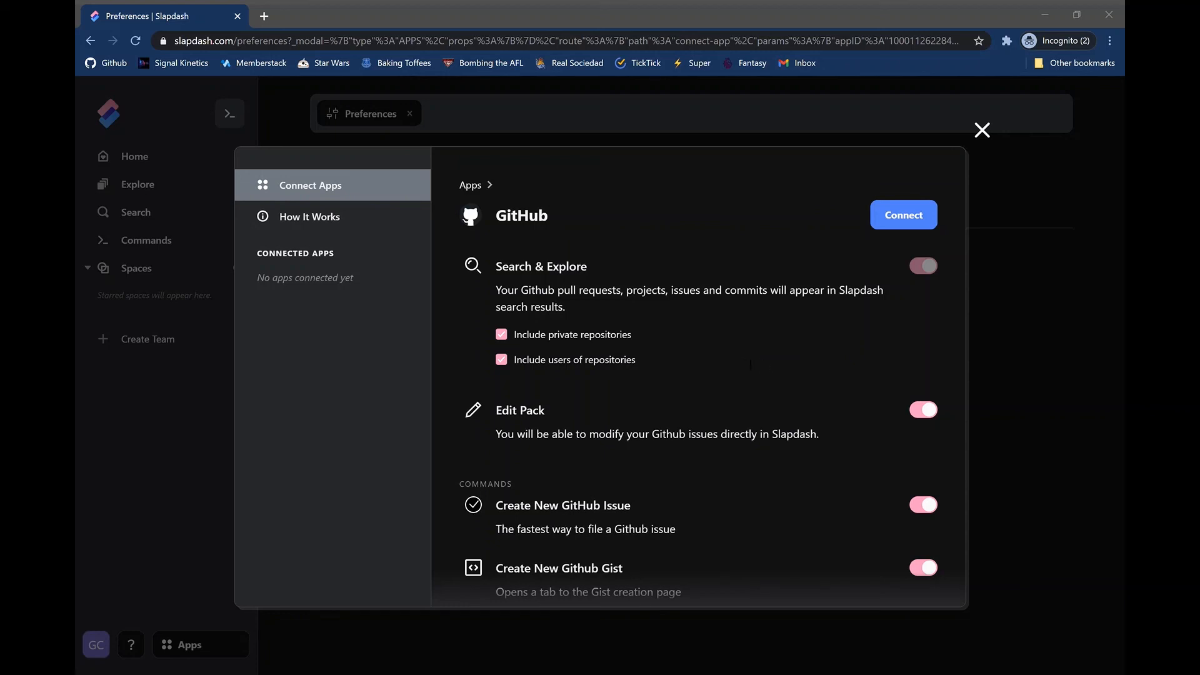
mouse_move(763, 367)
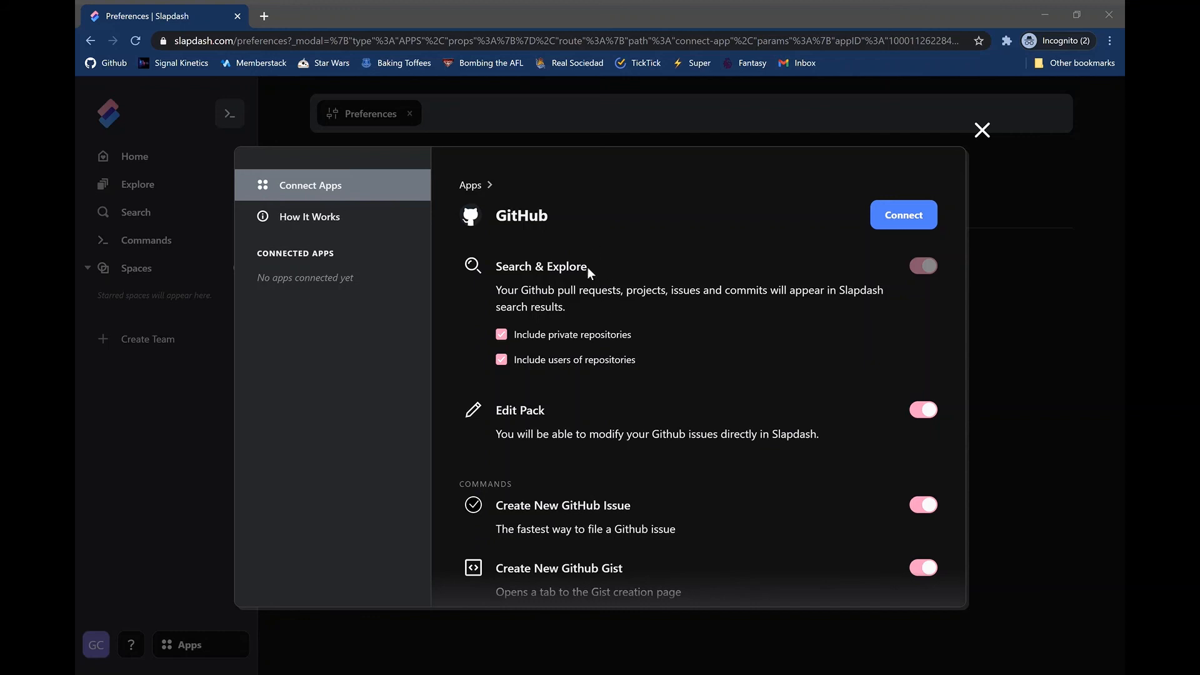
mouse_move(738, 530)
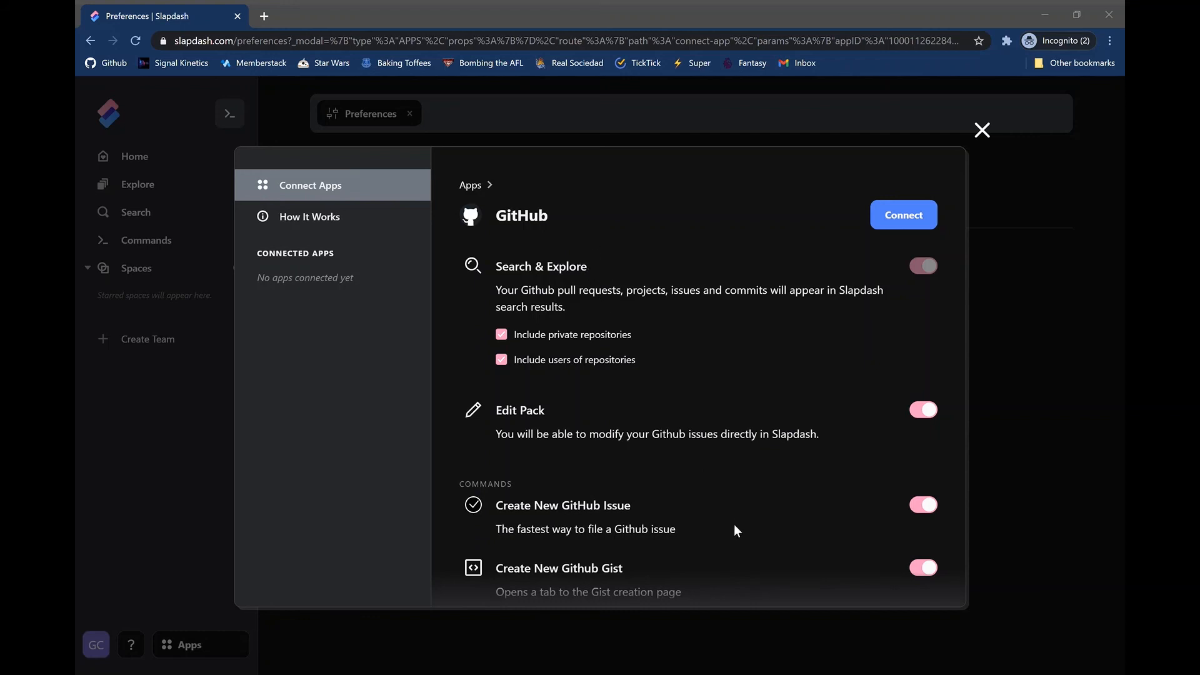
mouse_move(719, 571)
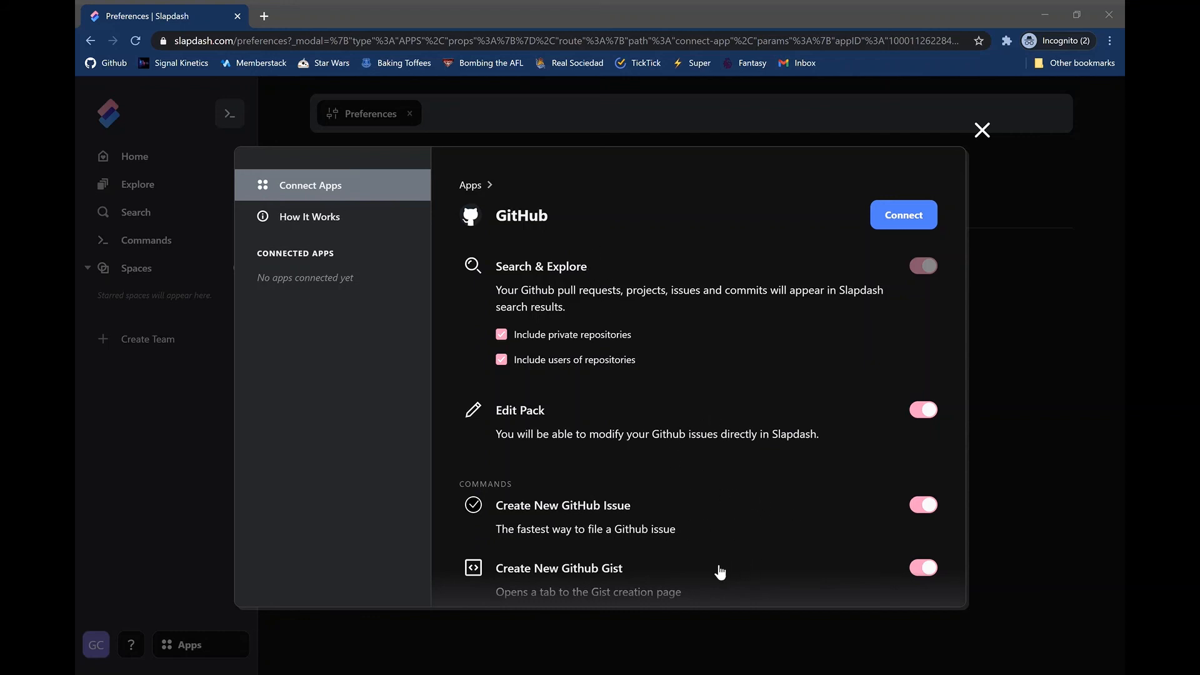
Connect the GitHub account and set sync to Include all repositories.
left_click(905, 215)
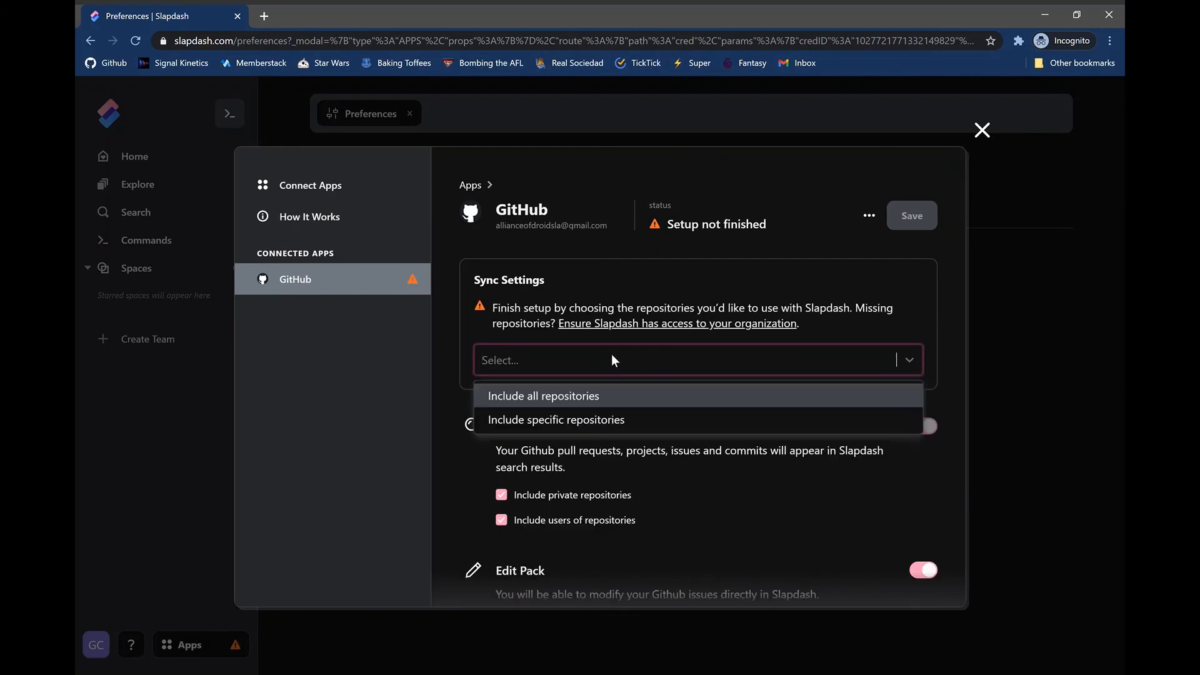
left_click(543, 395)
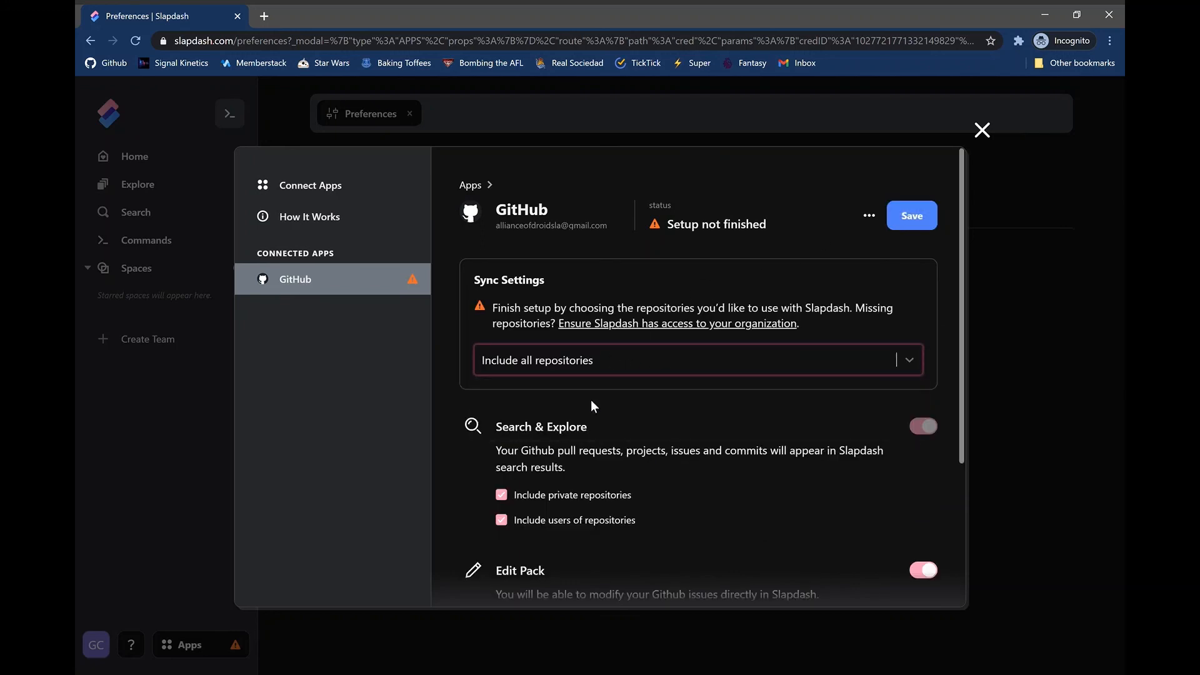
mouse_move(888, 320)
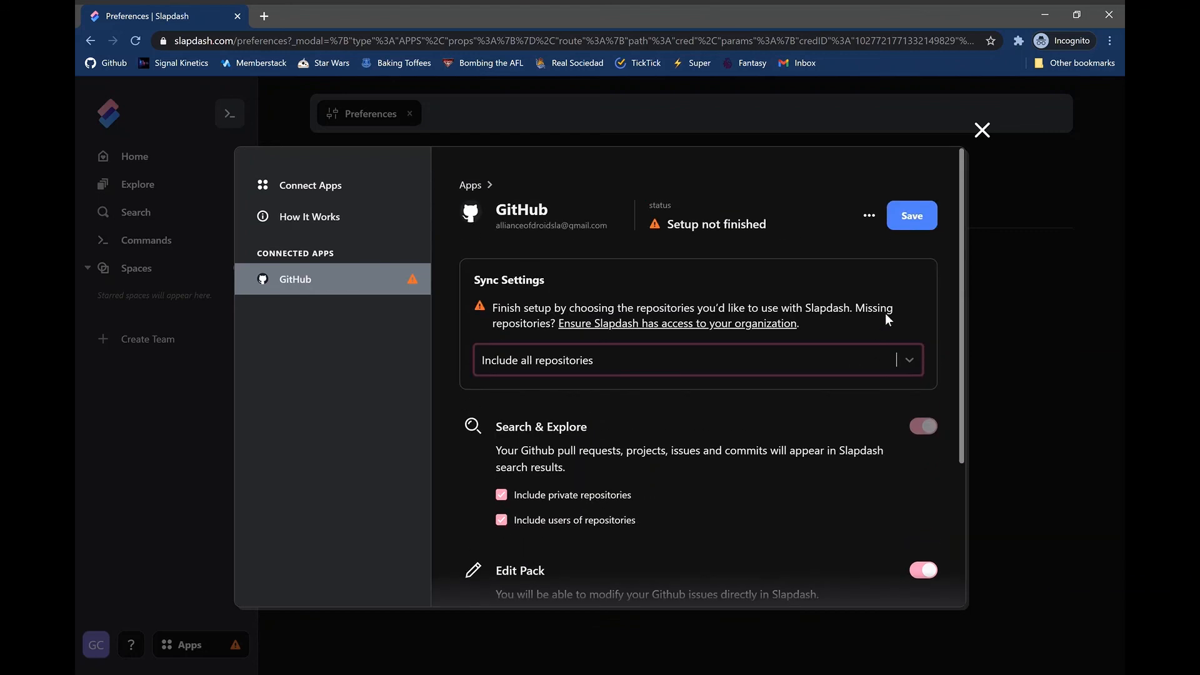
scroll("down", 3)
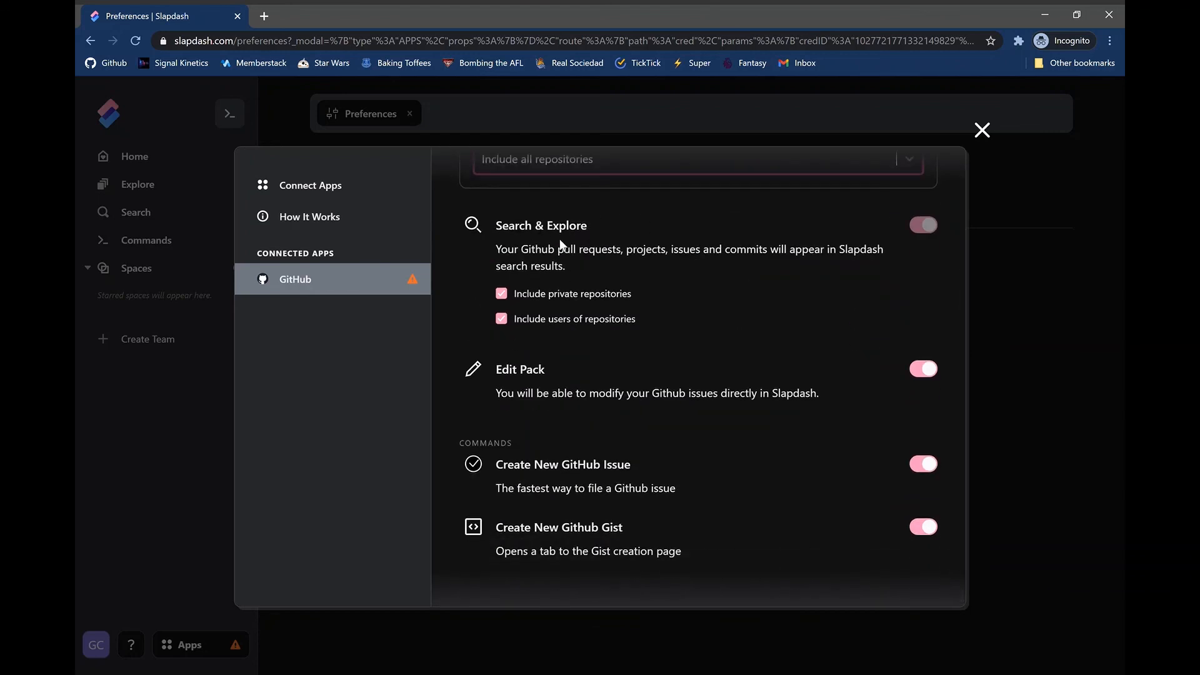
mouse_move(573, 377)
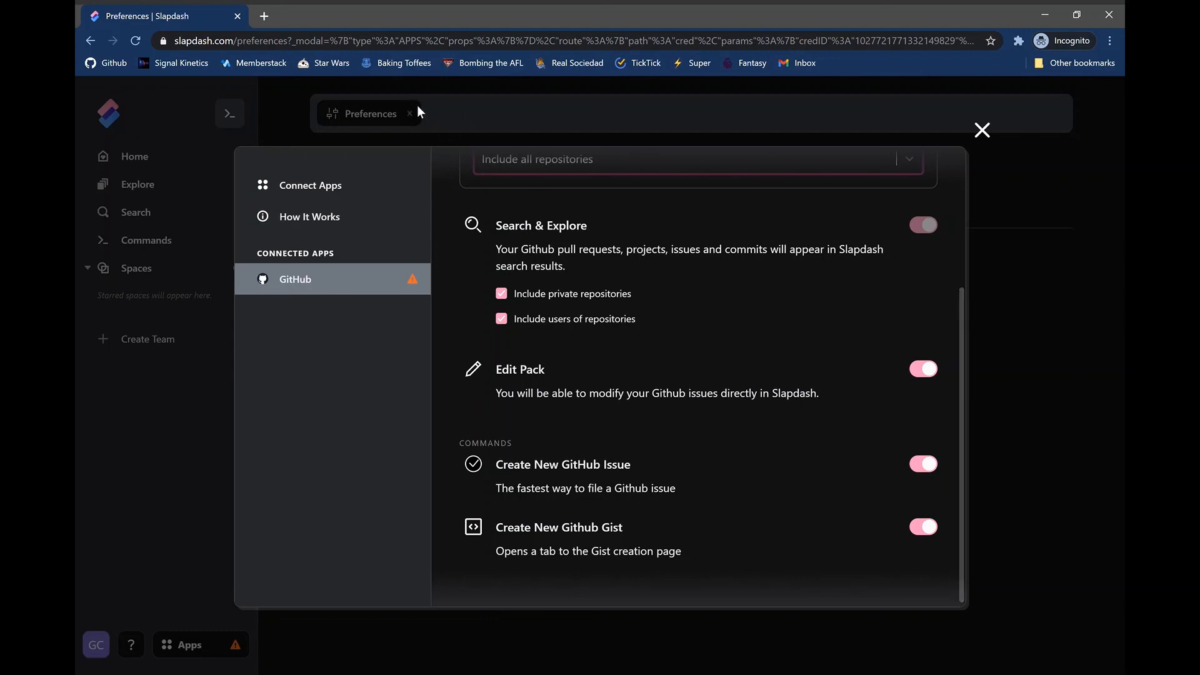
mouse_move(604, 431)
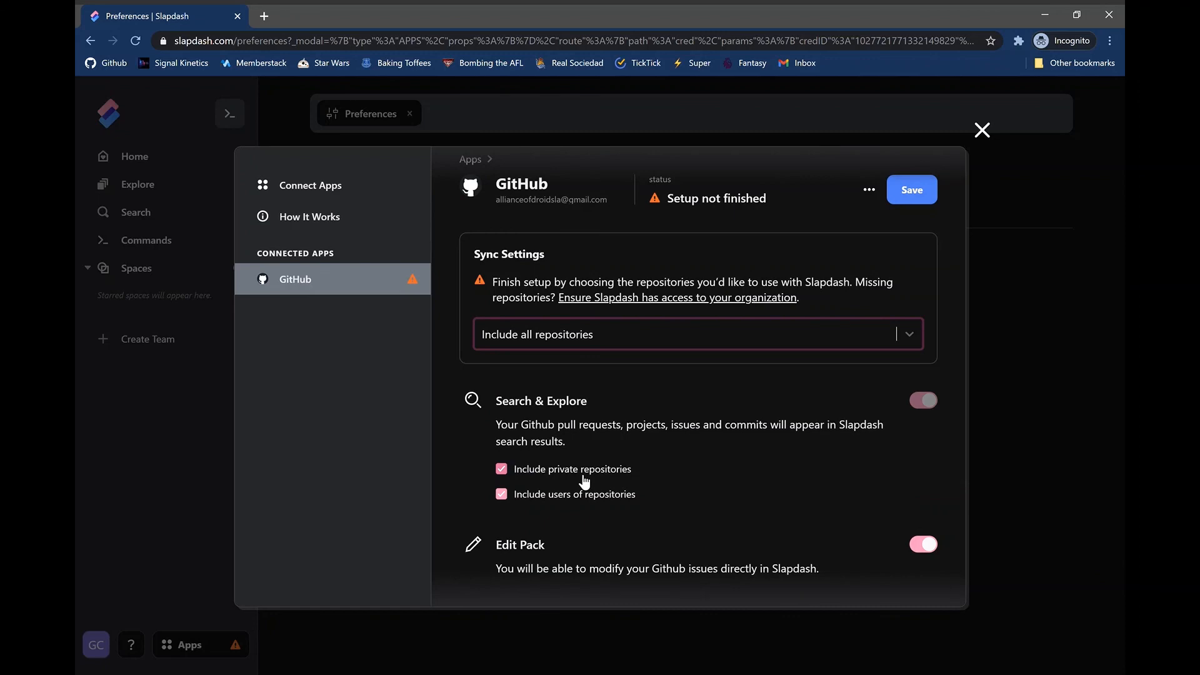
mouse_move(665, 519)
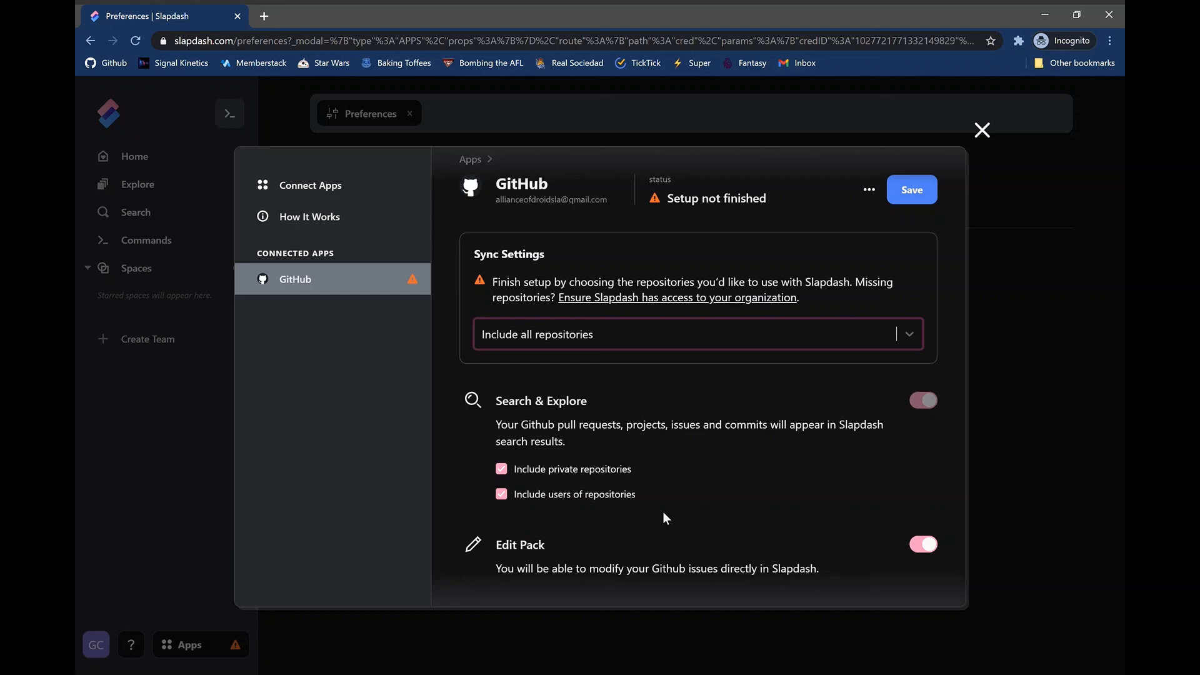
mouse_move(904, 239)
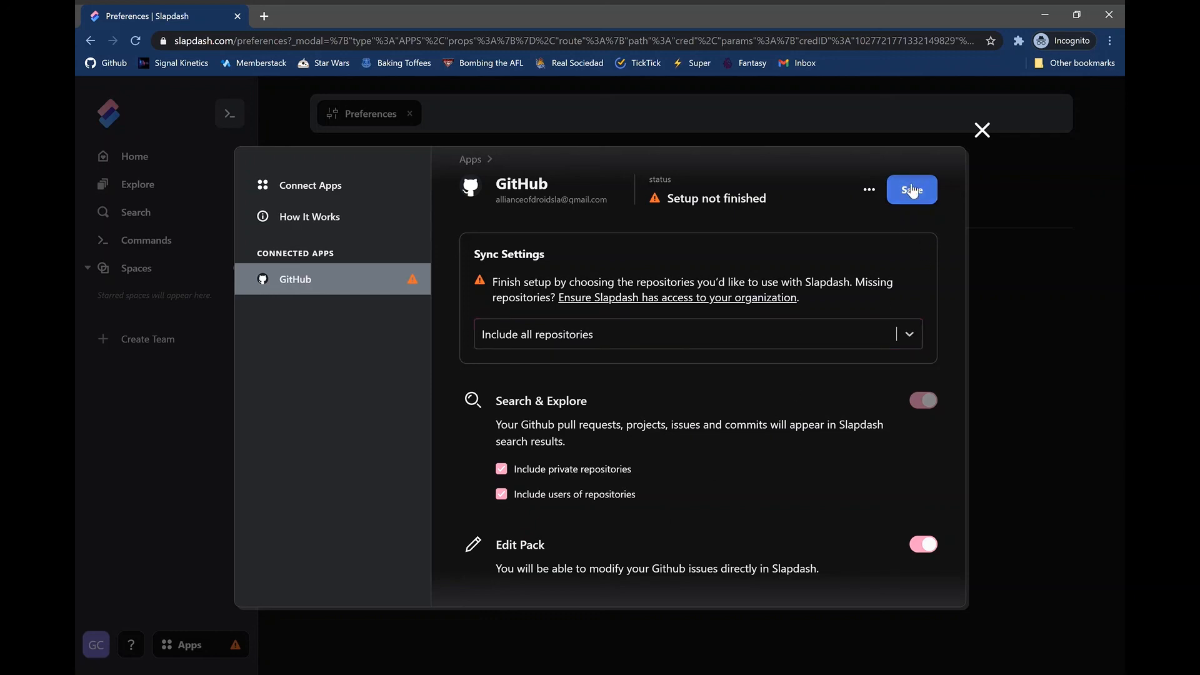
Save the GitHub sync settings to start setup, then close the Apps dialog.
left_click(911, 190)
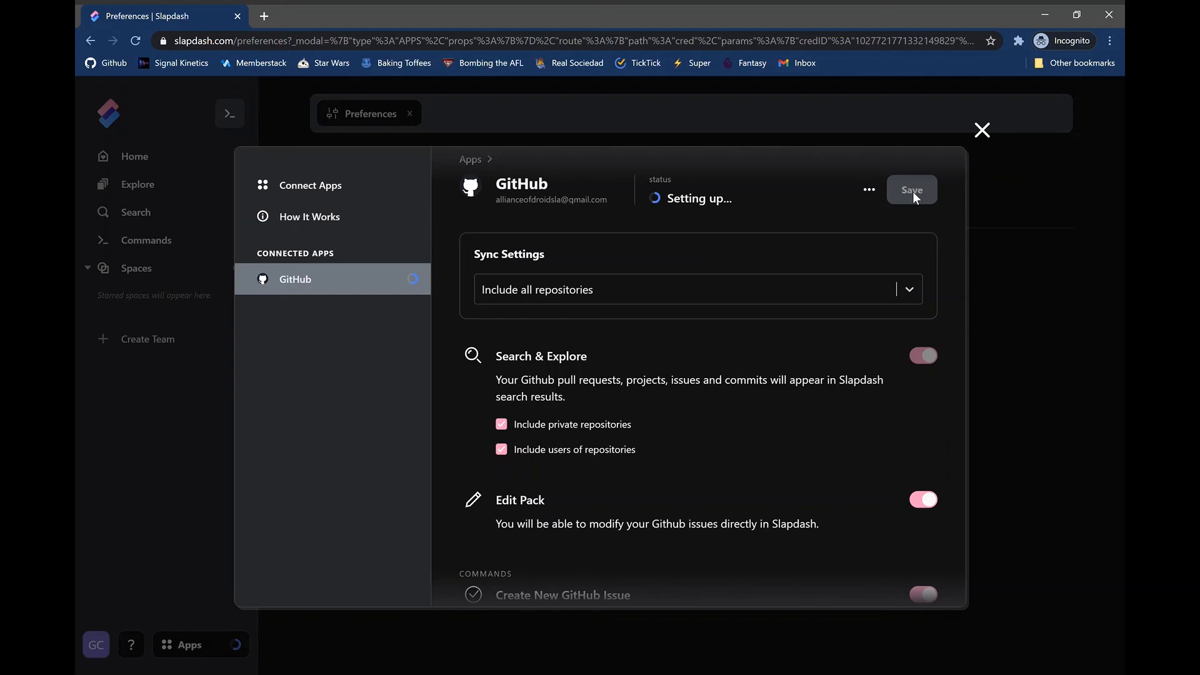
mouse_move(757, 205)
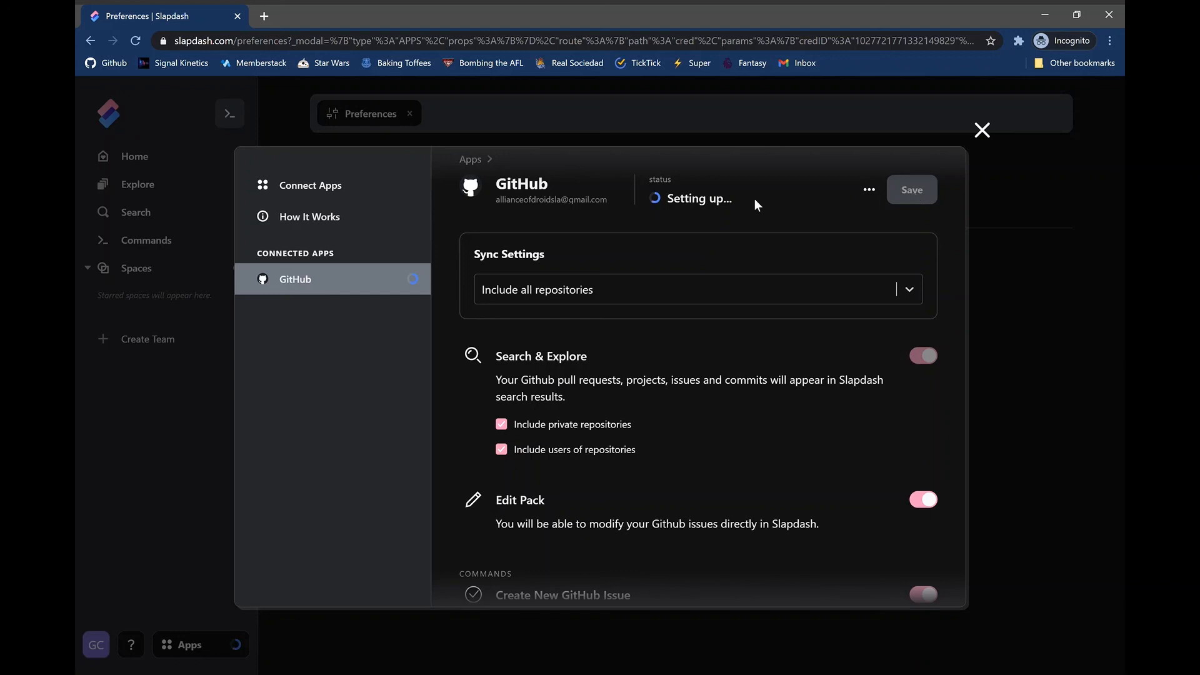
mouse_move(610, 128)
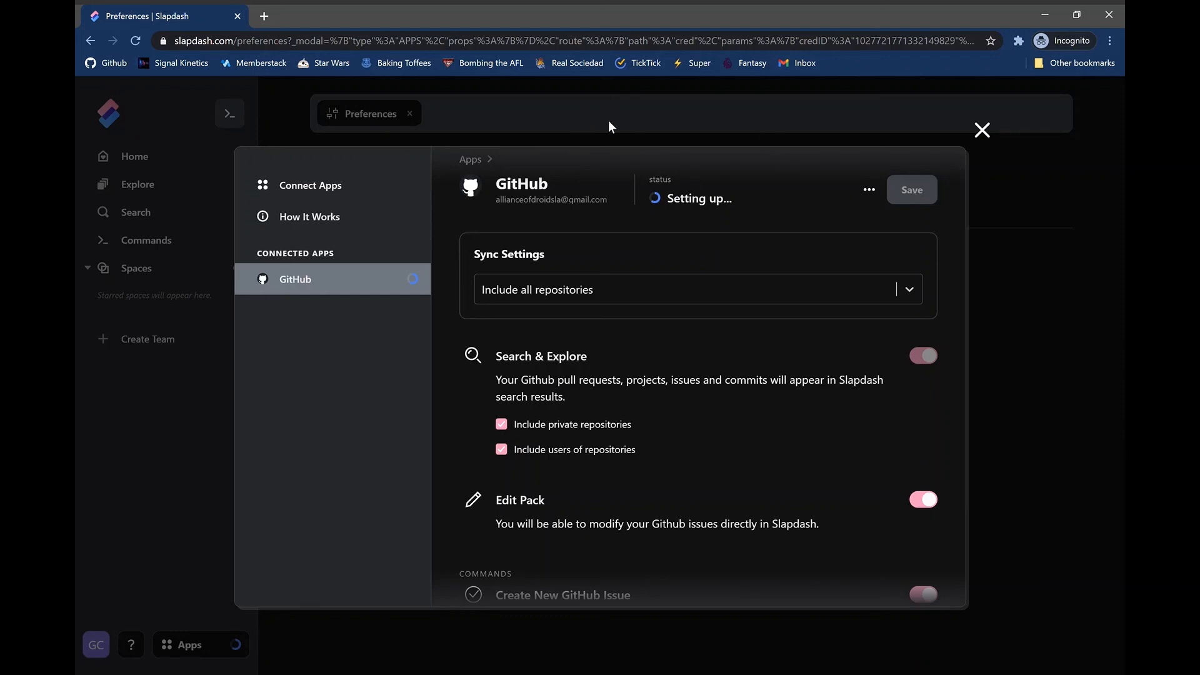
mouse_move(495, 92)
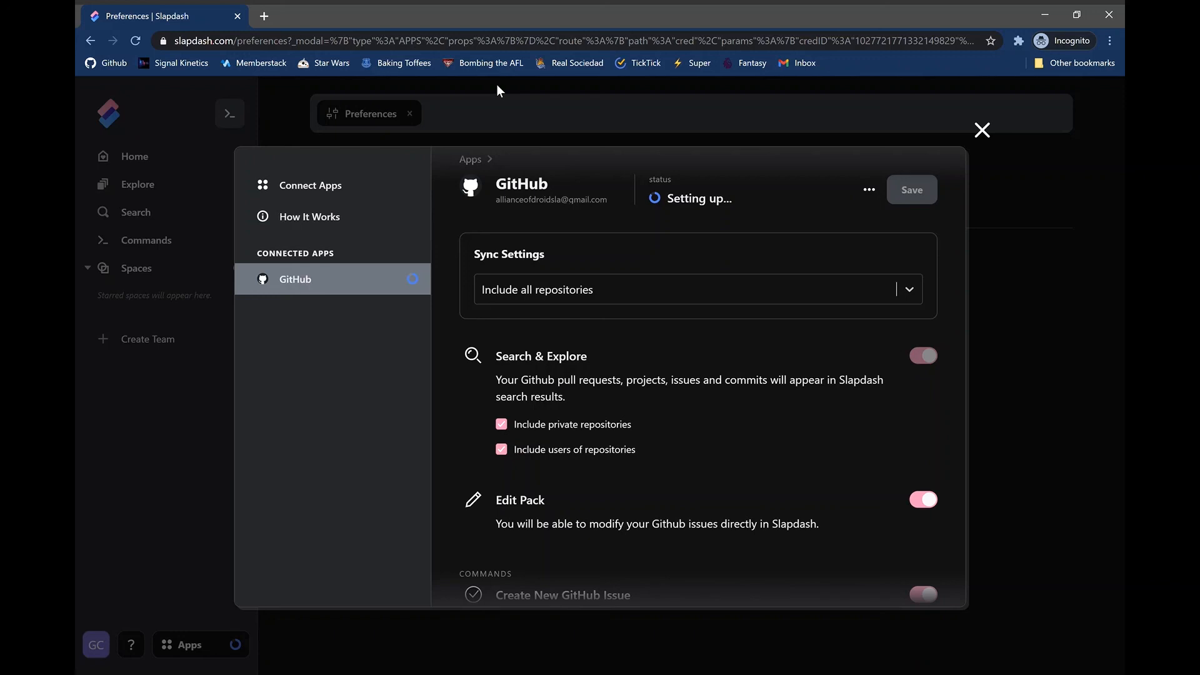
mouse_move(175, 268)
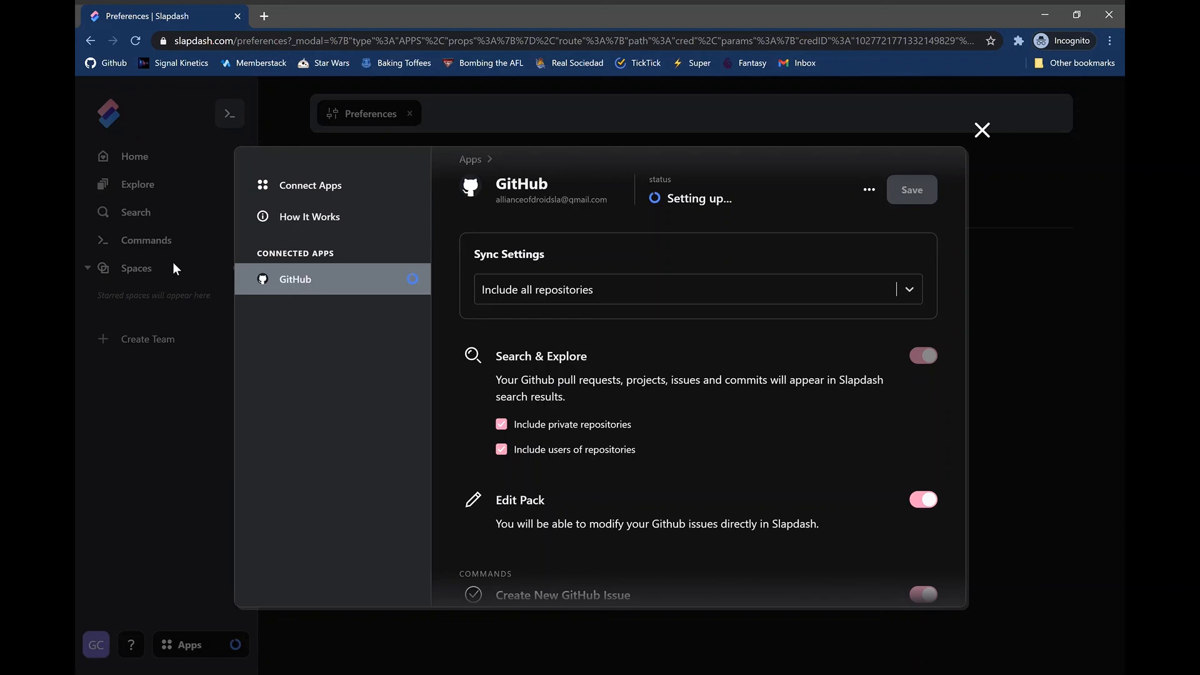
mouse_move(432, 445)
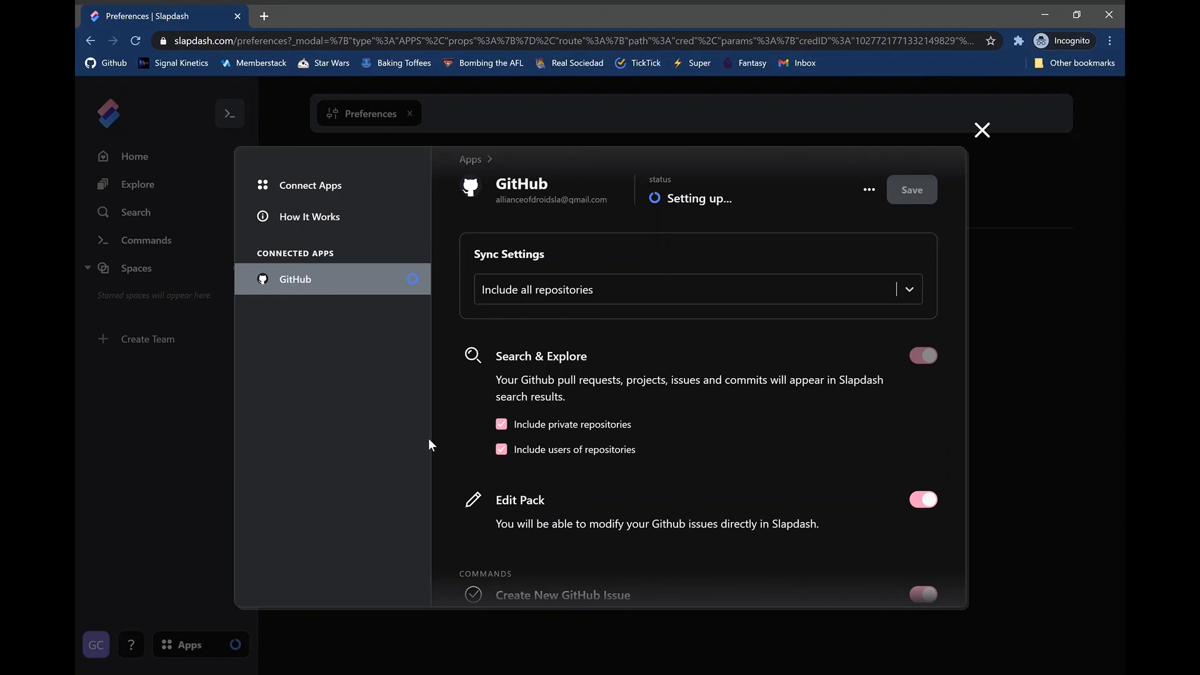
mouse_move(672, 403)
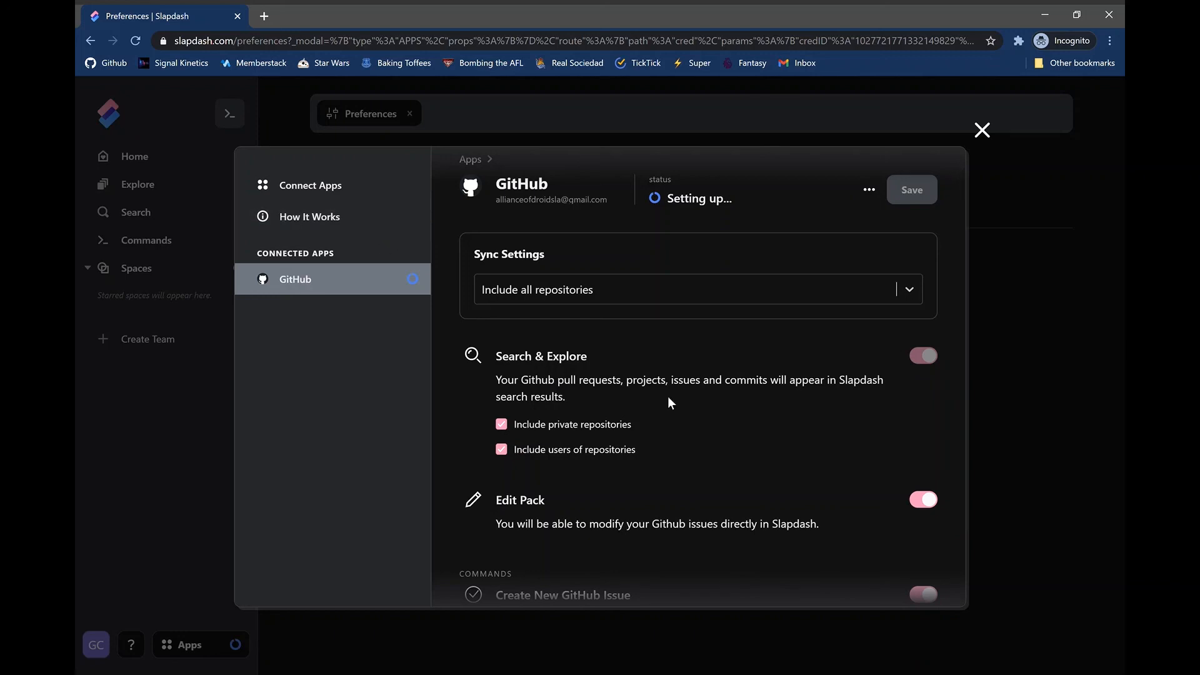
scroll("down", 3)
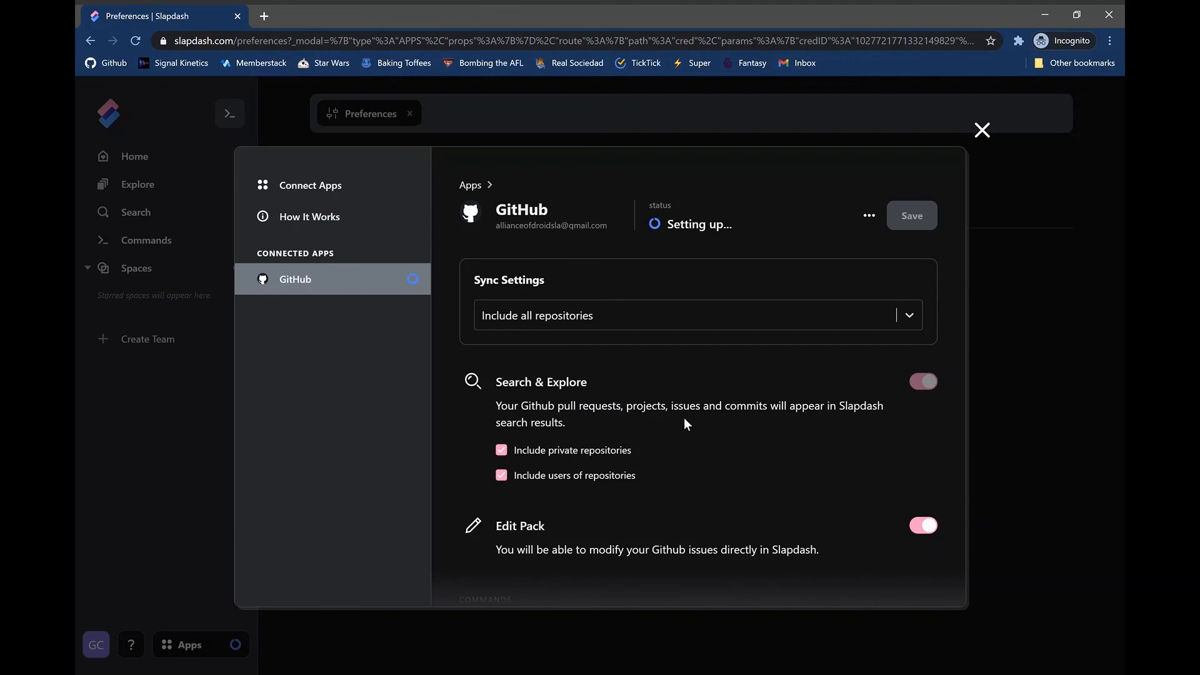
mouse_move(164, 304)
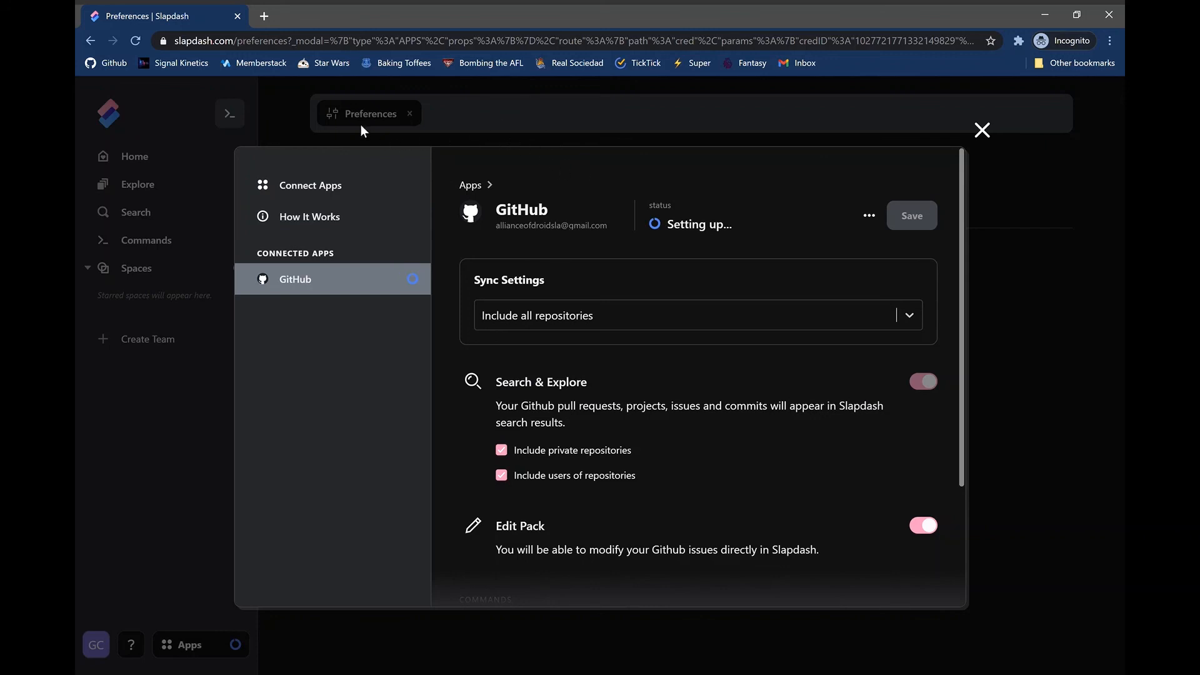
mouse_move(494, 128)
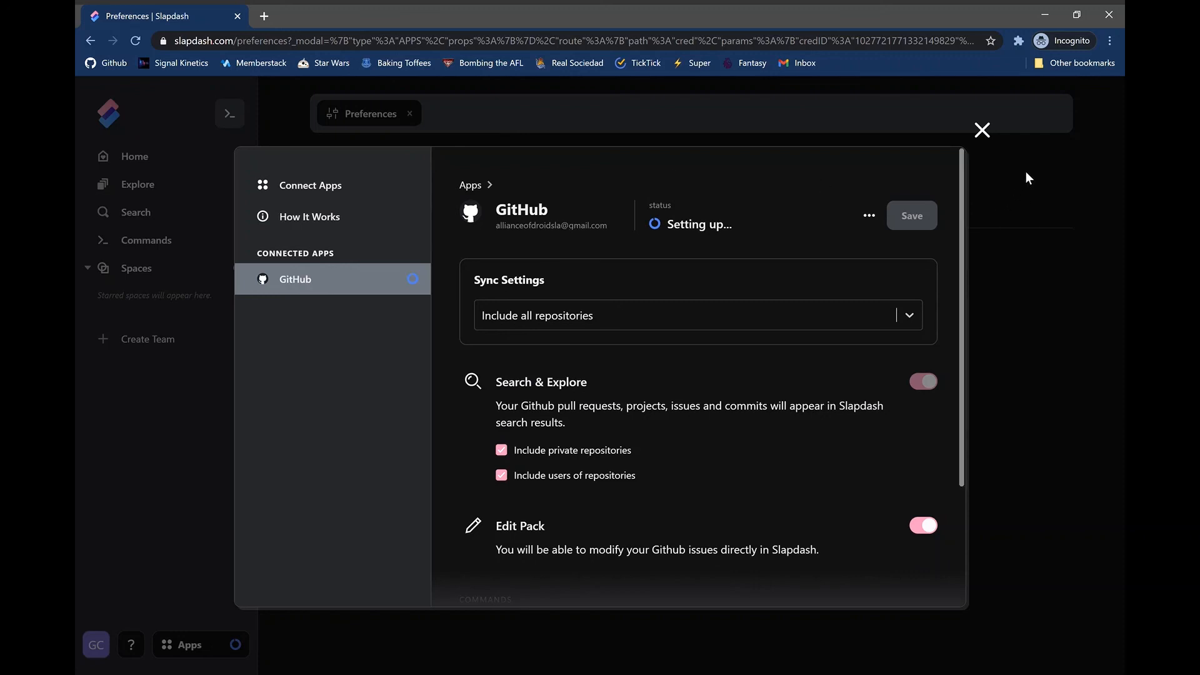
left_click(983, 130)
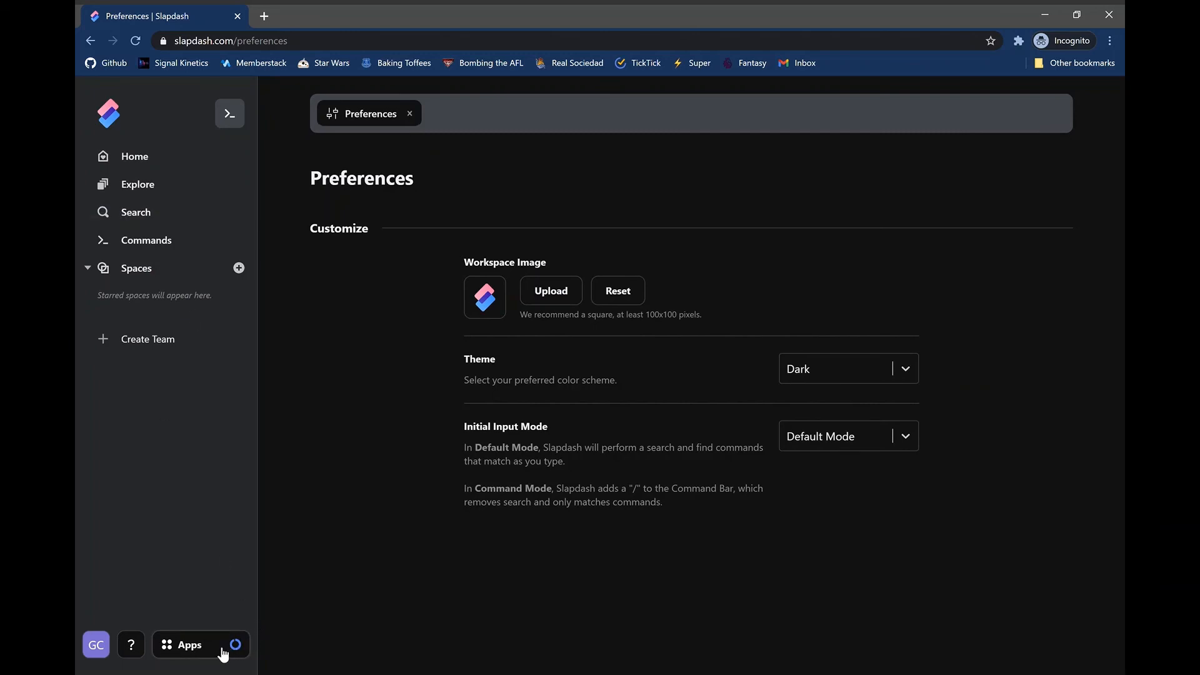
Reopen the Connect Apps catalogue and browse it, with GitHub shown as connected.
left_click(190, 645)
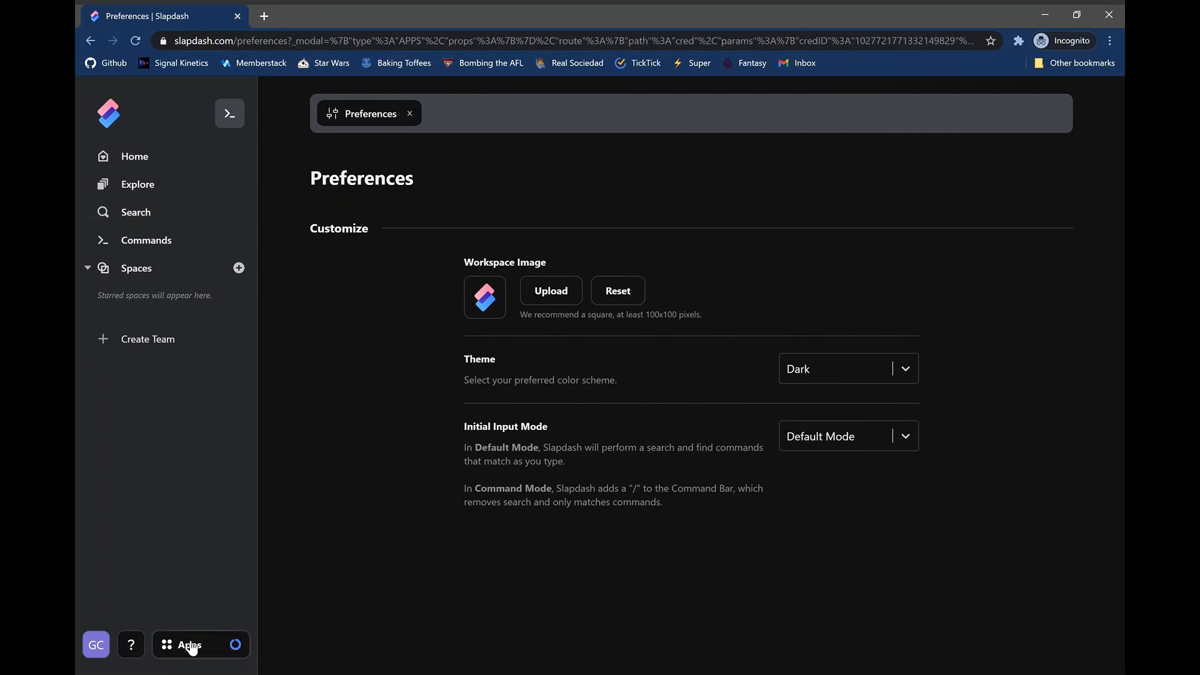
left_click(190, 645)
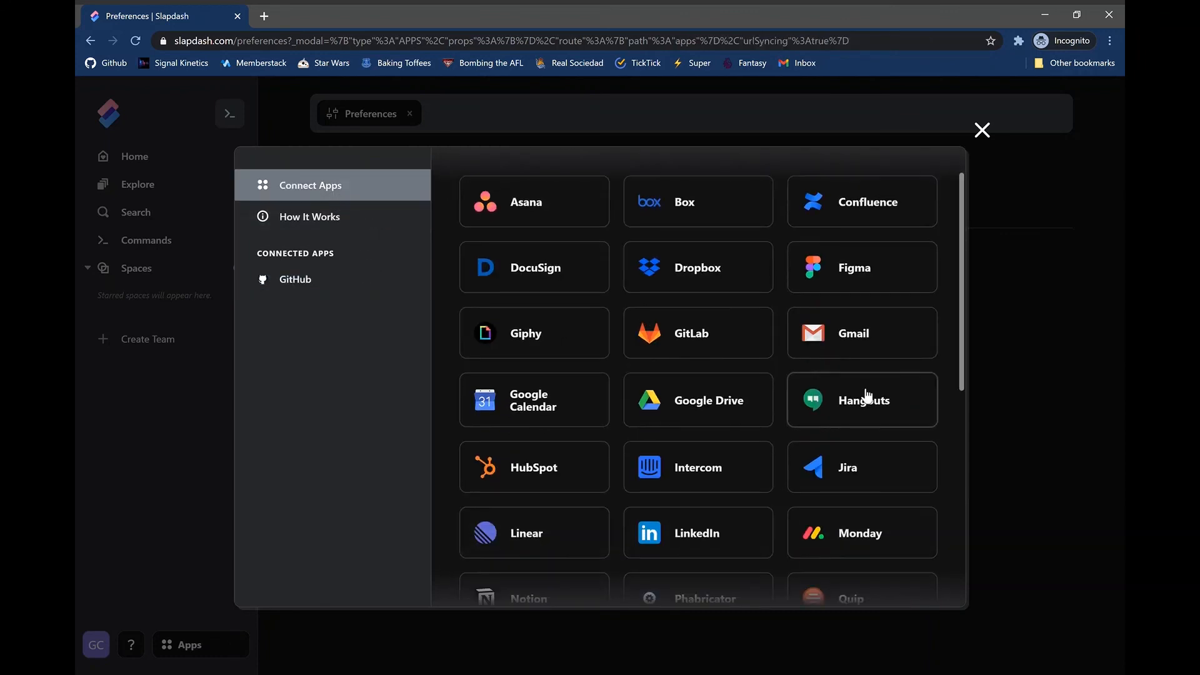
scroll("down", 3)
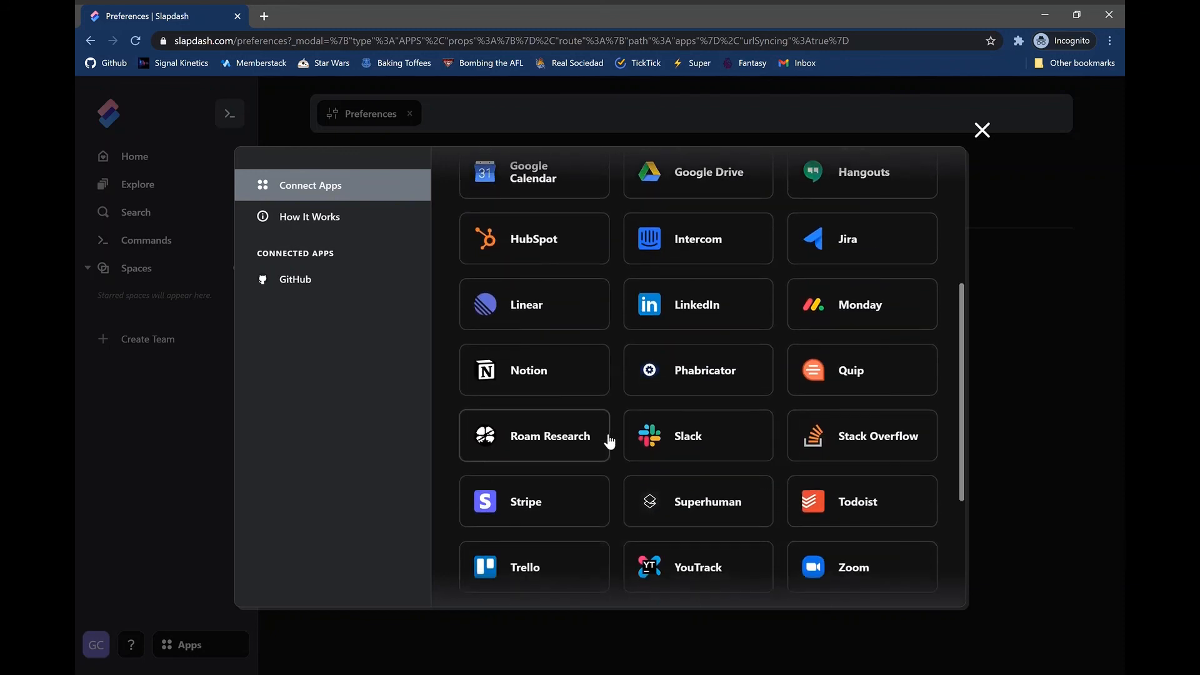
scroll("up", 3)
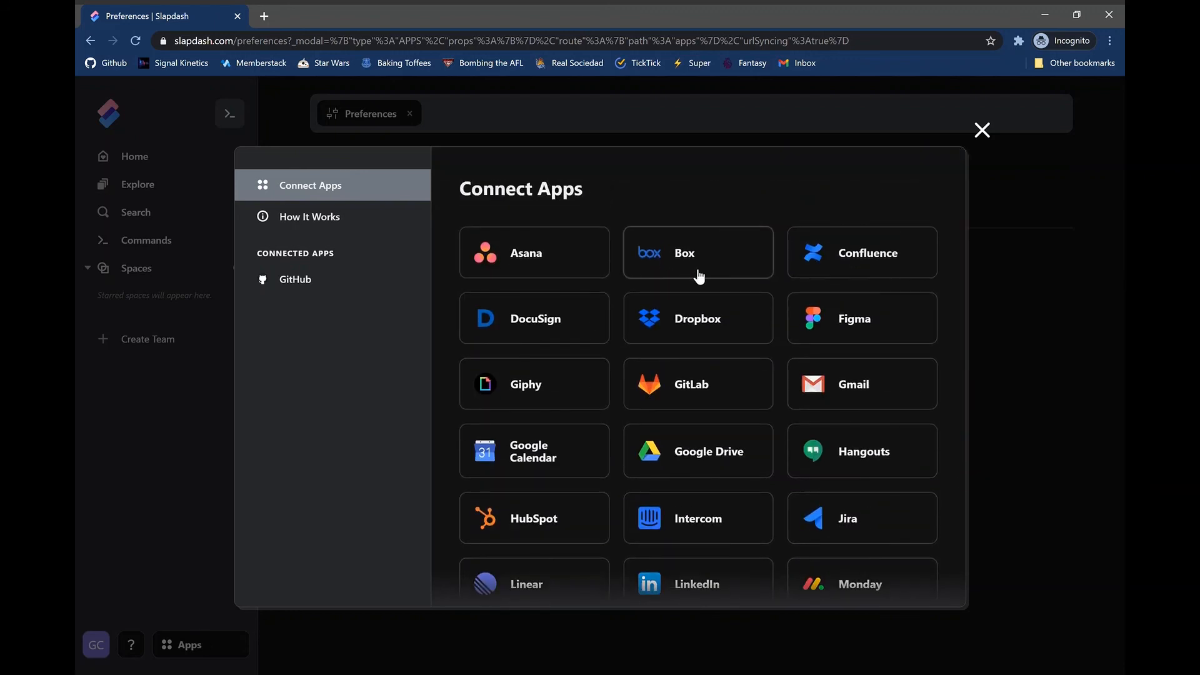
scroll("down", 3)
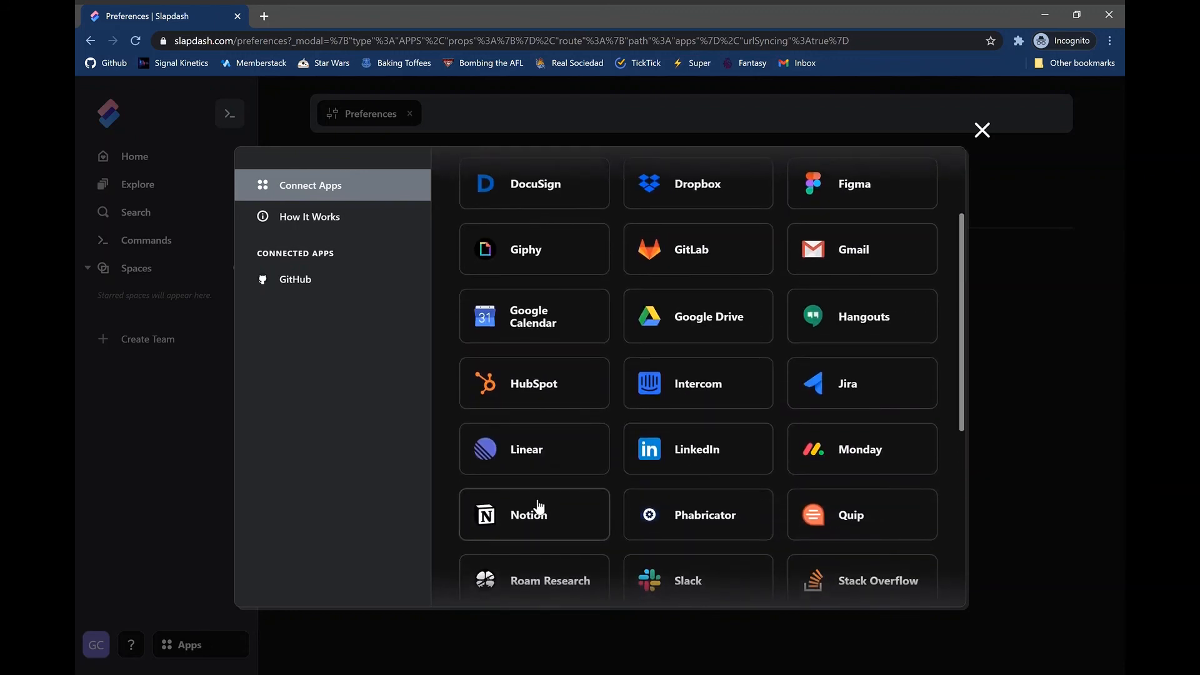
Connect the Notion account with Search & Explore kept on, status showing Setting up.
left_click(533, 516)
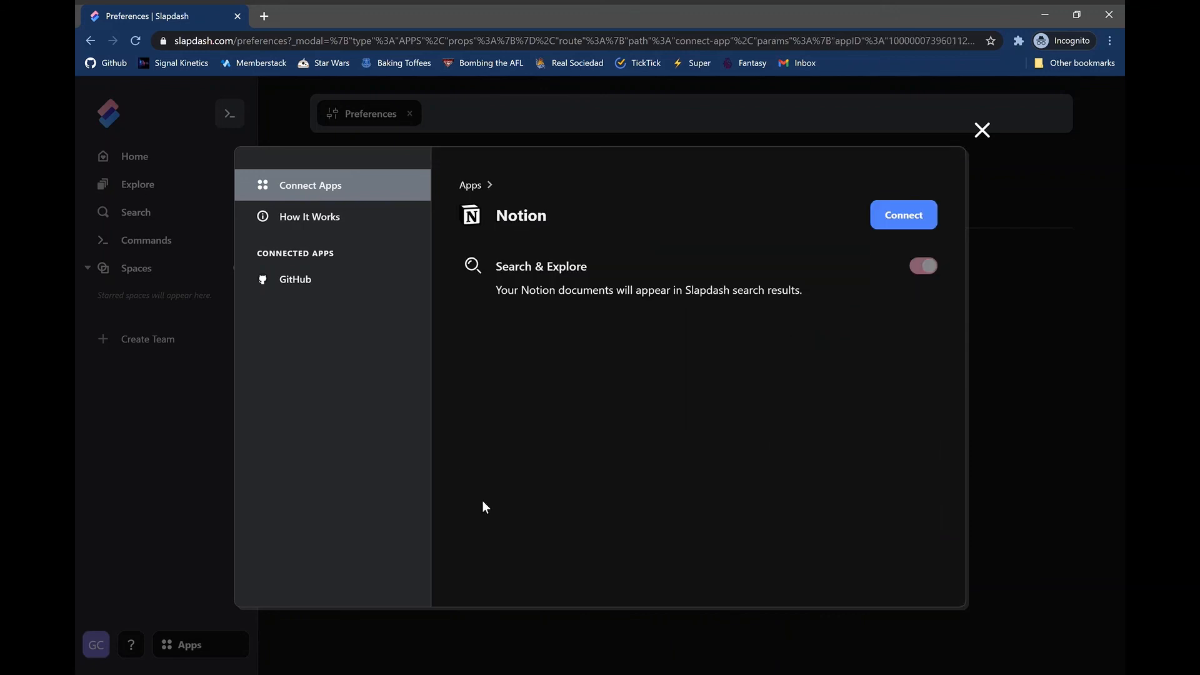
left_click(904, 215)
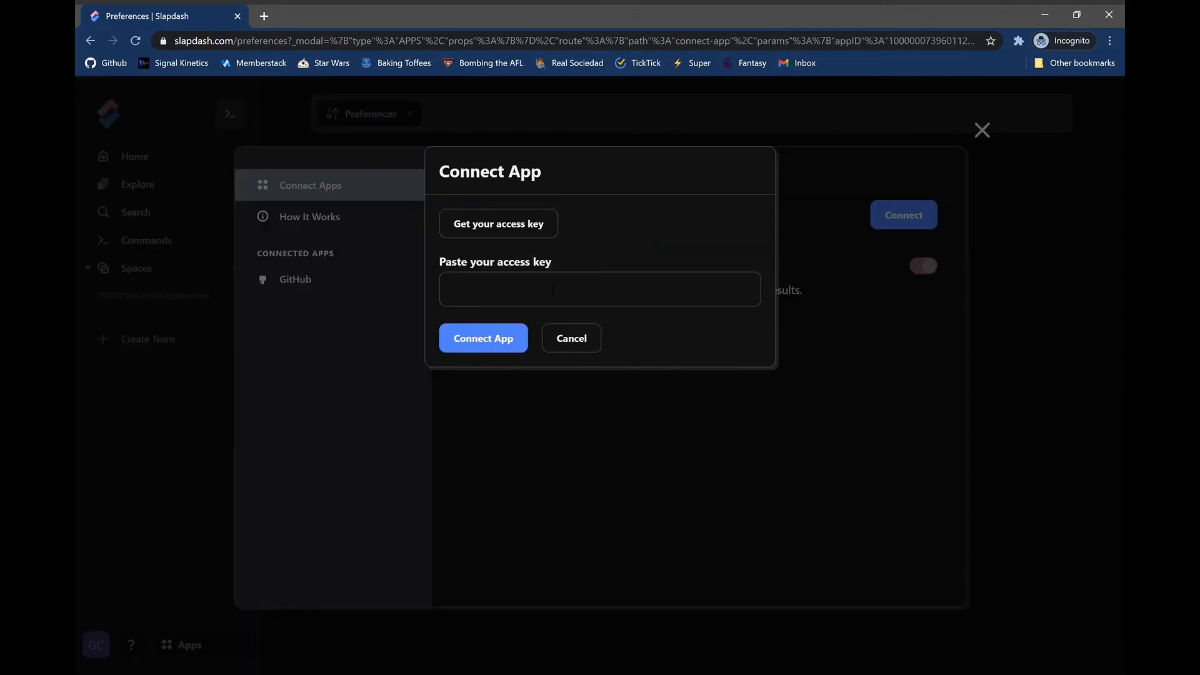
mouse_move(1043, 230)
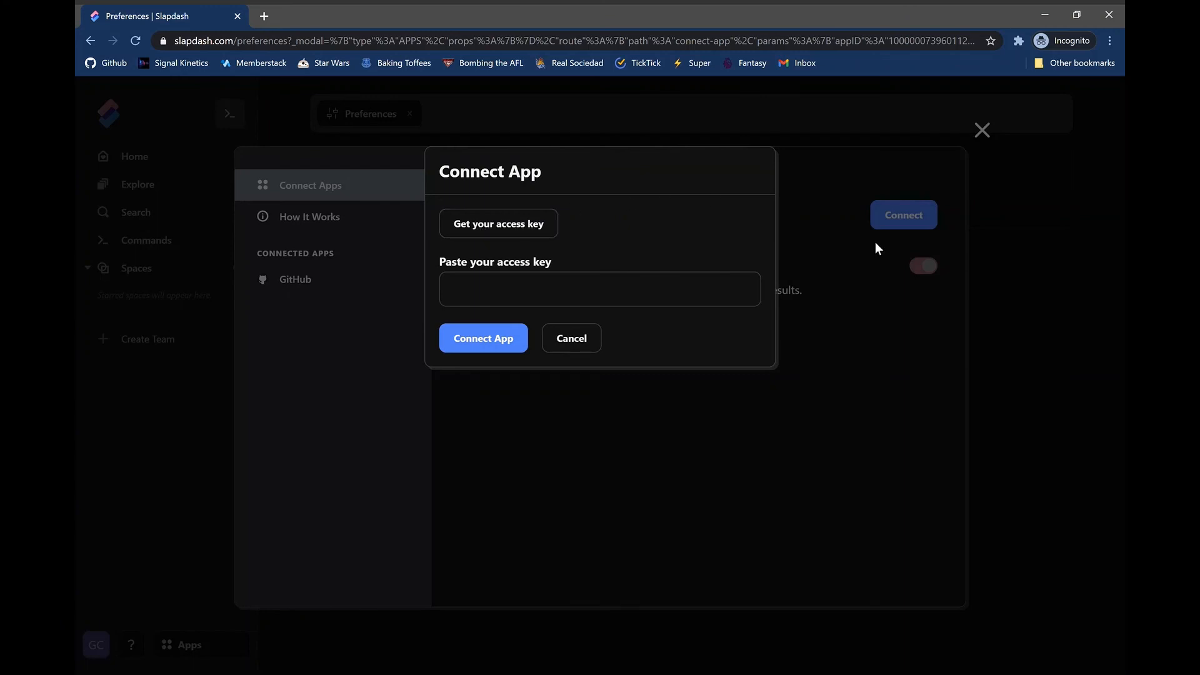
left_click(483, 337)
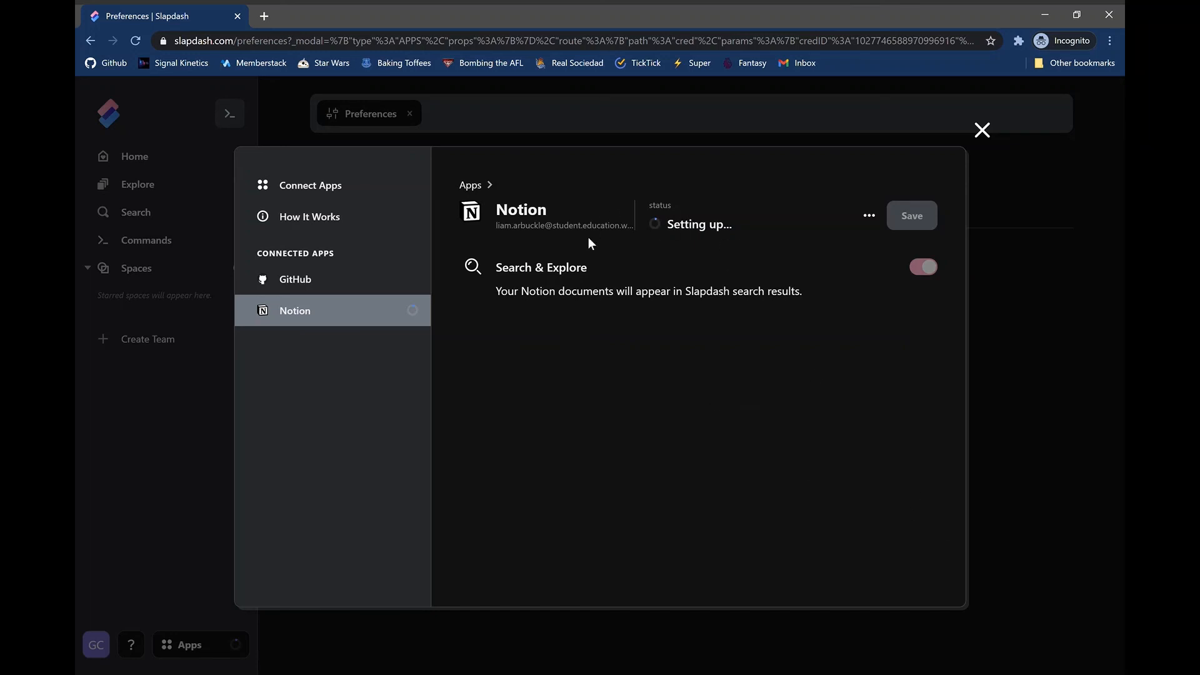
mouse_move(733, 276)
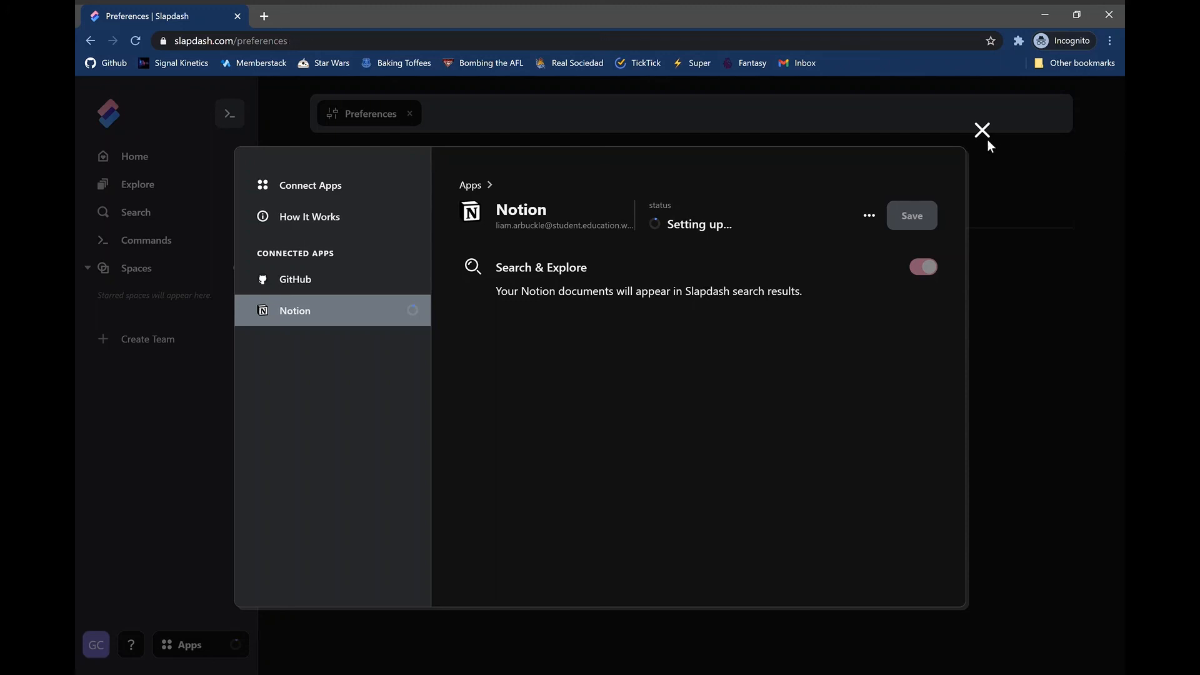
Close the Notion settings, check Home's app list, and reopen Preferences from the avatar.
left_click(982, 131)
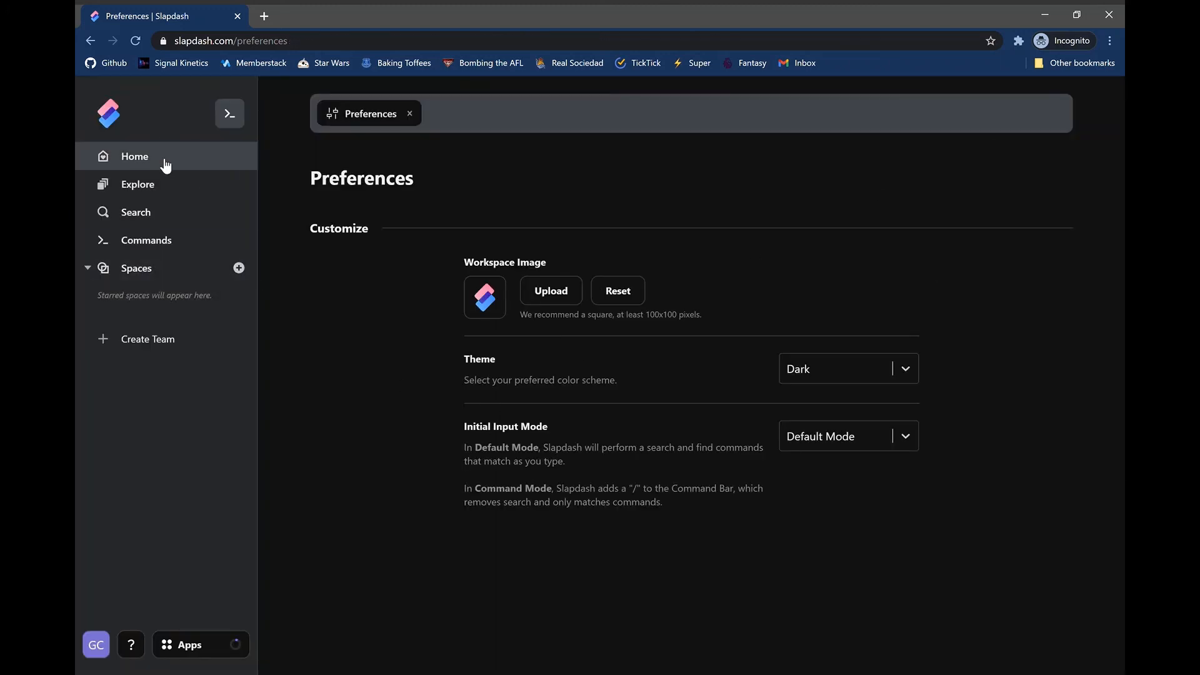
left_click(134, 156)
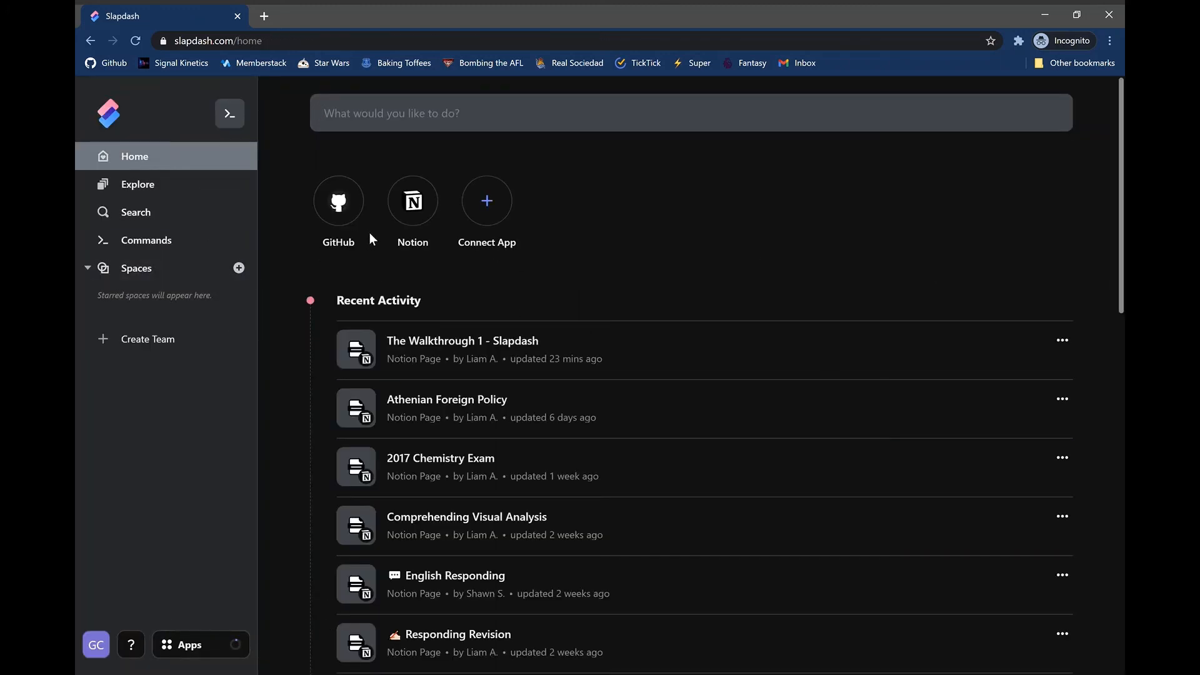
scroll("down", 3)
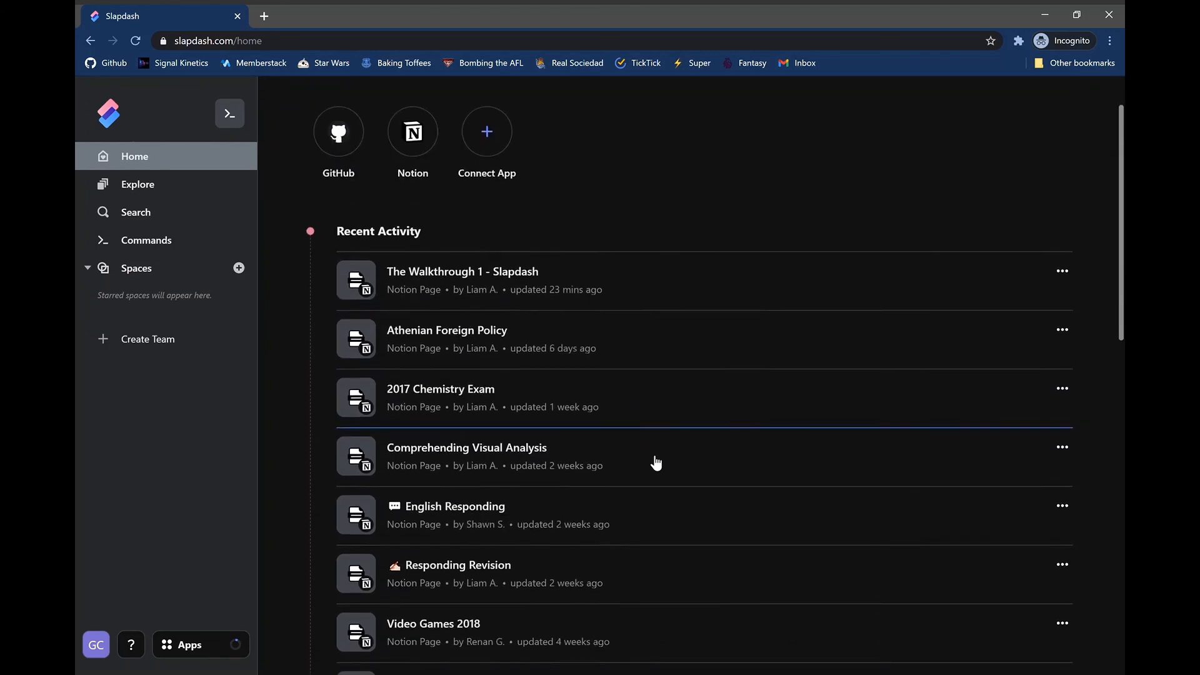
left_click(230, 113)
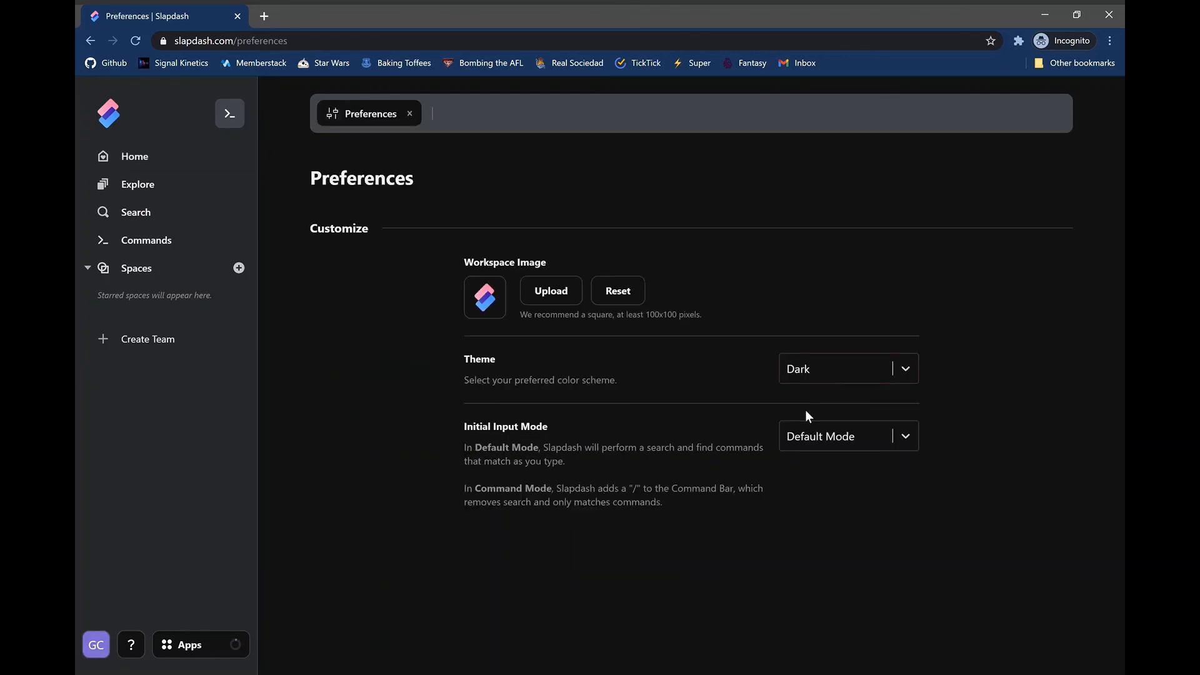
Set the Theme to Light and return to the home page's recent activity.
left_click(840, 369)
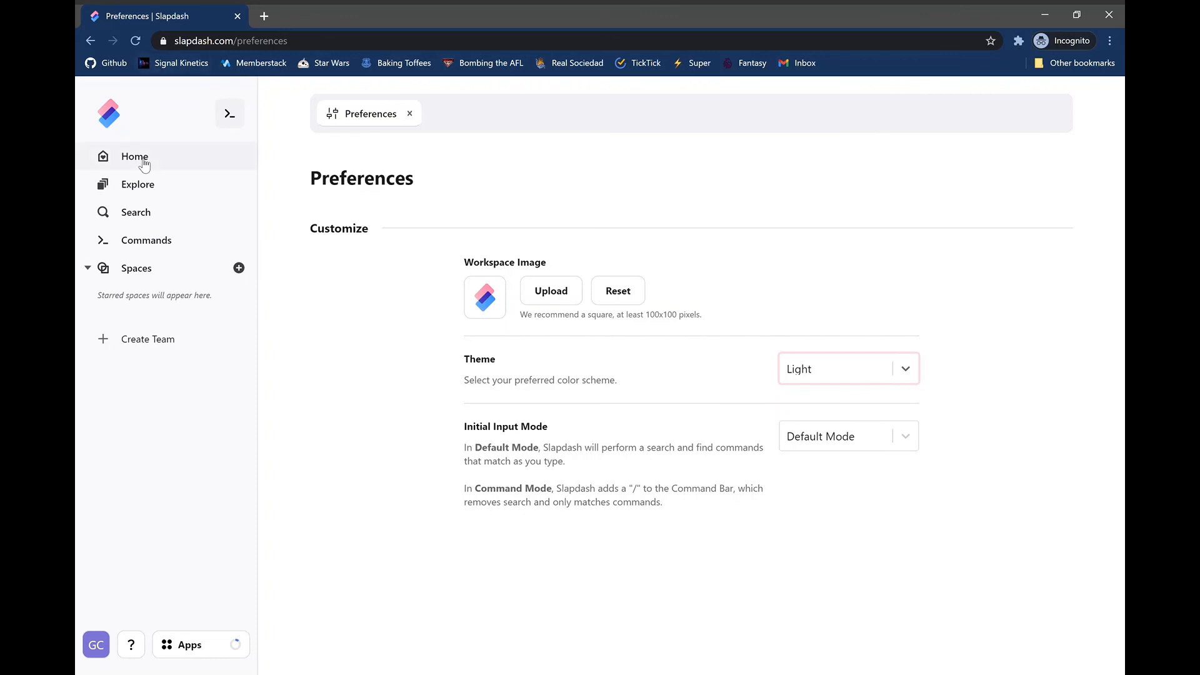
left_click(135, 156)
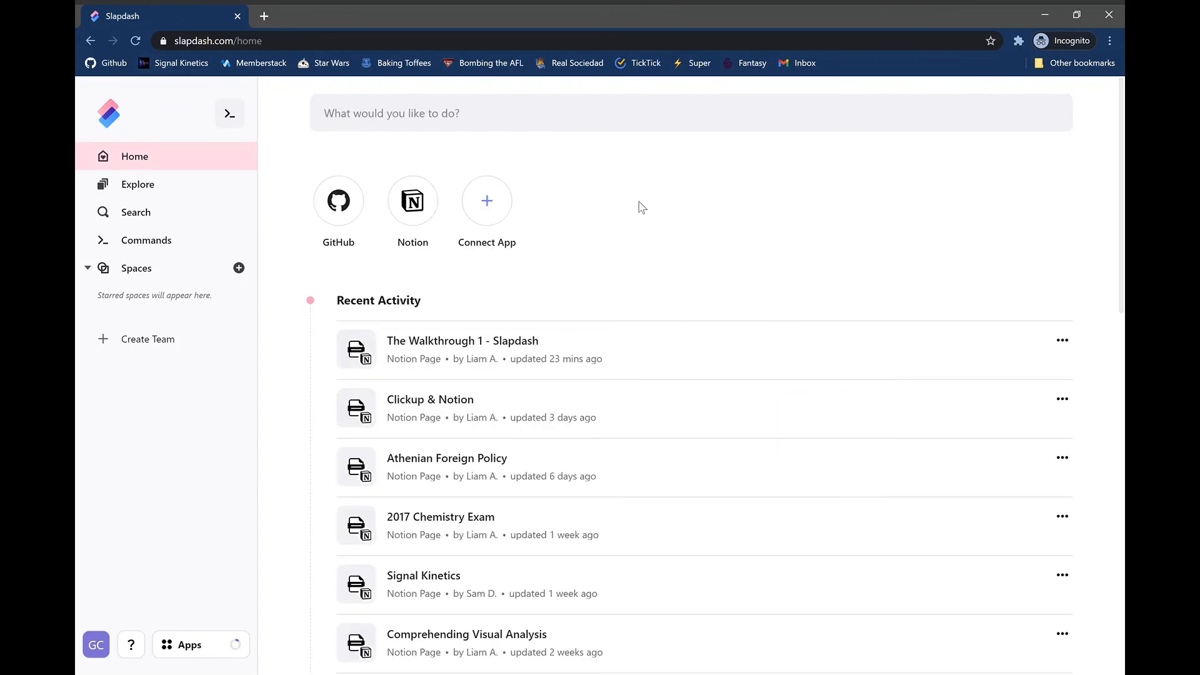
scroll("down", 3)
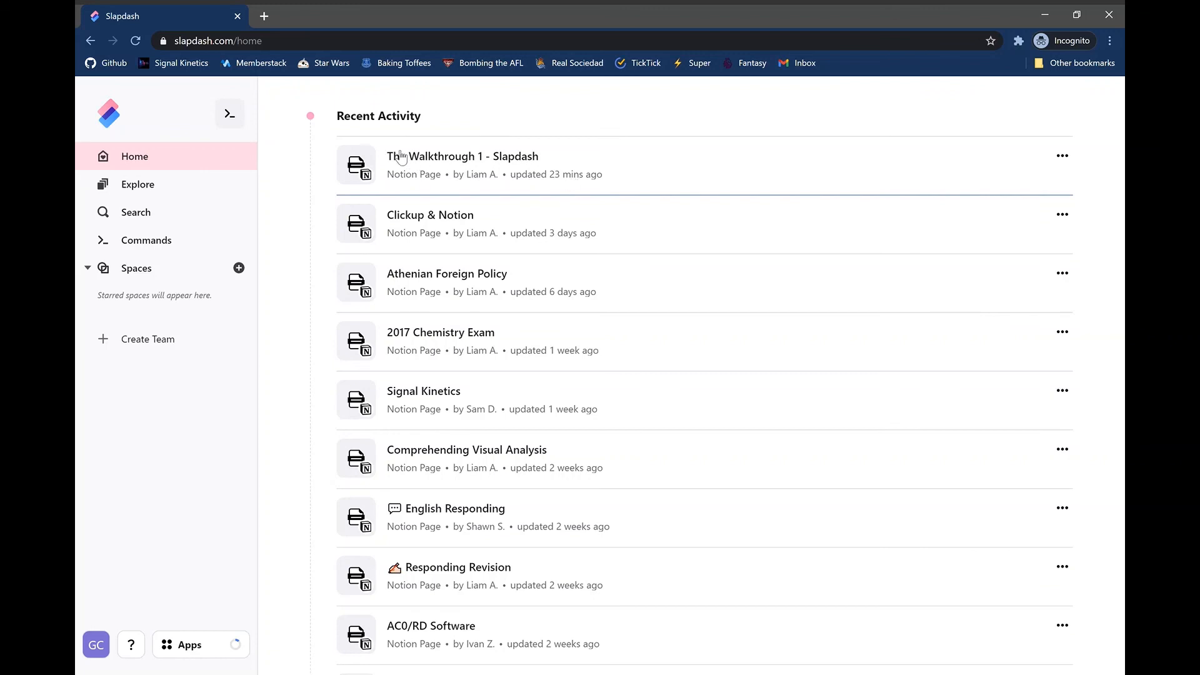
left_click(229, 112)
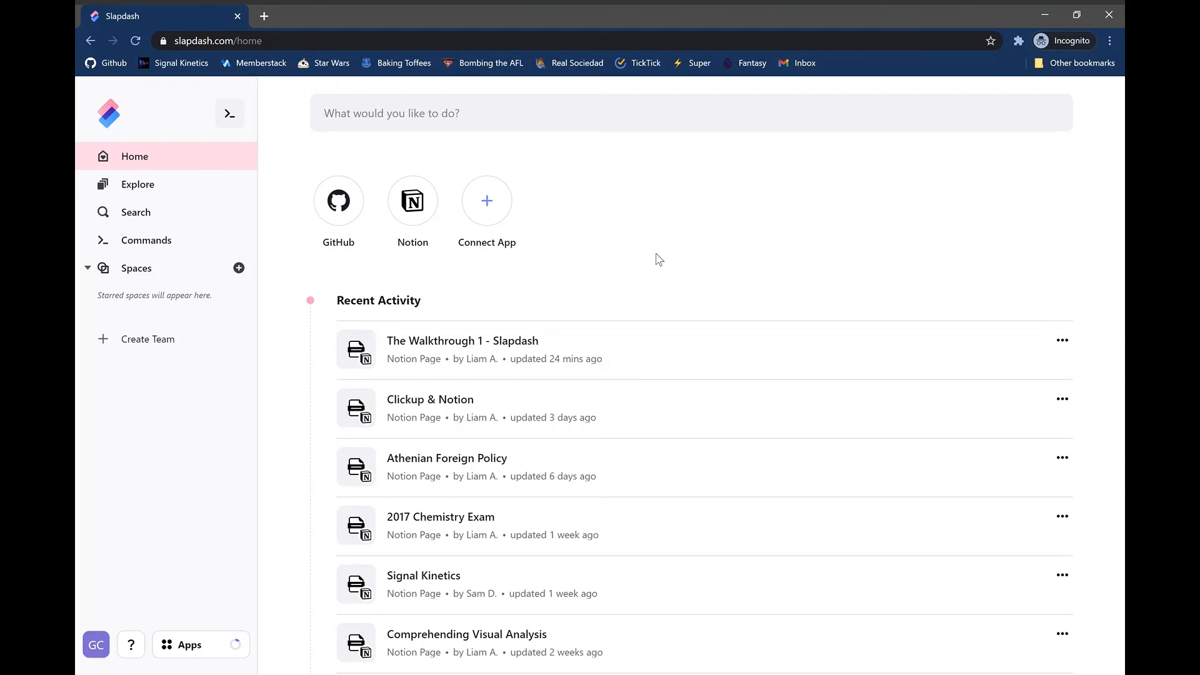
type("notio")
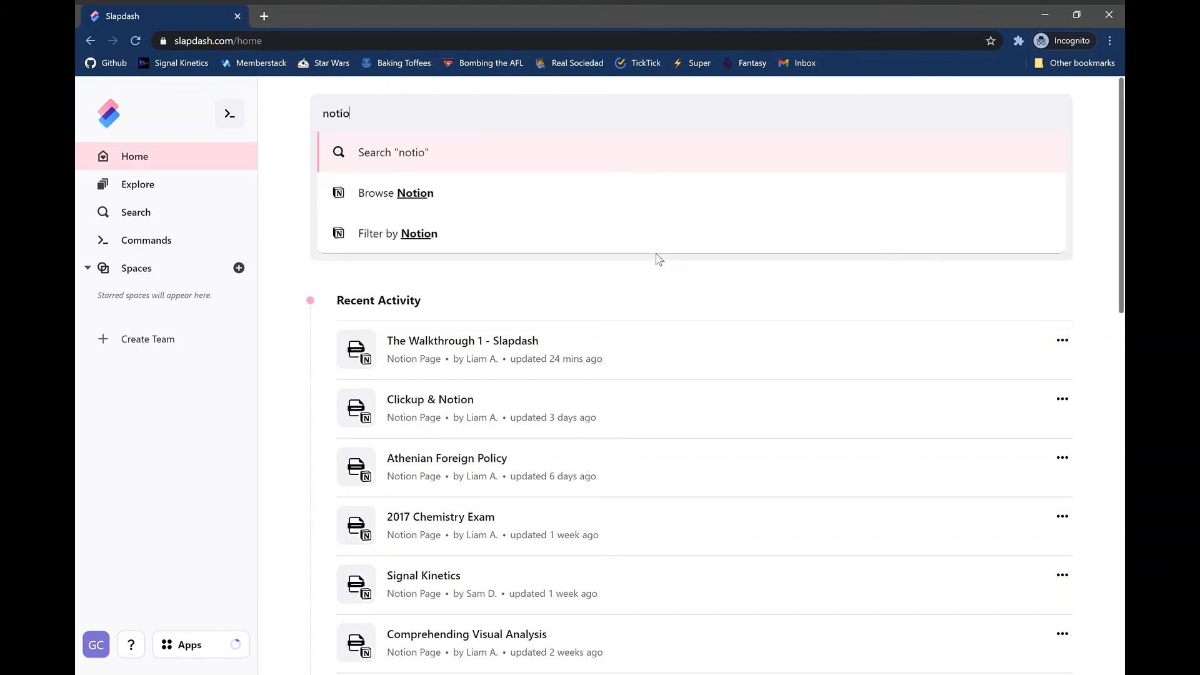
left_click(395, 193)
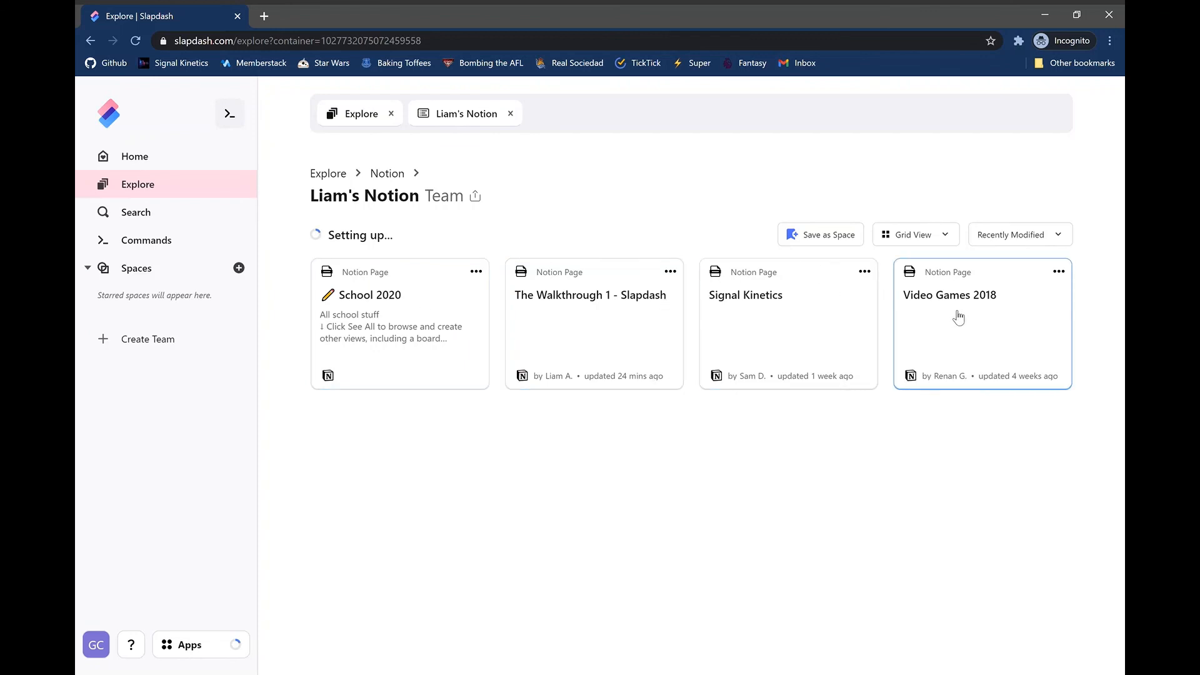
mouse_move(258, 170)
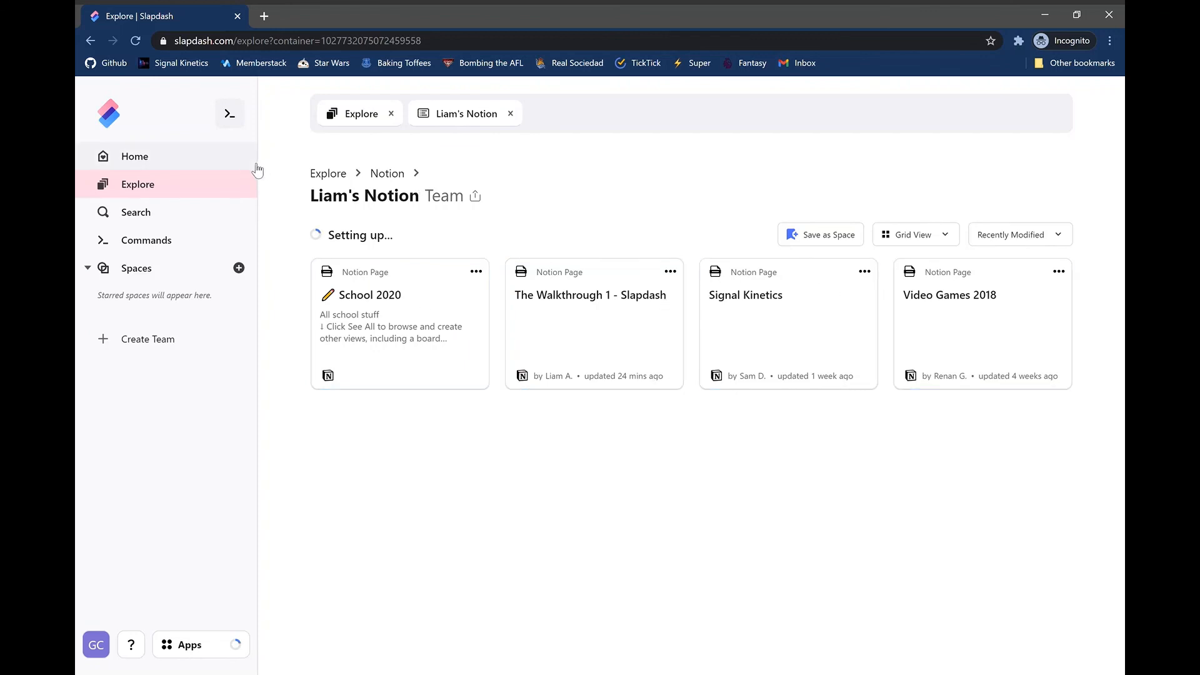
left_click(135, 157)
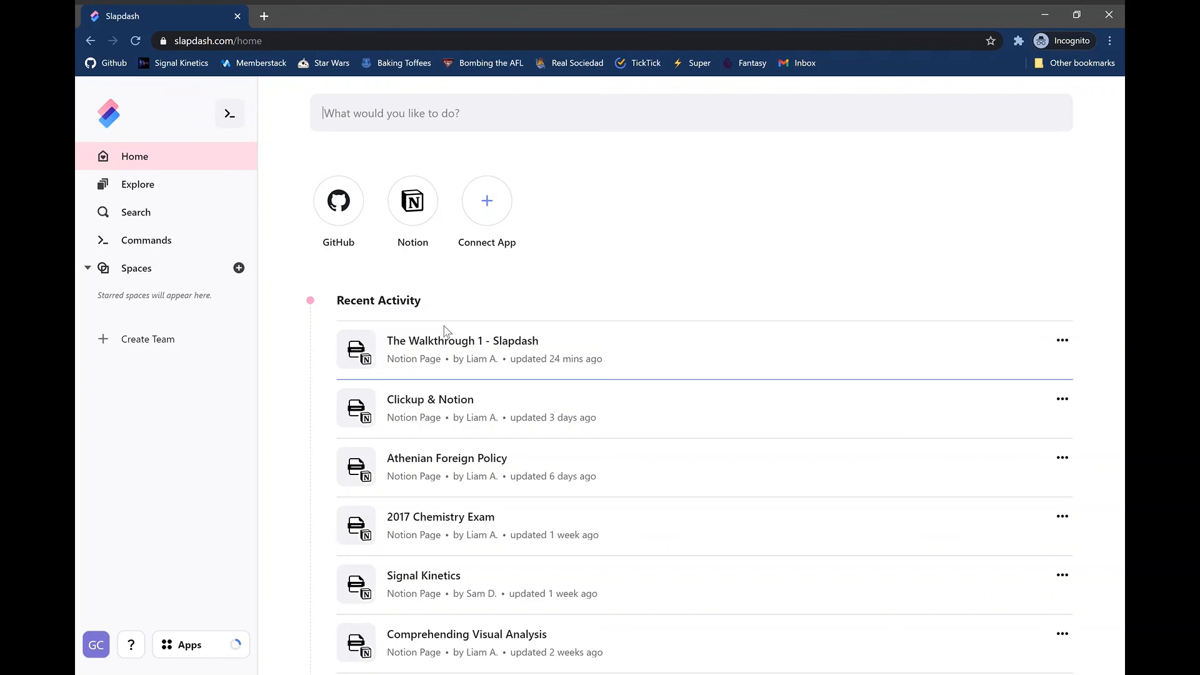
scroll("down", 3)
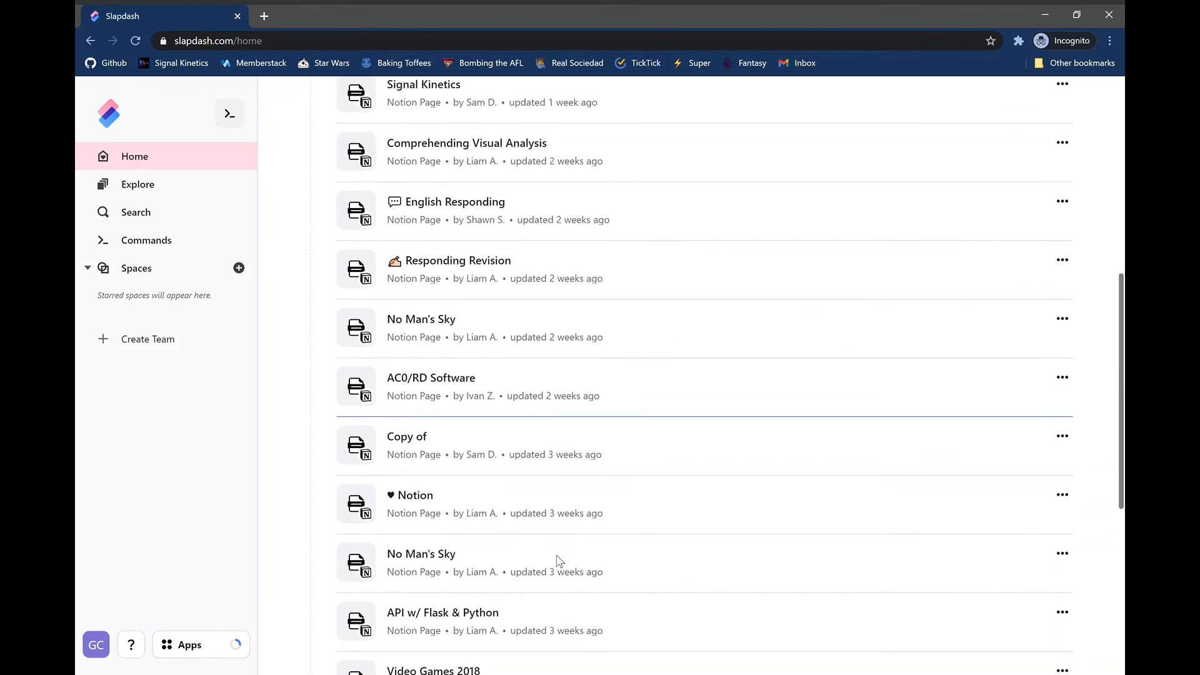
scroll("down", 3)
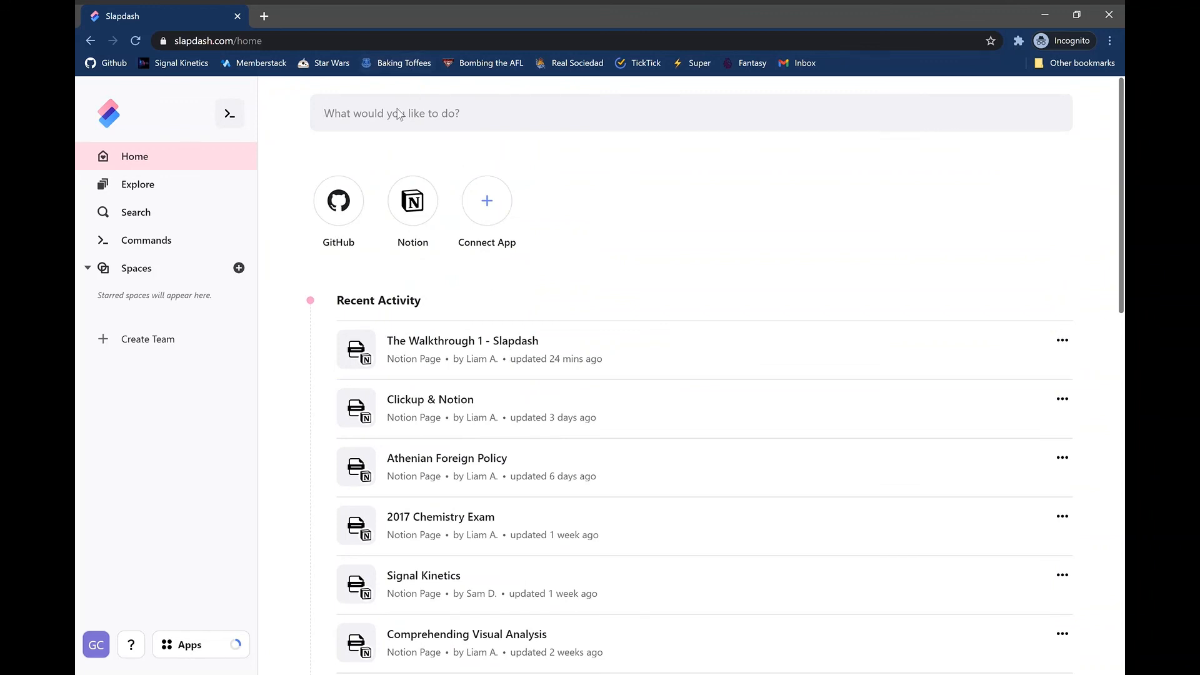
mouse_move(681, 201)
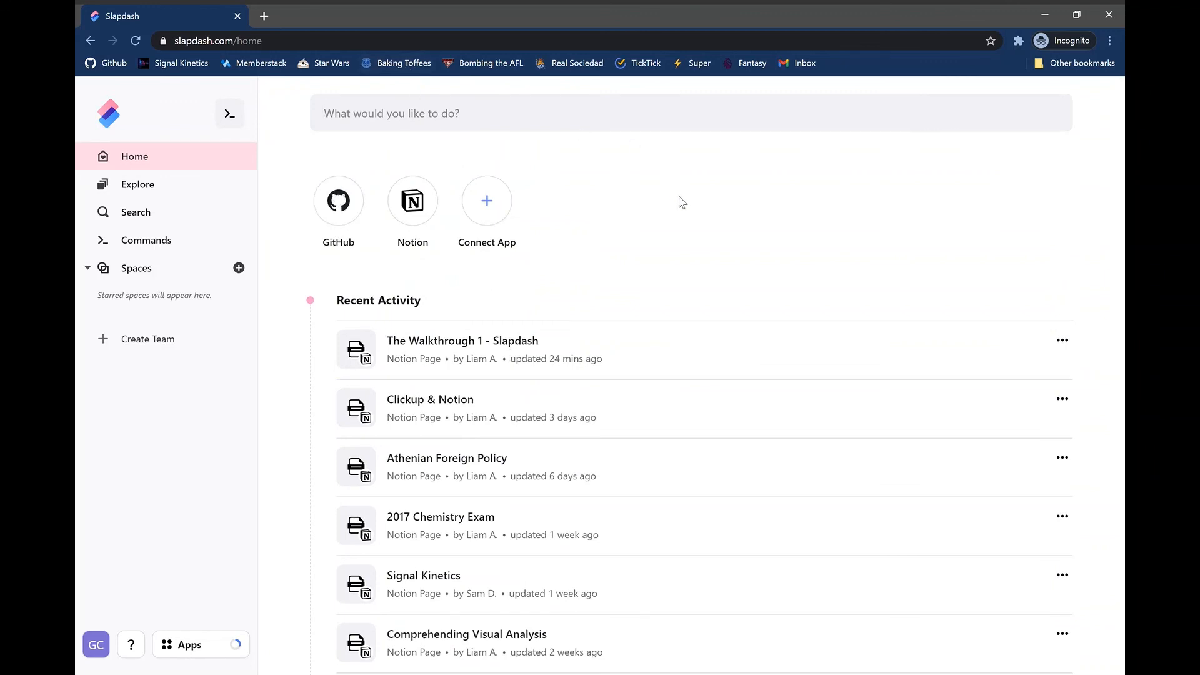
Explore the GitHub account's content and scroll down to the repositories.
left_click(338, 202)
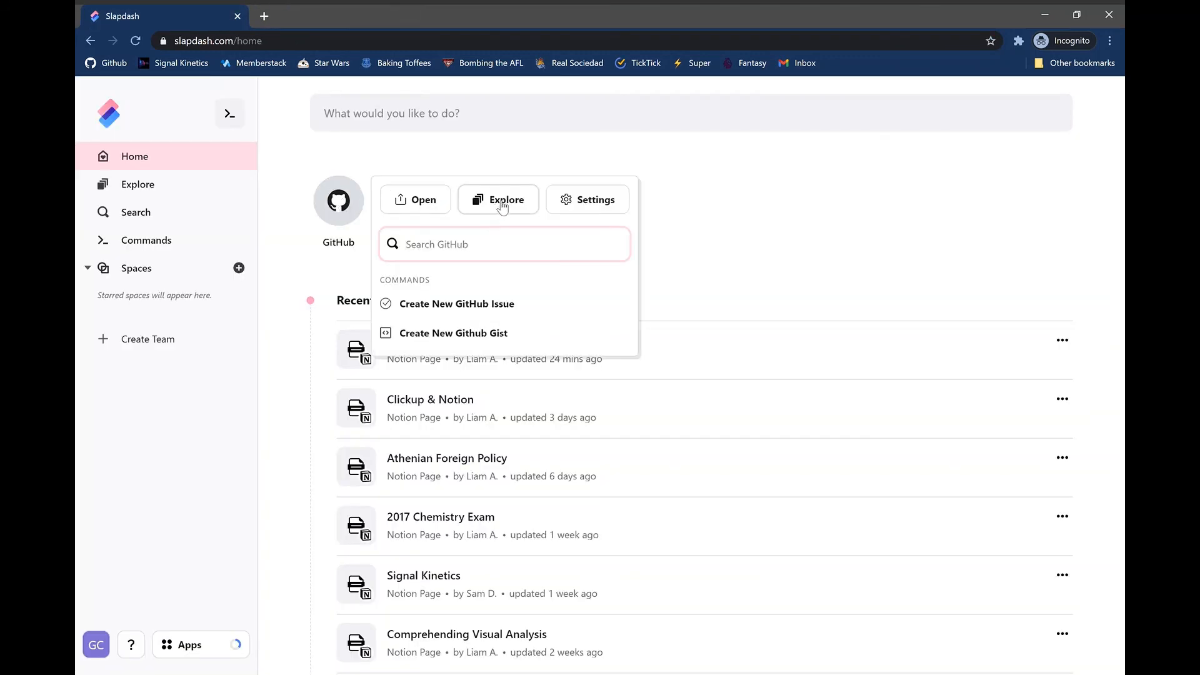
left_click(503, 199)
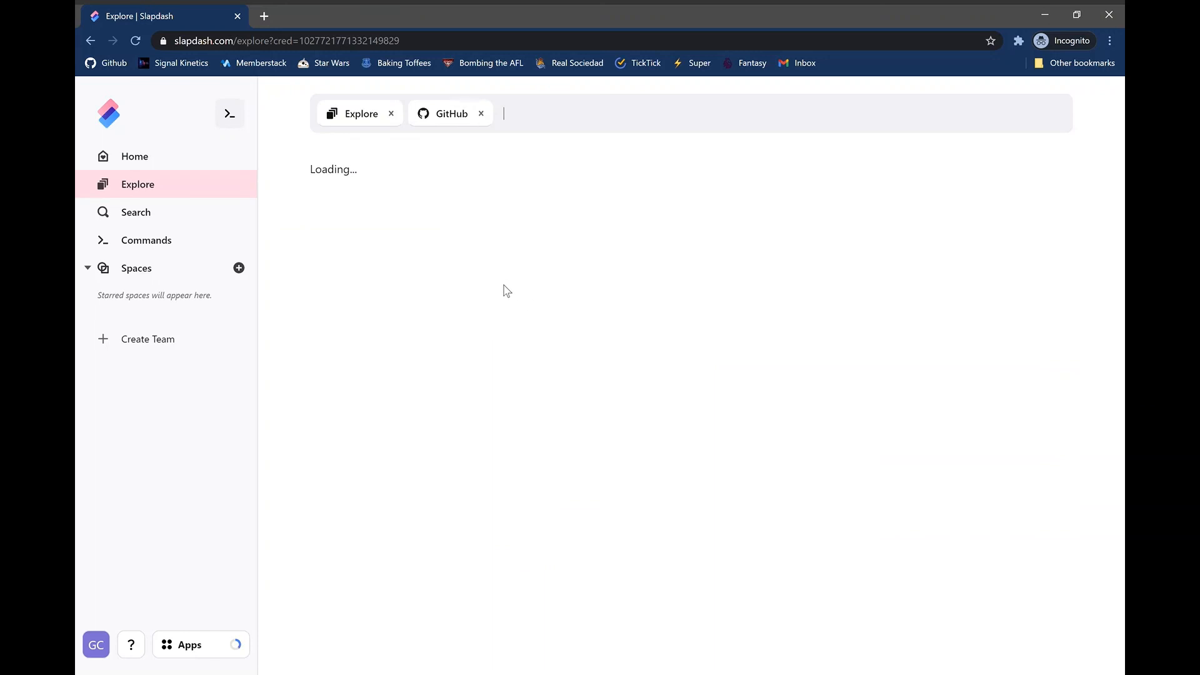
mouse_move(540, 380)
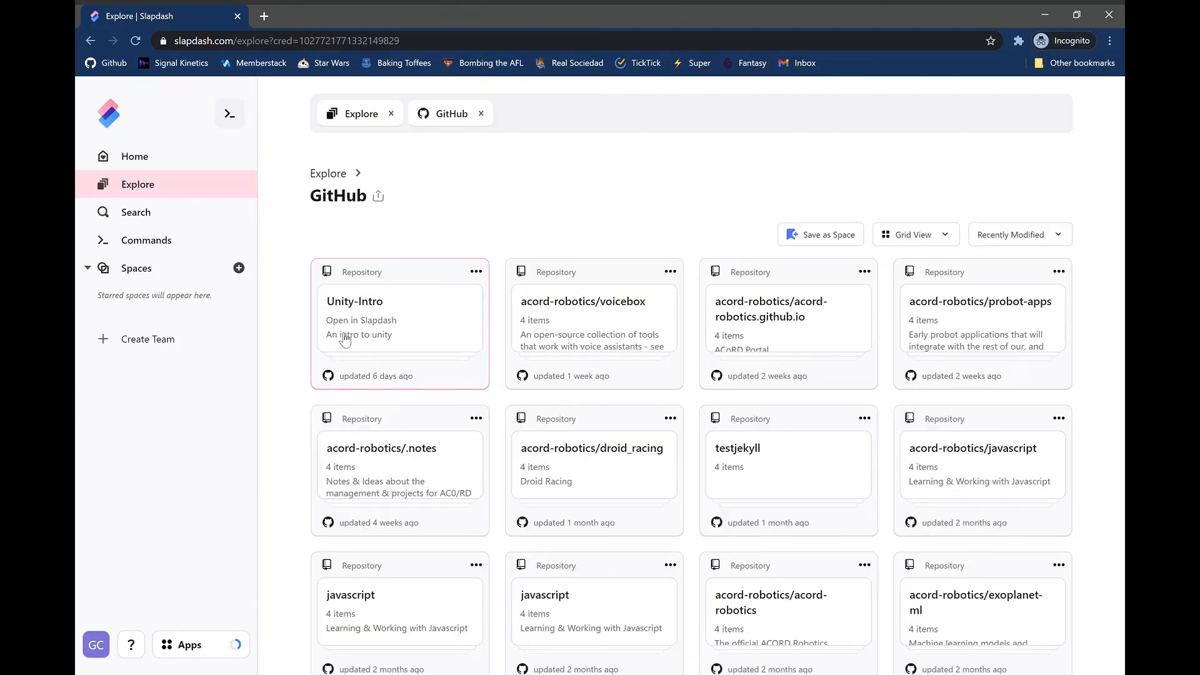
scroll("down", 3)
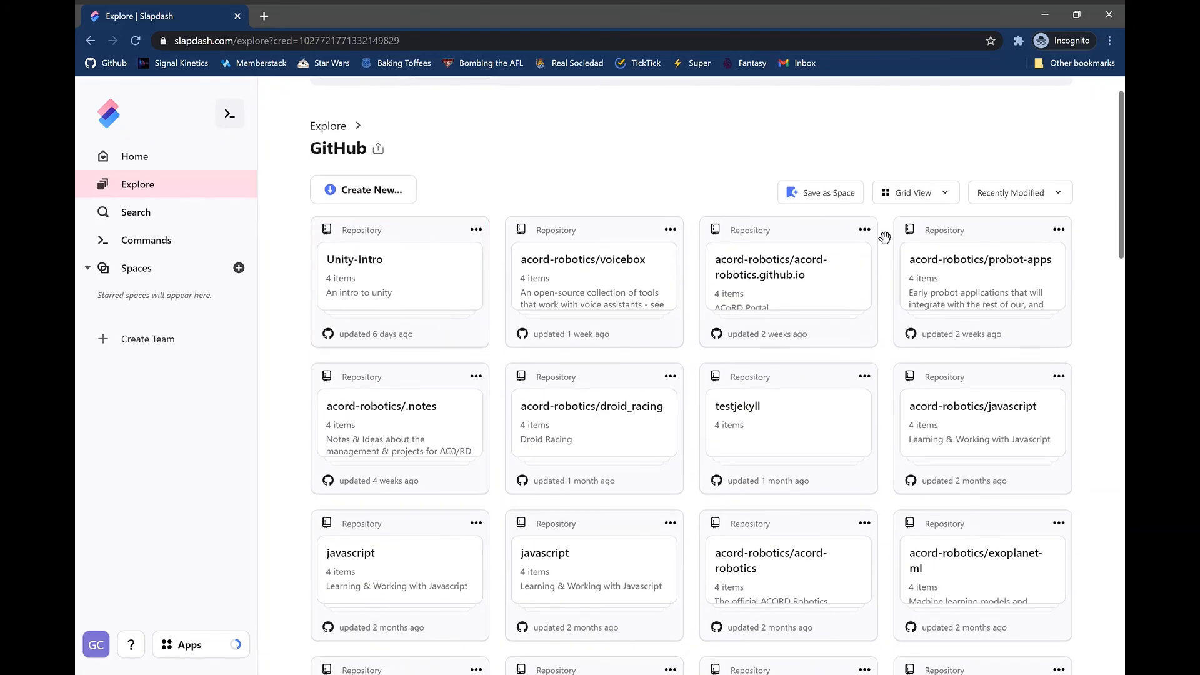
scroll("down", 3)
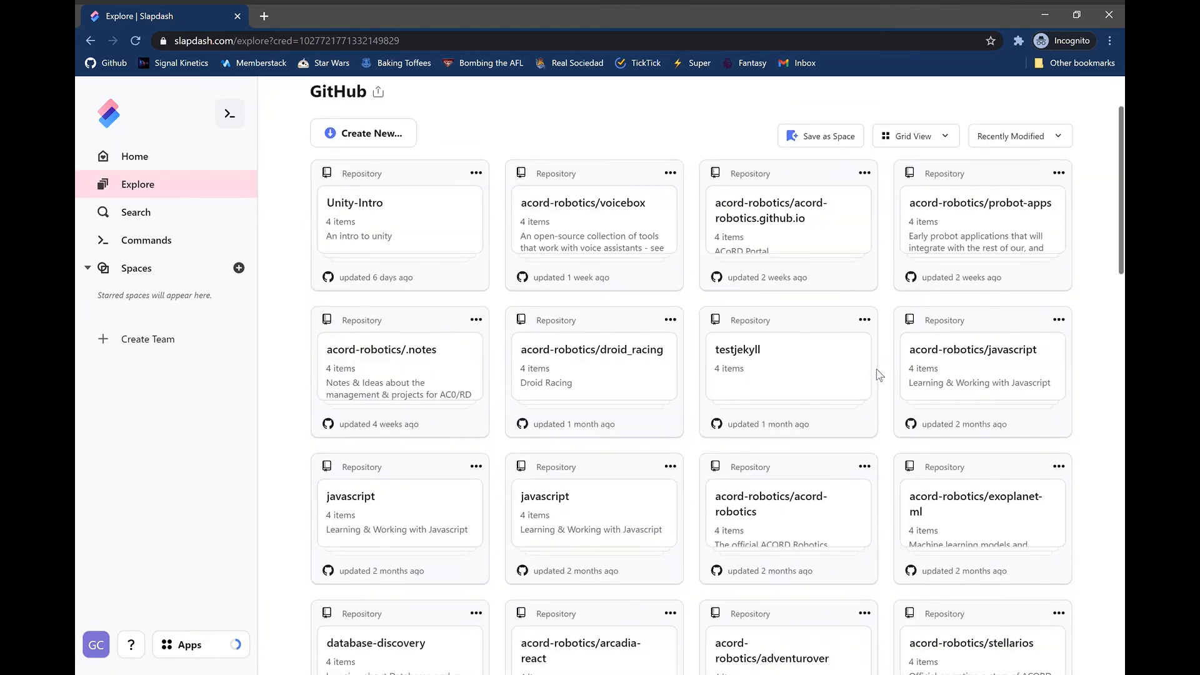
scroll("down", 3)
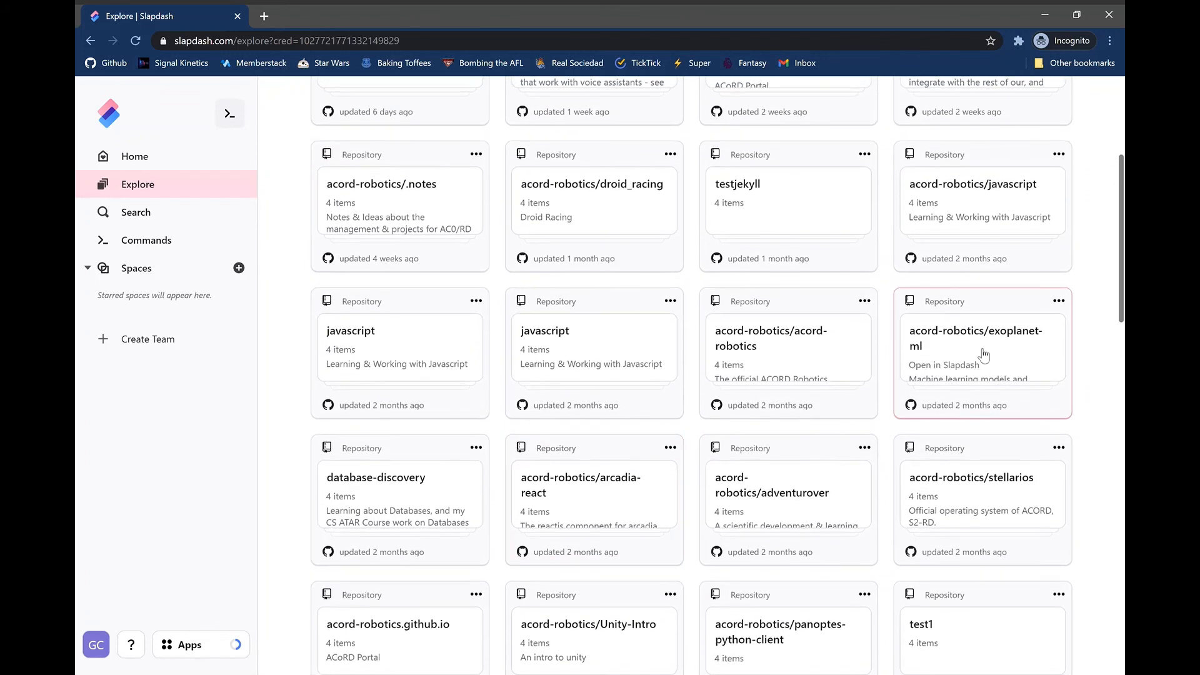
Open acord-robotics/exoplanet-ml, check Projects, and show actions for the Initial Setup issue.
left_click(984, 355)
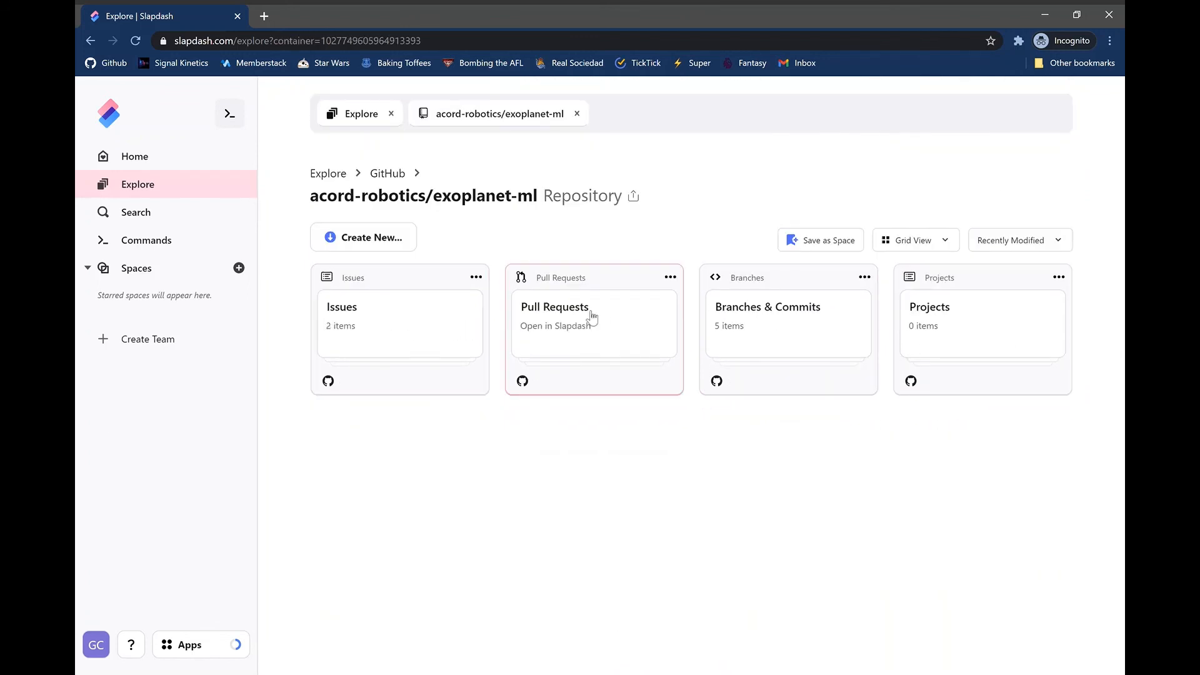
left_click(930, 308)
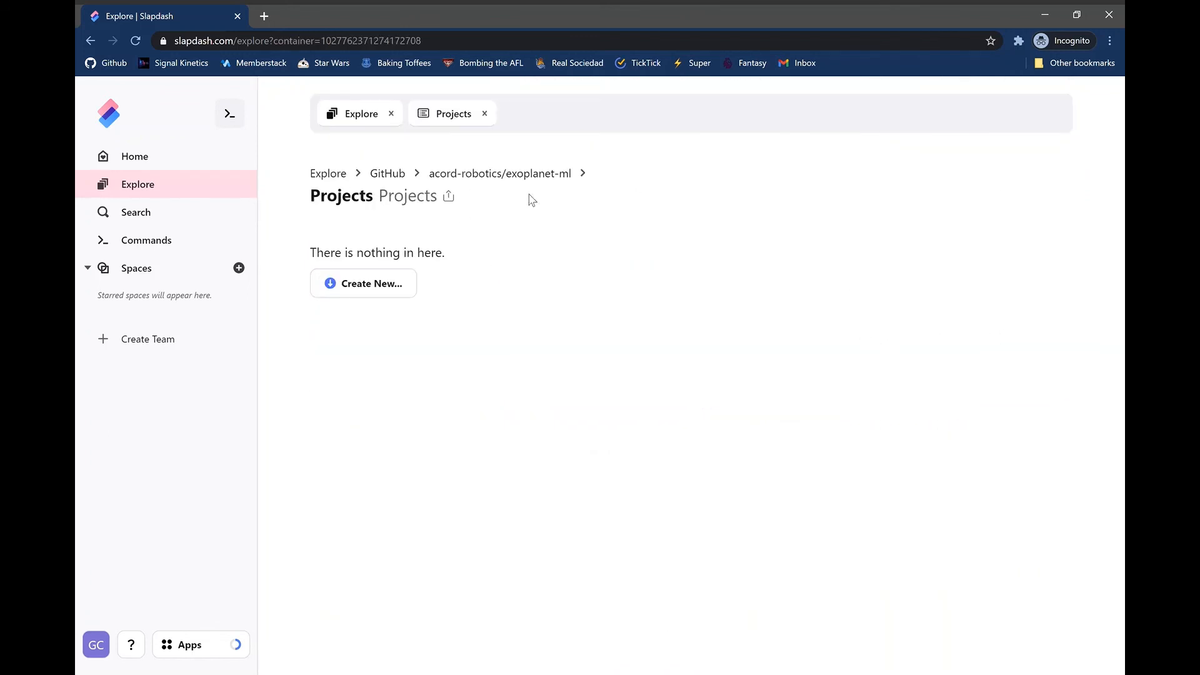
mouse_move(526, 189)
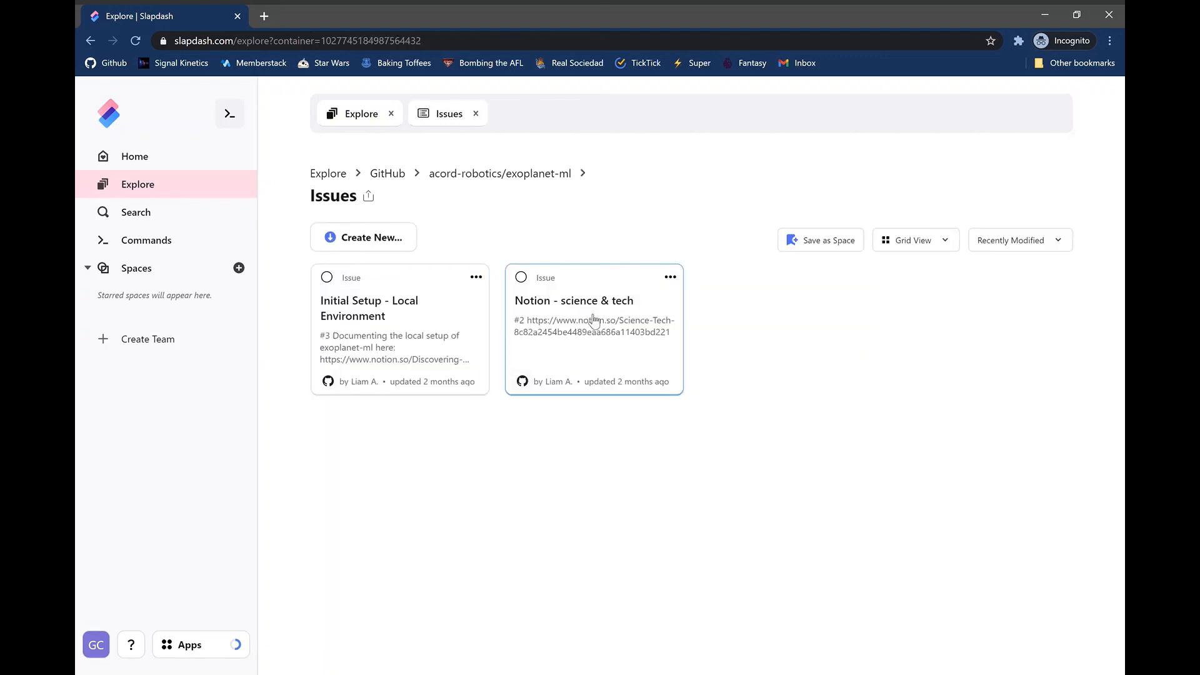
left_click(477, 276)
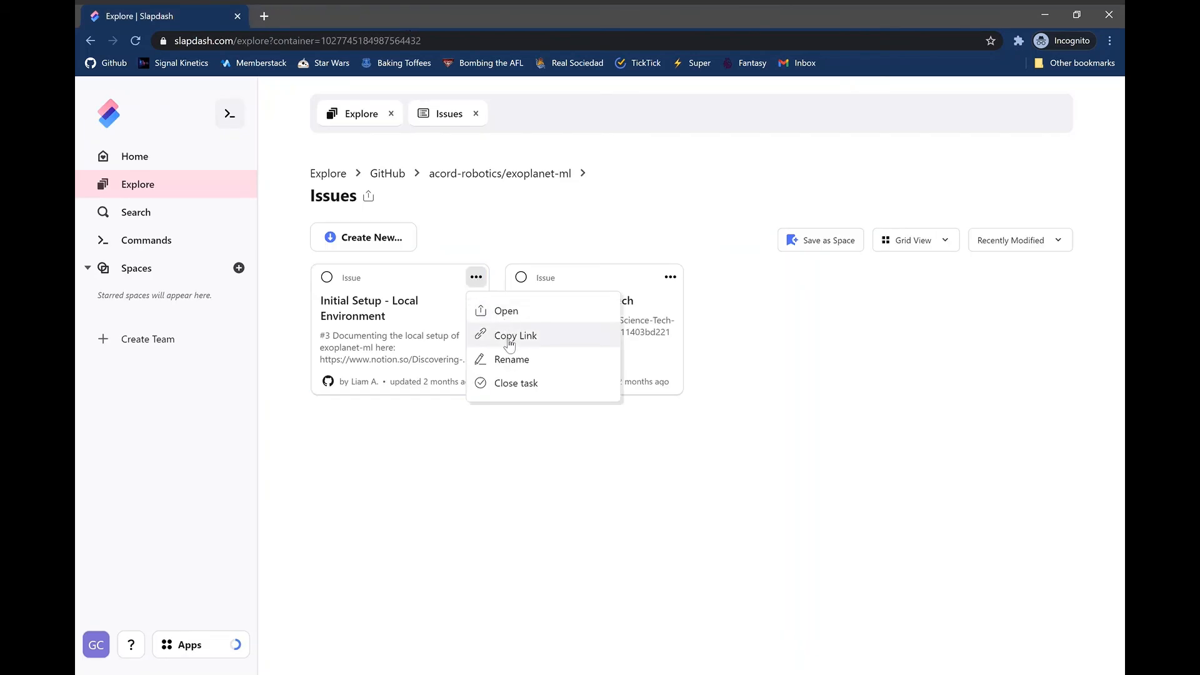
mouse_move(571, 370)
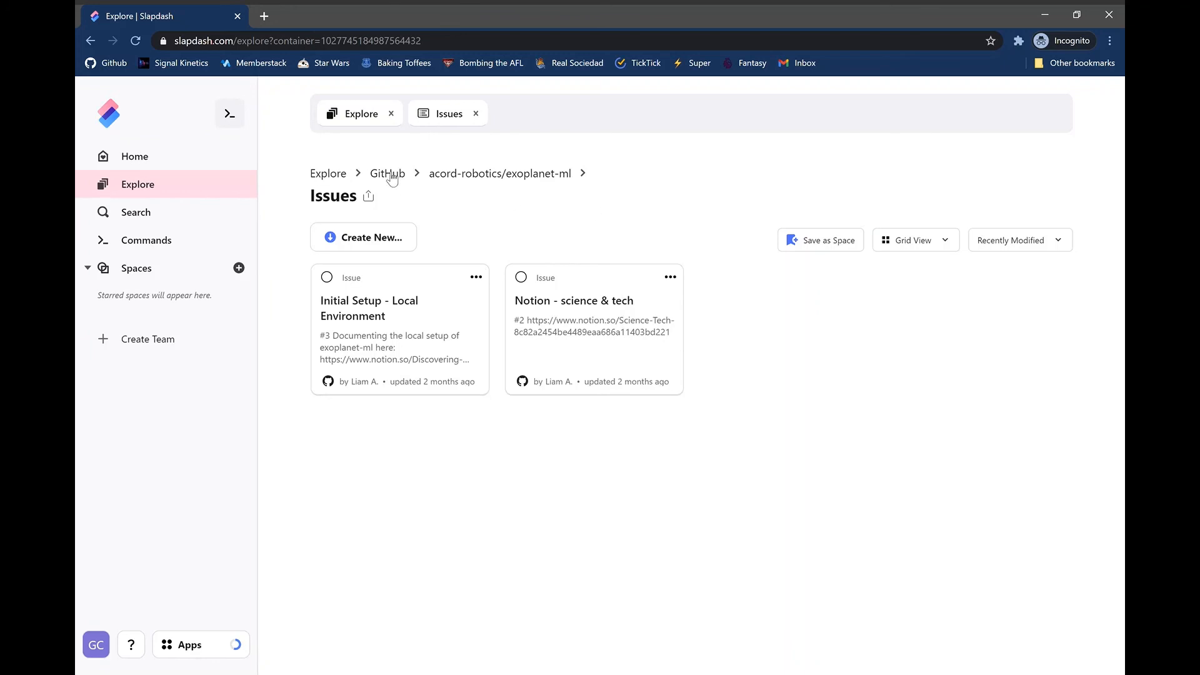
Search for 'github exoplanet' from the home page to list matching repository and commits.
left_click(135, 156)
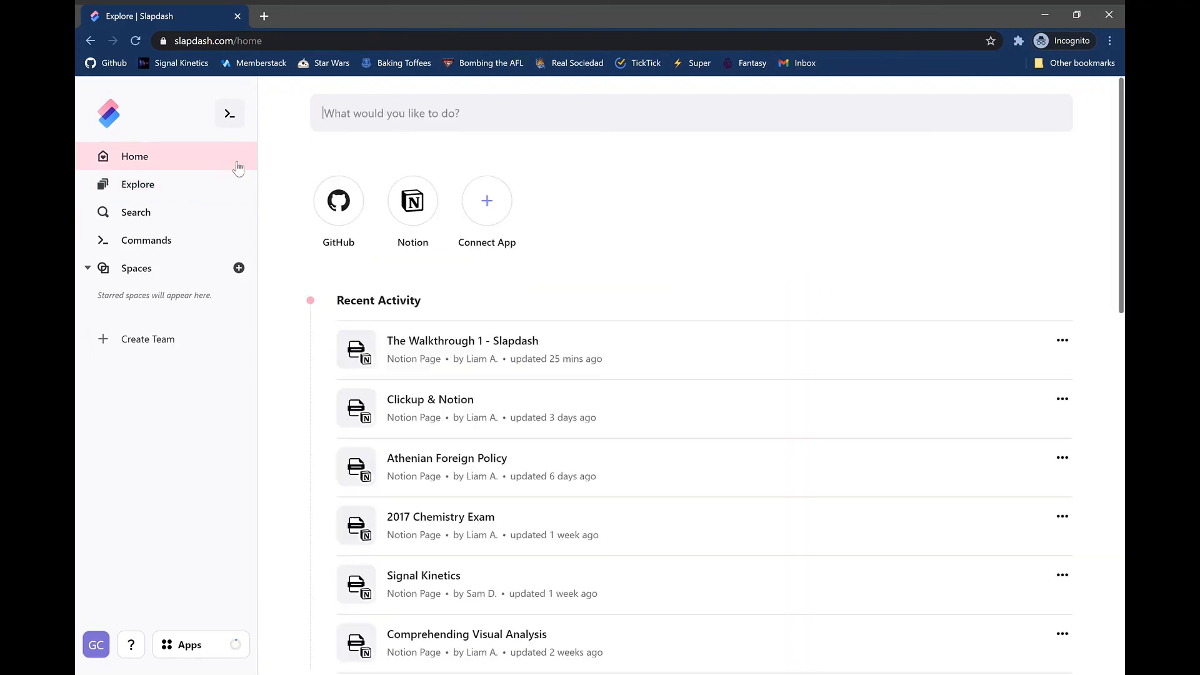
type("github exoplanet")
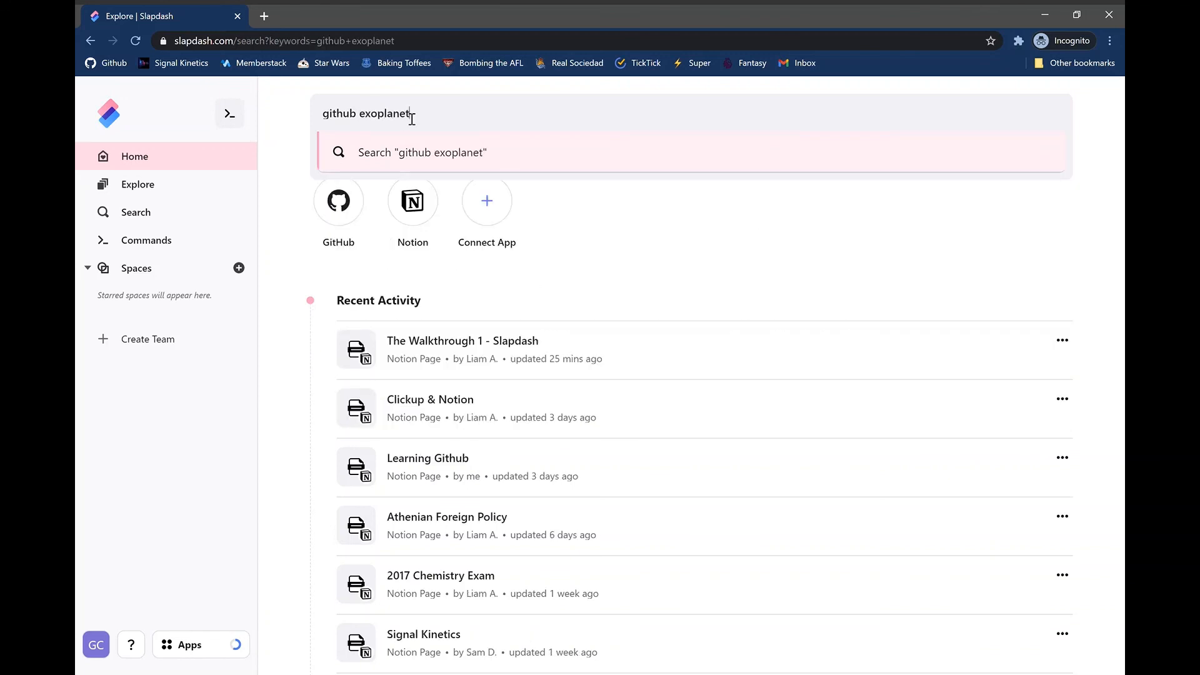
key("Enter")
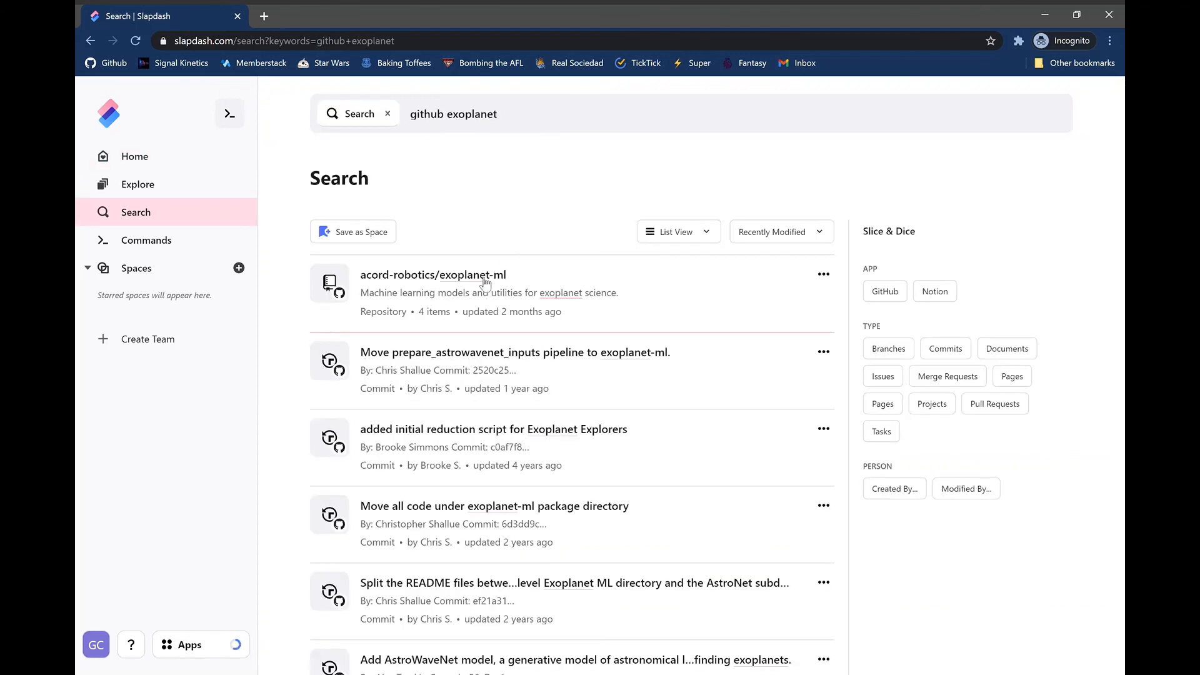
mouse_move(351, 241)
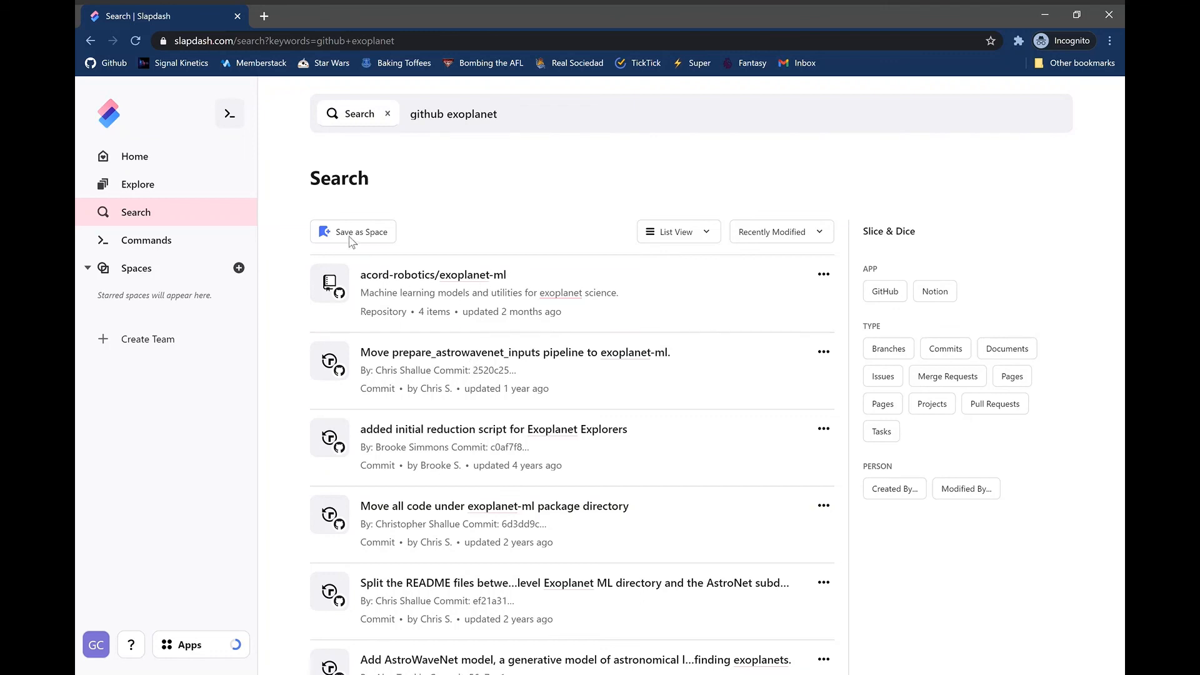
Start saving the search as a space named 'GH Exo'.
left_click(352, 231)
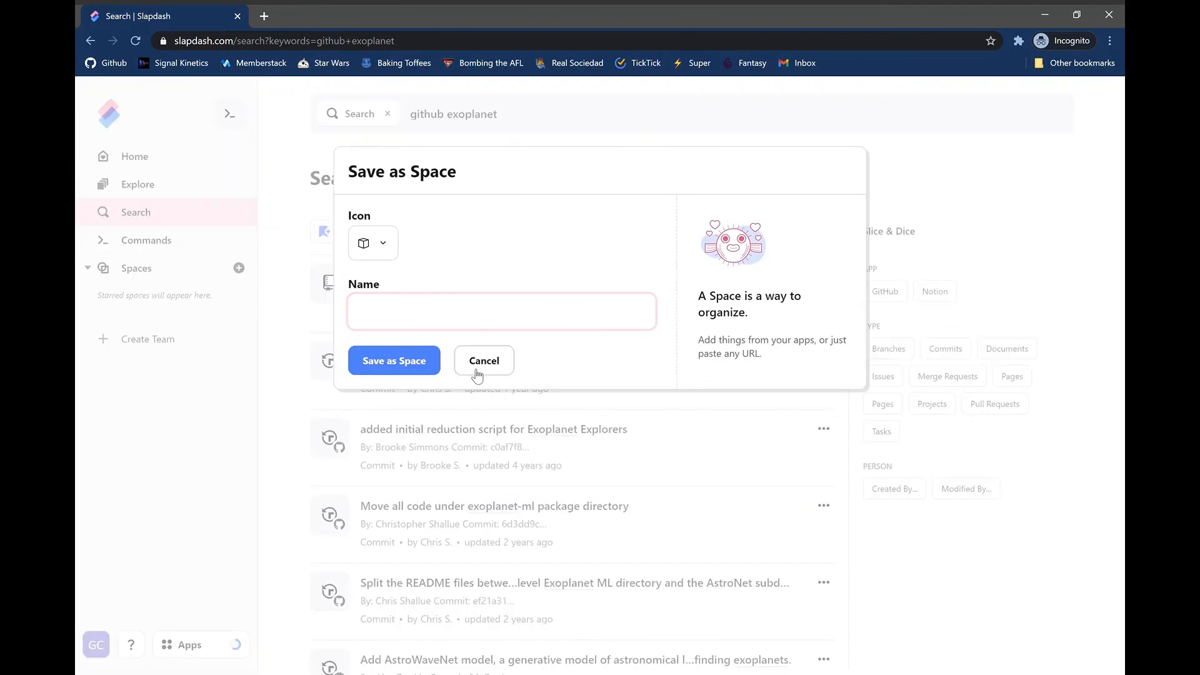
left_click(484, 360)
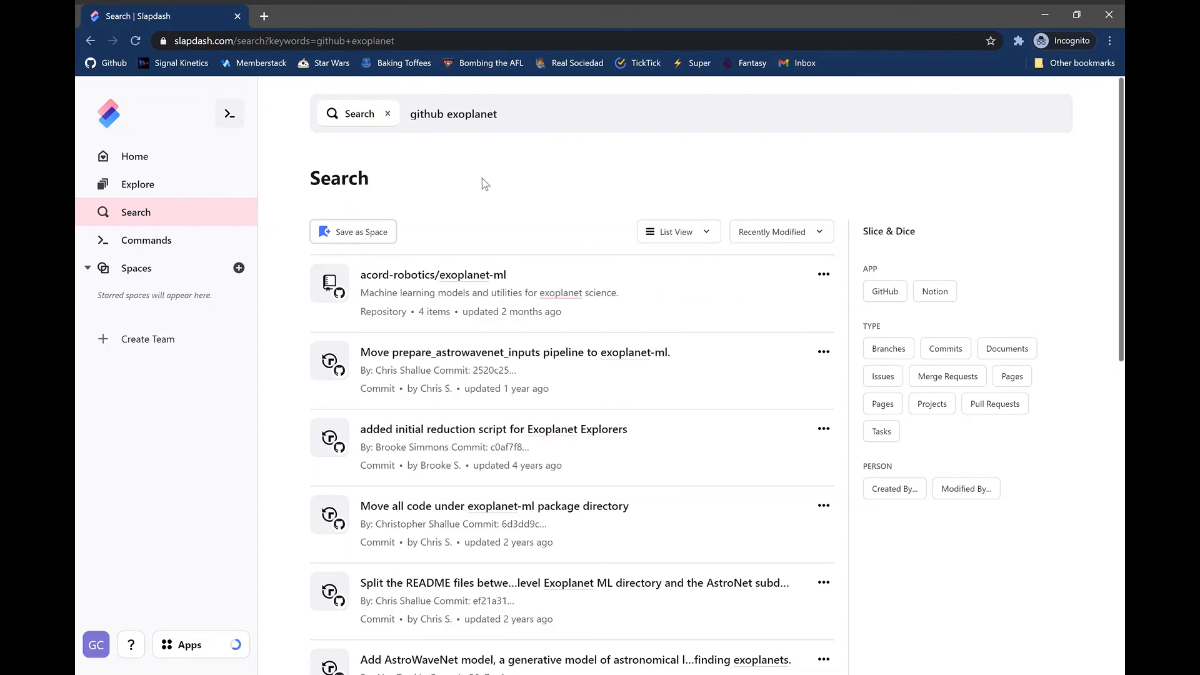
left_click(353, 231)
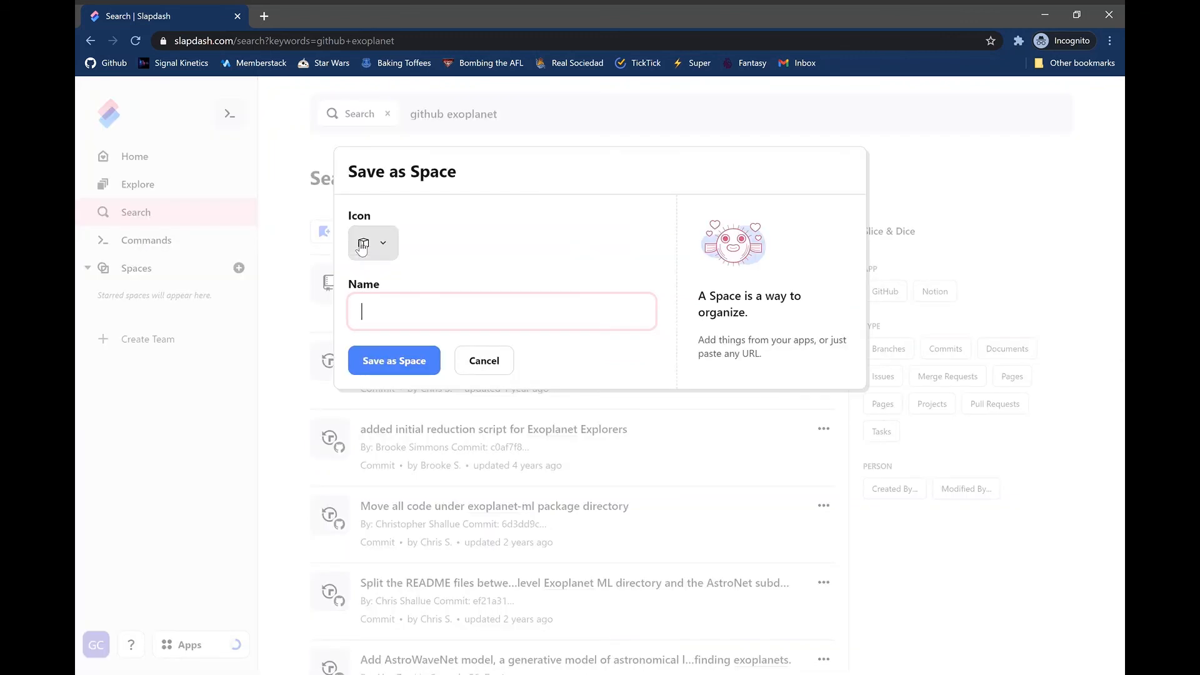
type("GH")
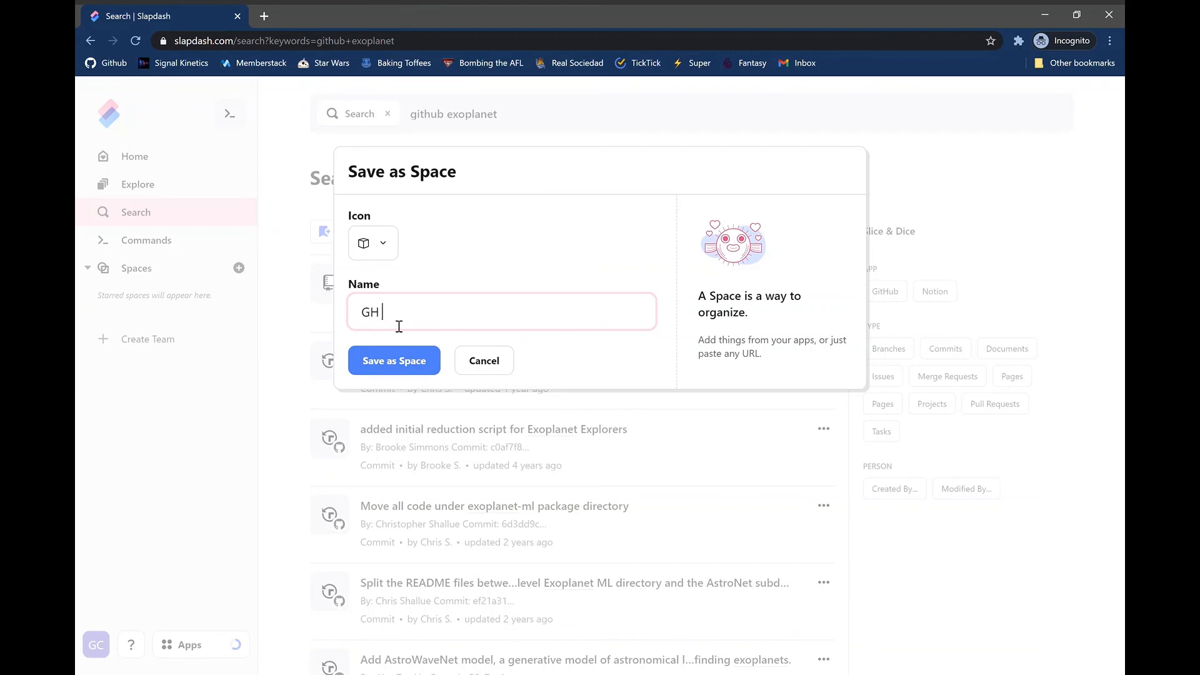
type("Exo")
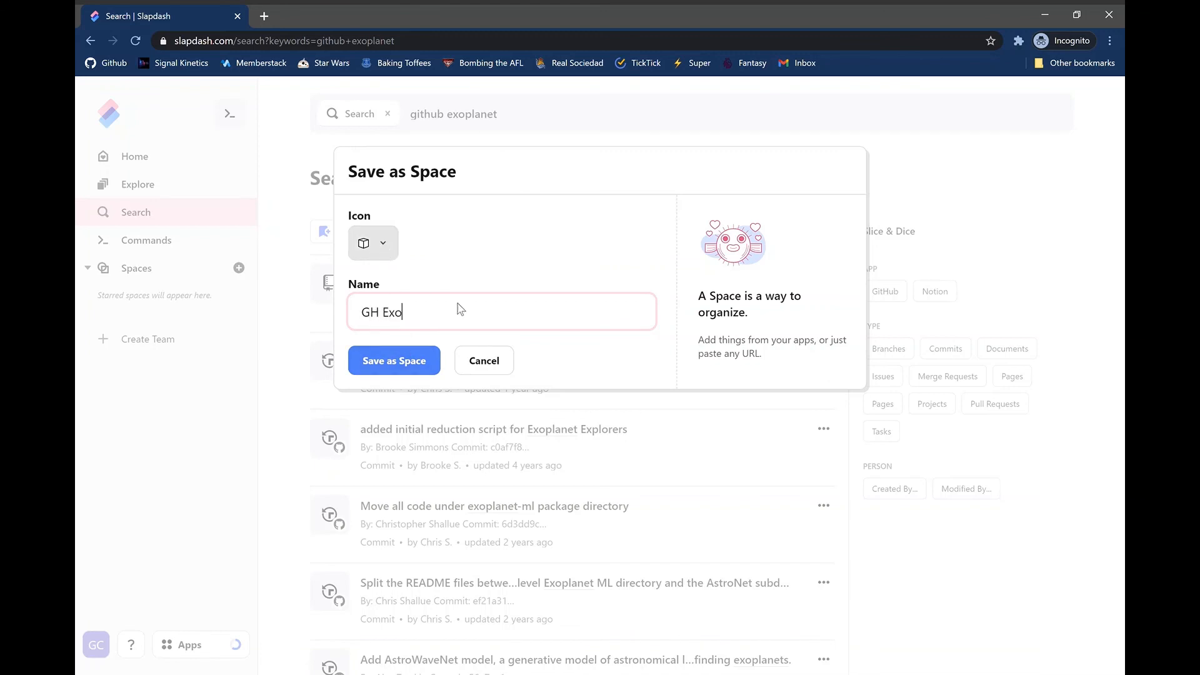
Pick the rocket icon from the emoji picker and save the GH Exo space.
left_click(372, 243)
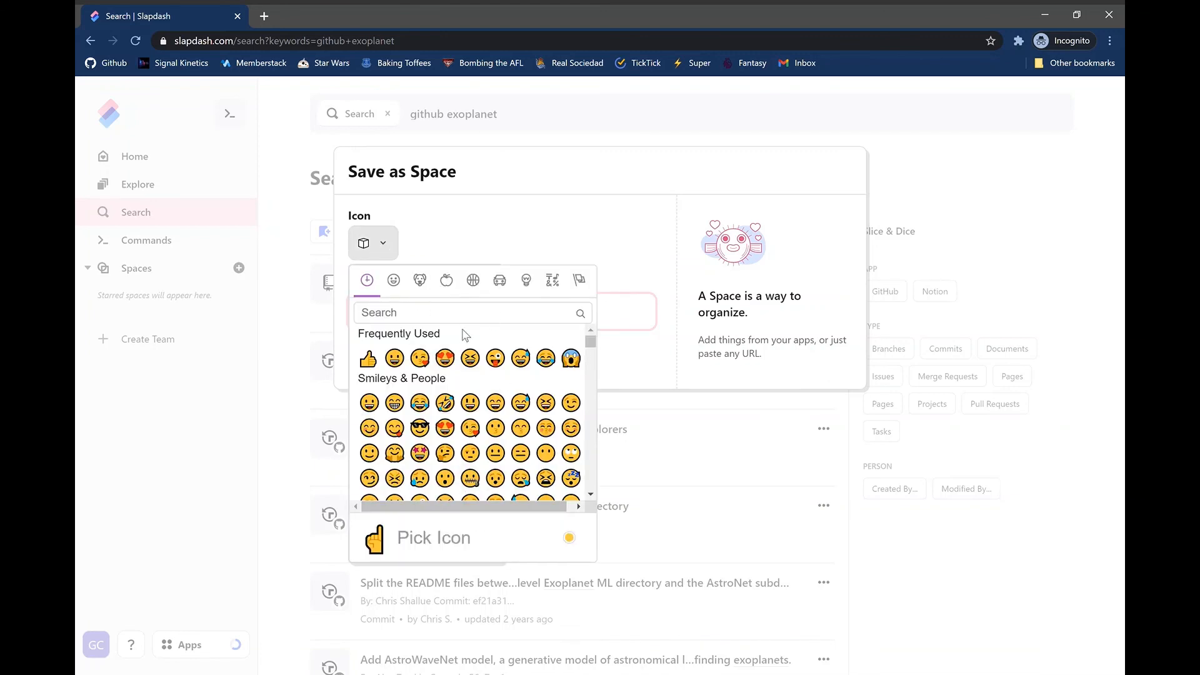
left_click(526, 281)
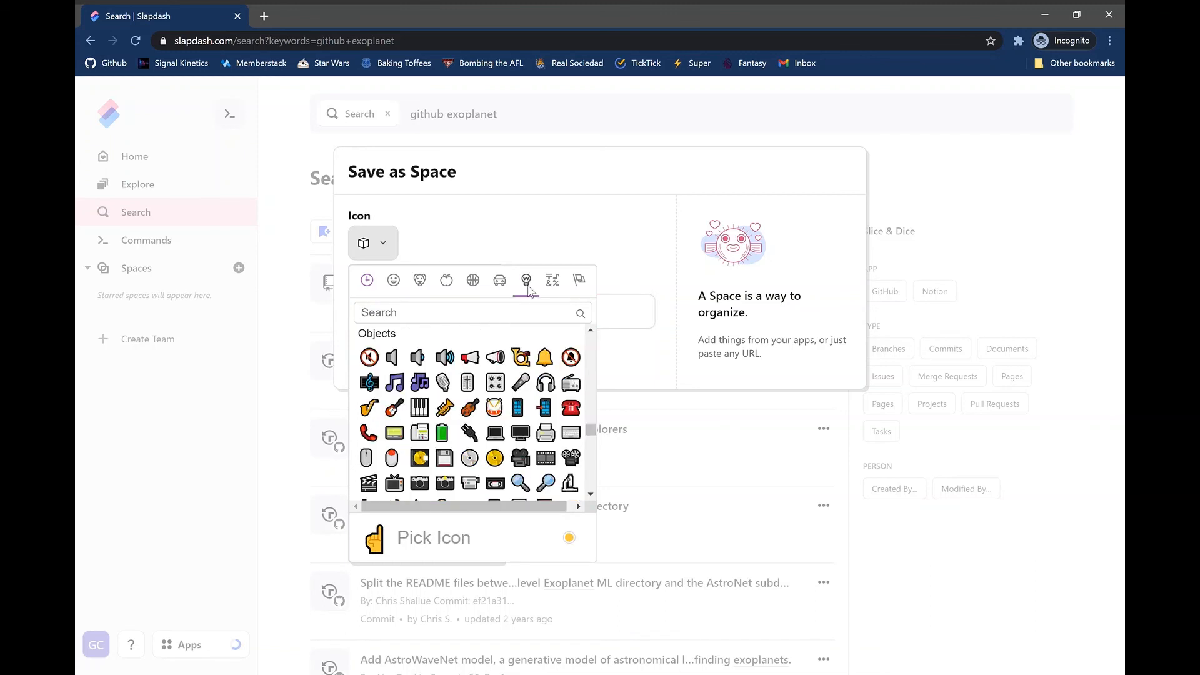
mouse_move(470, 407)
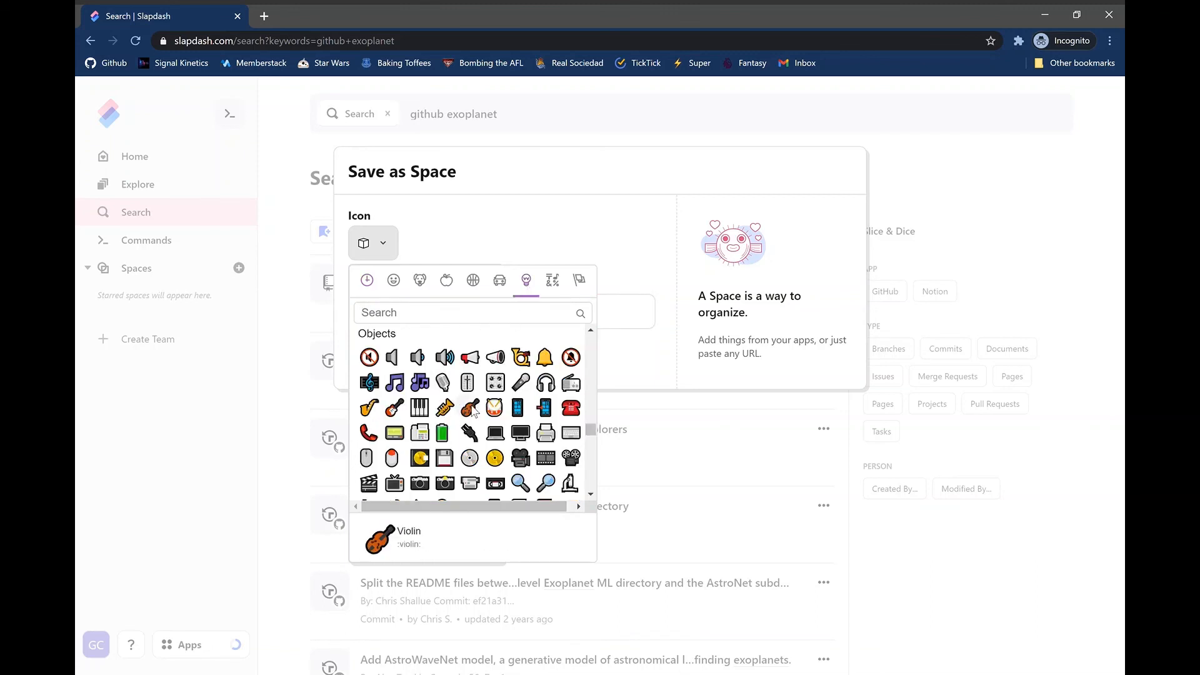
left_click(367, 280)
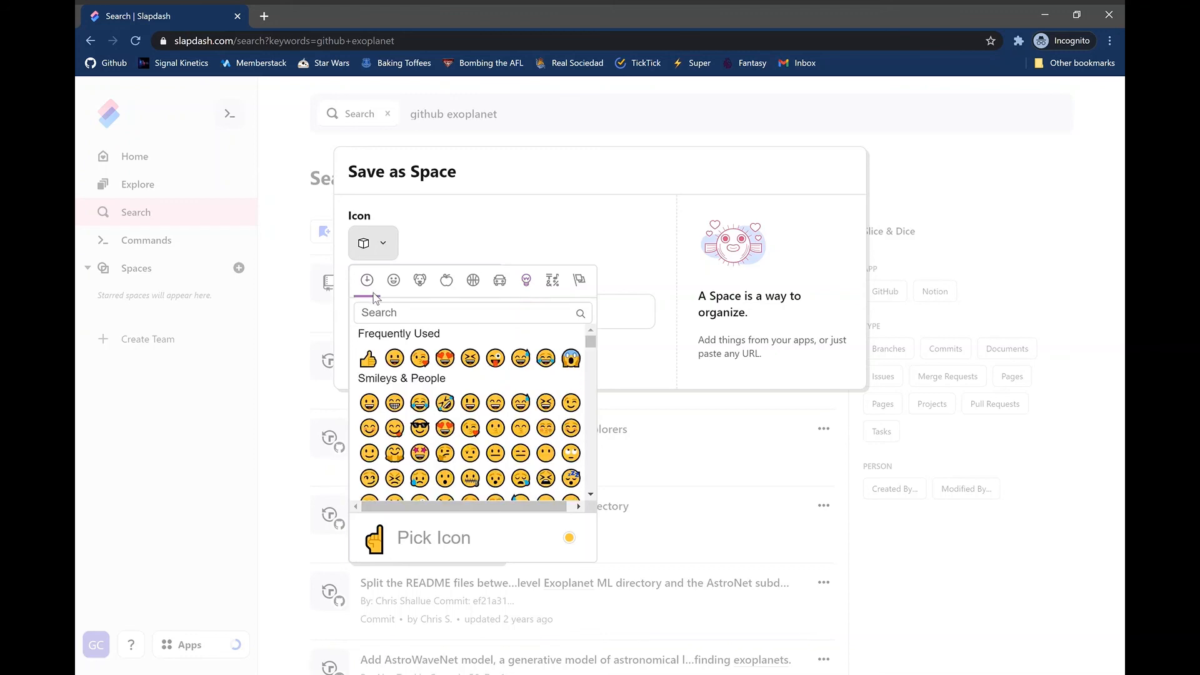
type("mars")
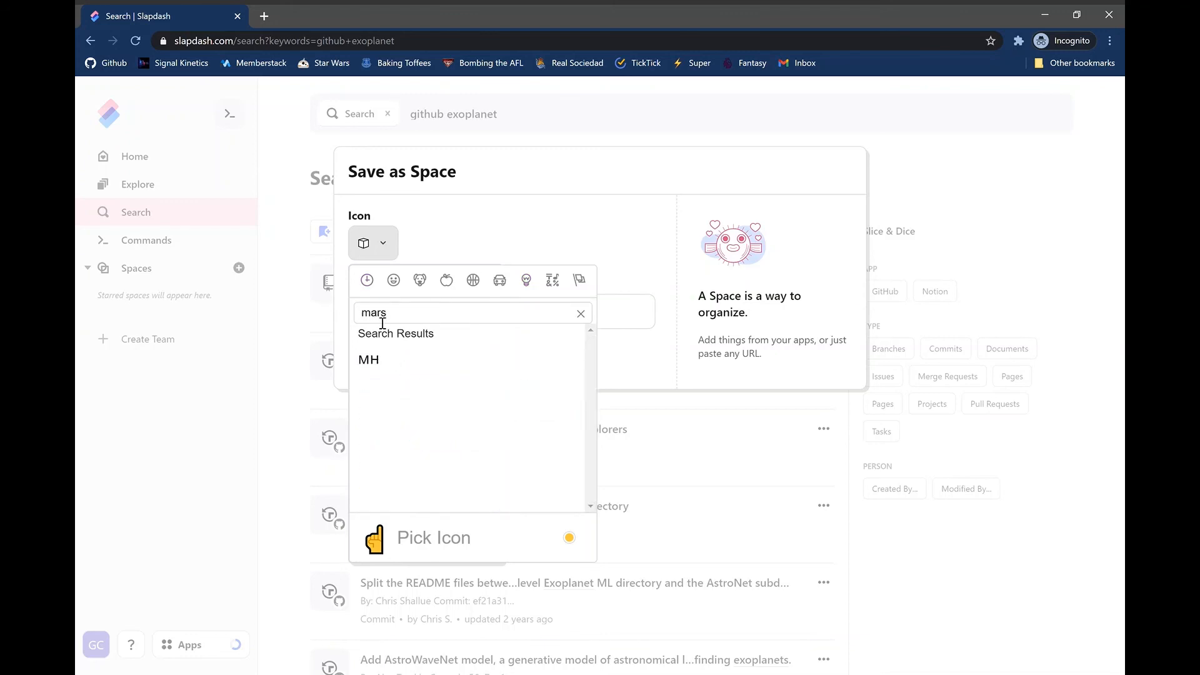
type("rock")
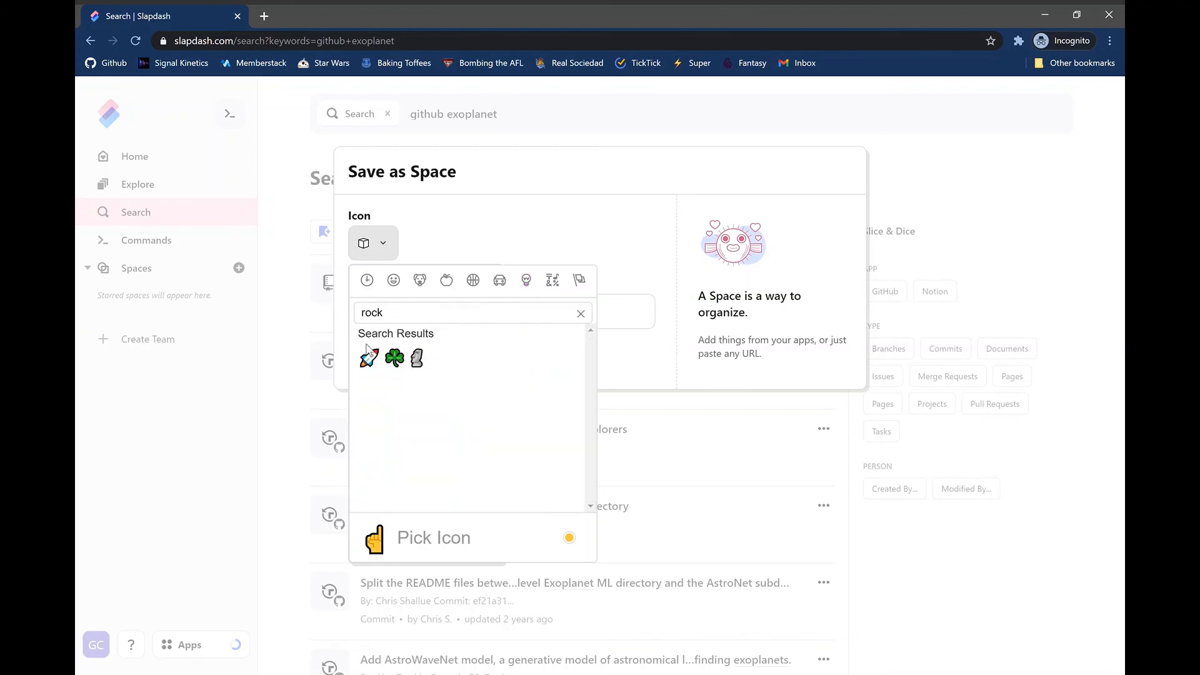
left_click(370, 357)
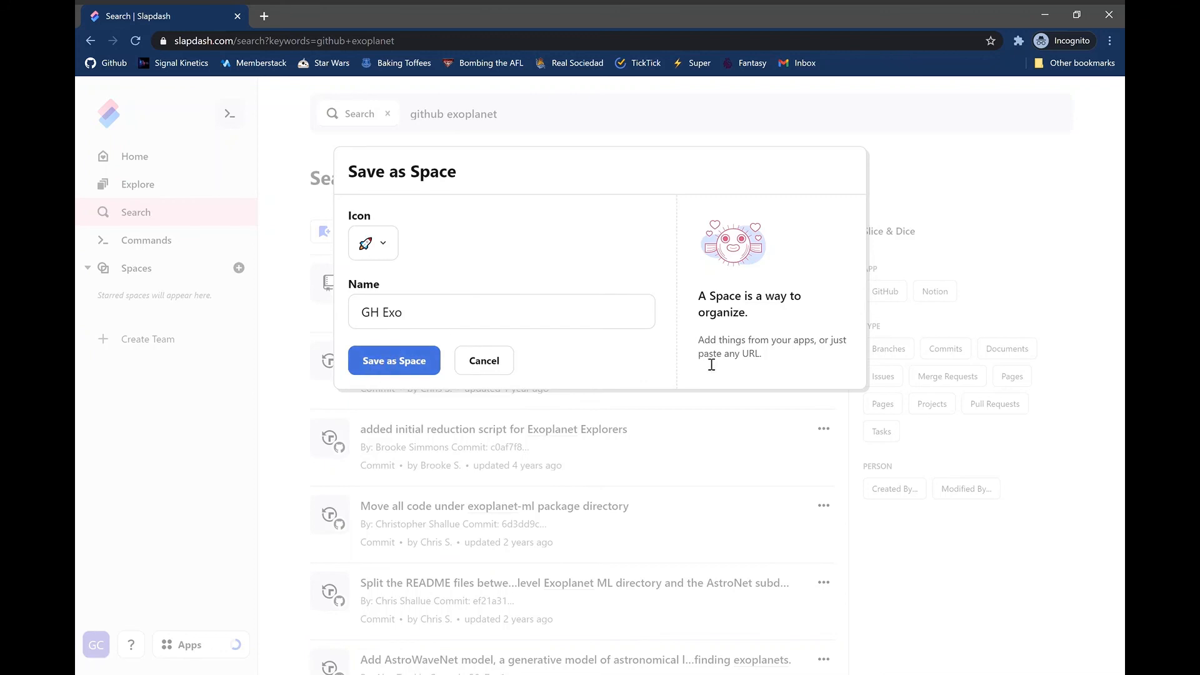
left_click(393, 360)
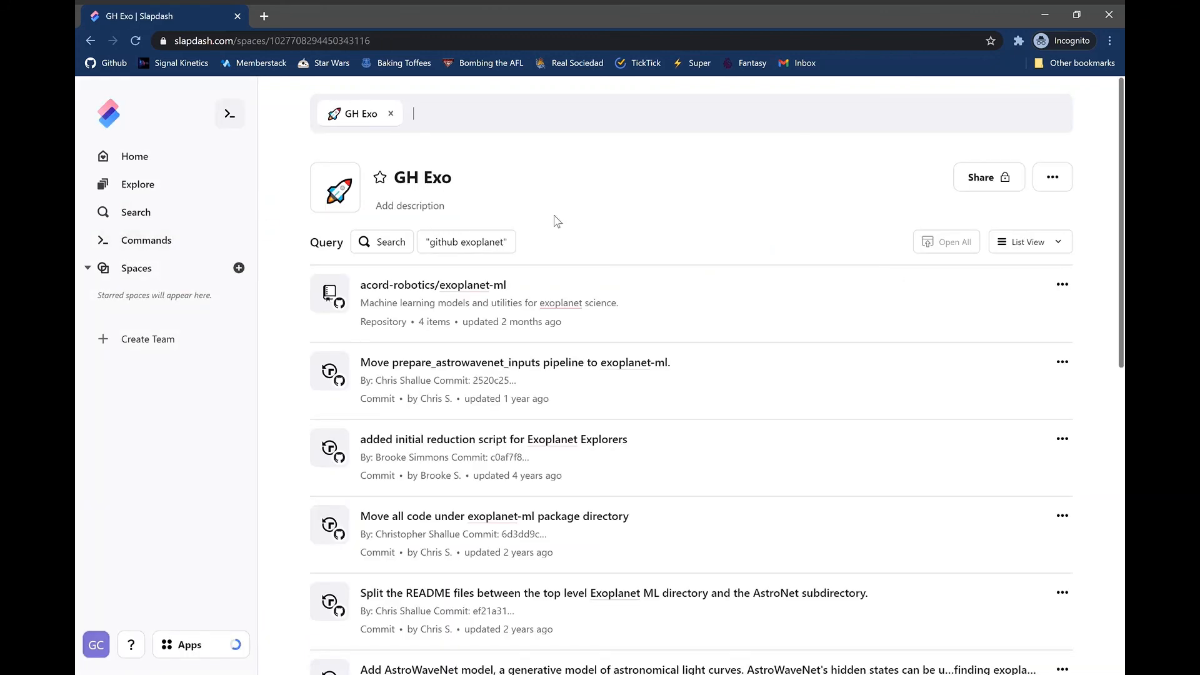
mouse_move(165, 296)
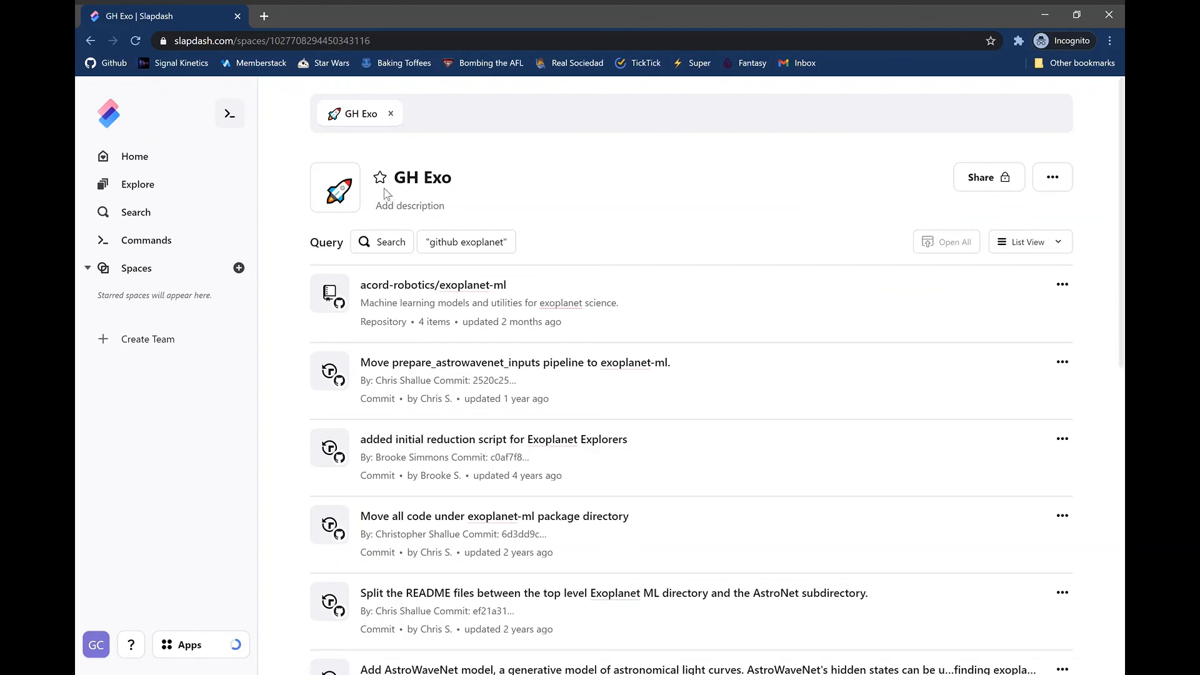
Star the GH Exo space, then bring up the Connect Apps catalogue.
left_click(380, 177)
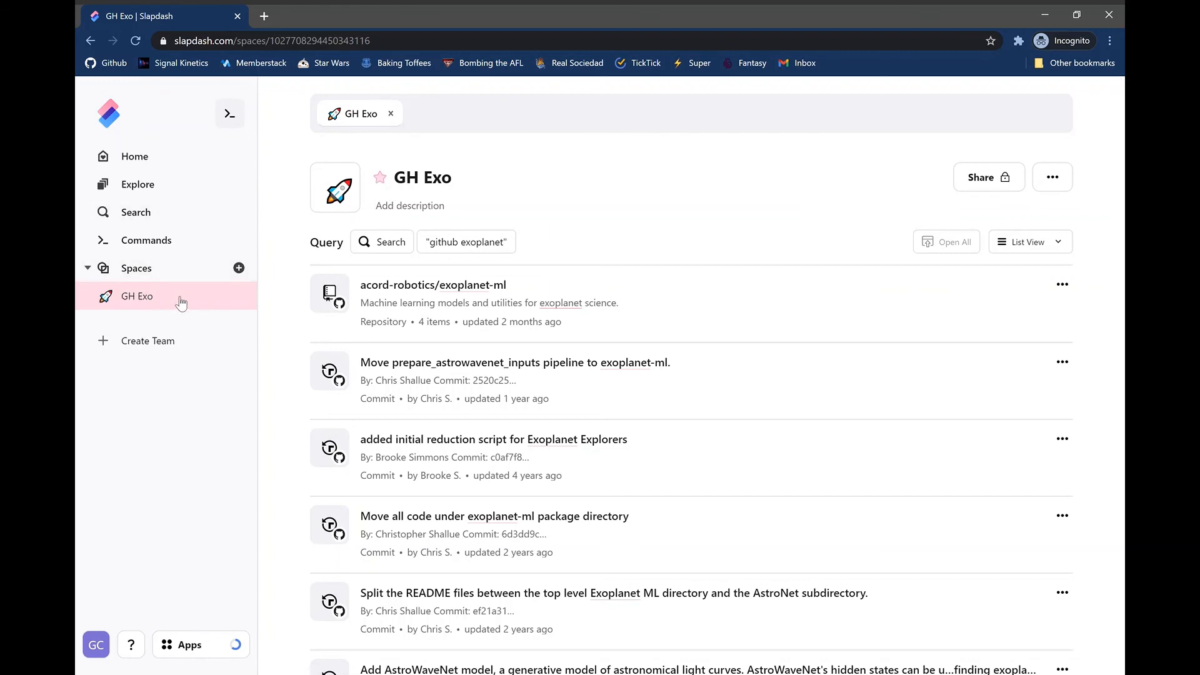
mouse_move(209, 404)
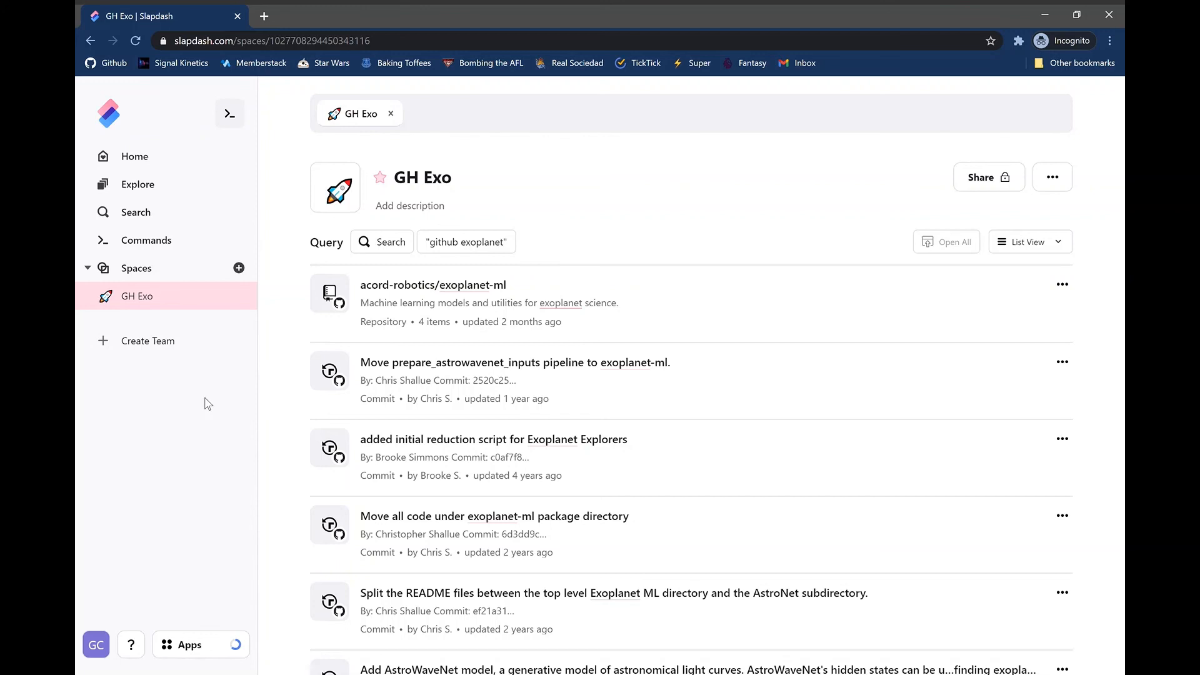
mouse_move(167, 311)
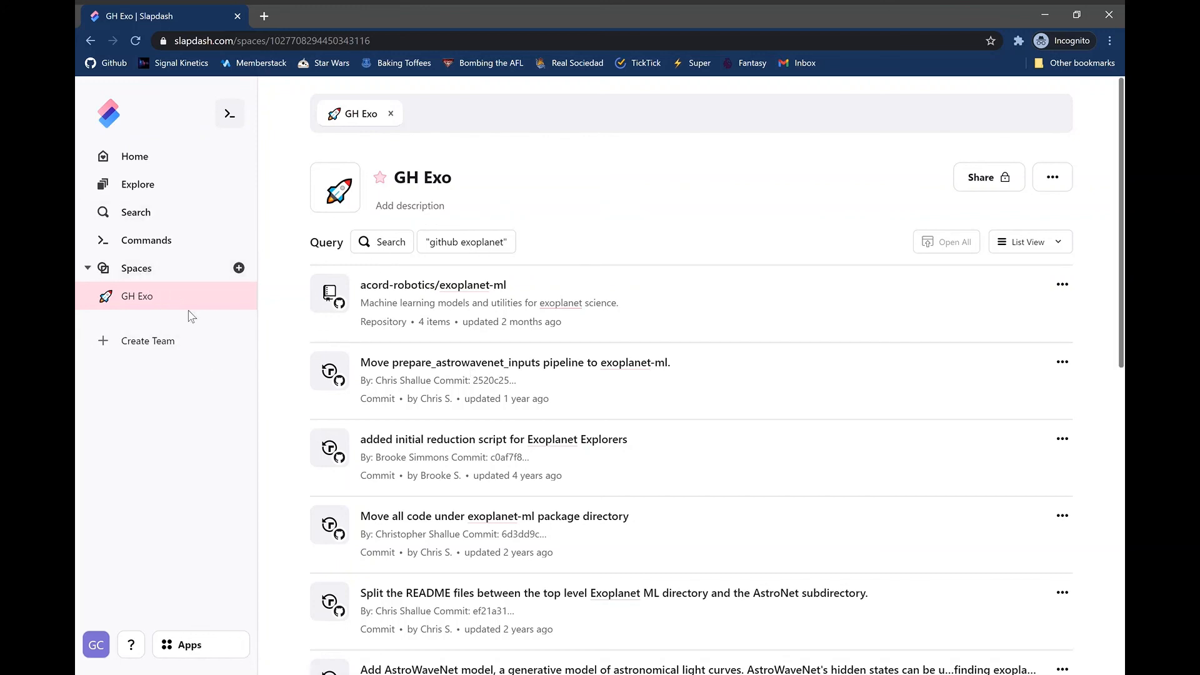
scroll("down", 3)
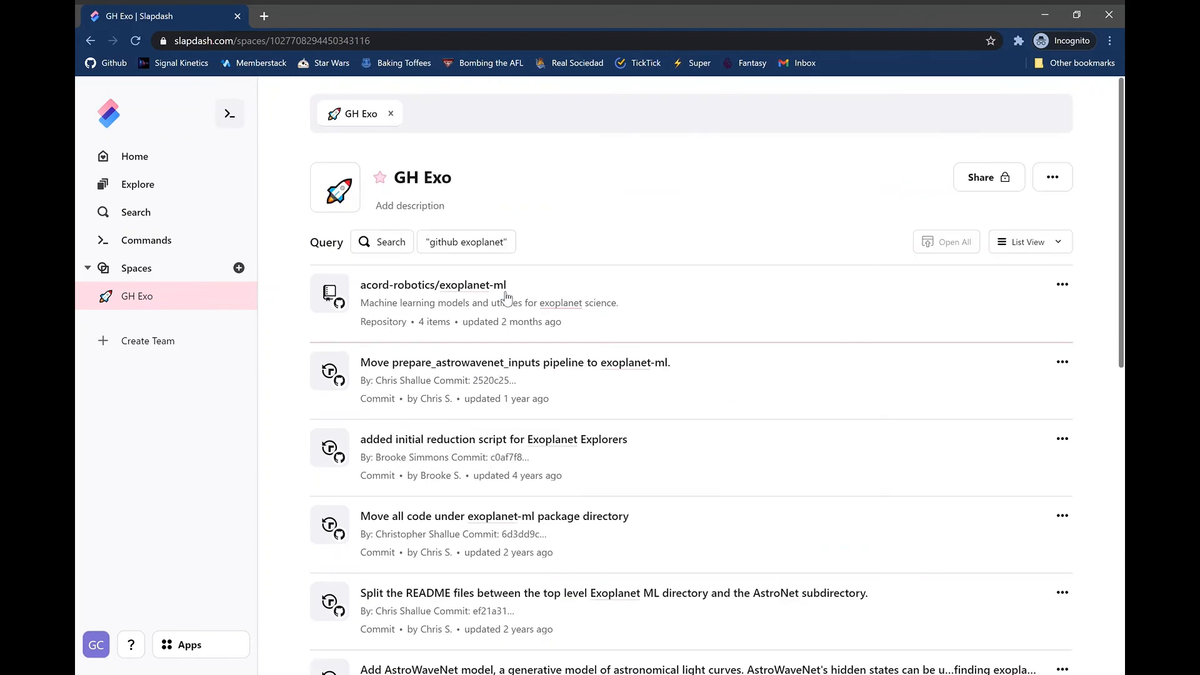
left_click(189, 645)
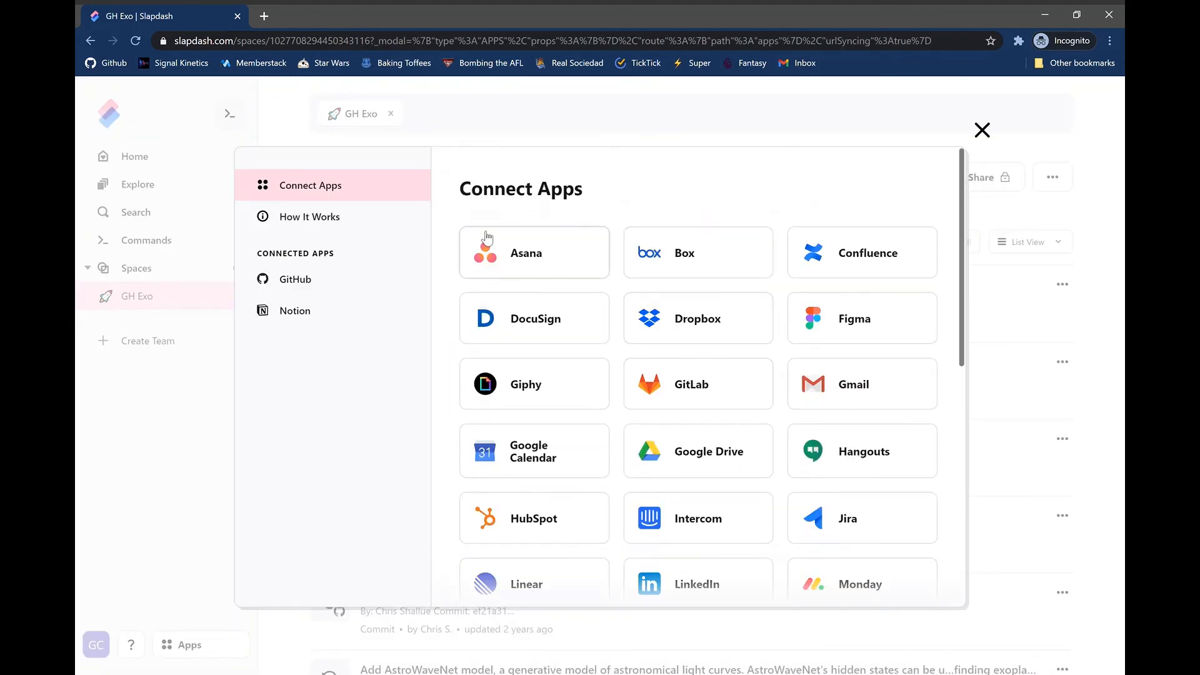
mouse_move(193, 363)
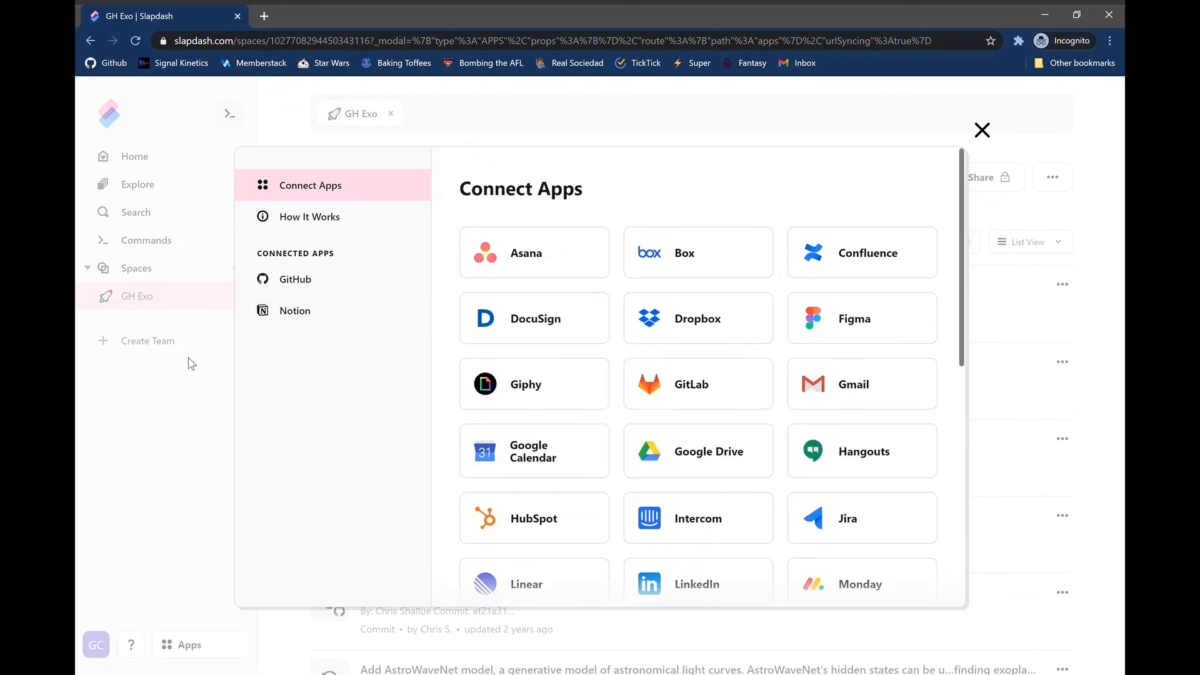
Go to Commands, edit Create New GitHub Issue, and close the GitHub settings modal.
left_click(145, 240)
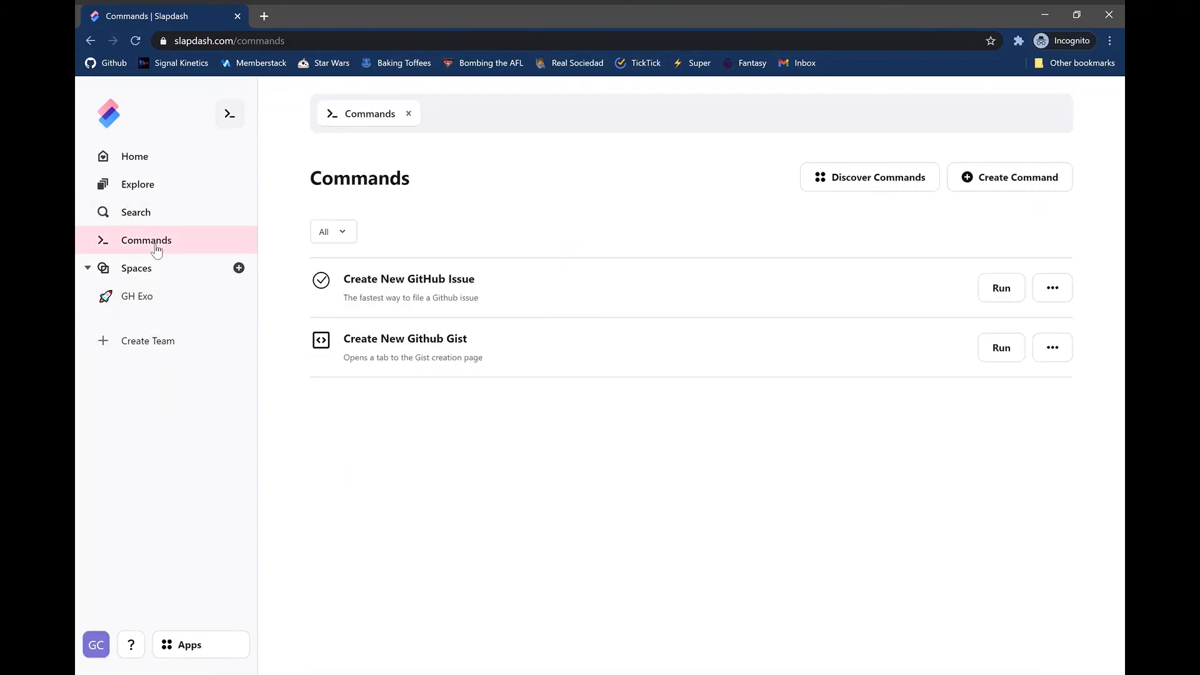
mouse_move(878, 335)
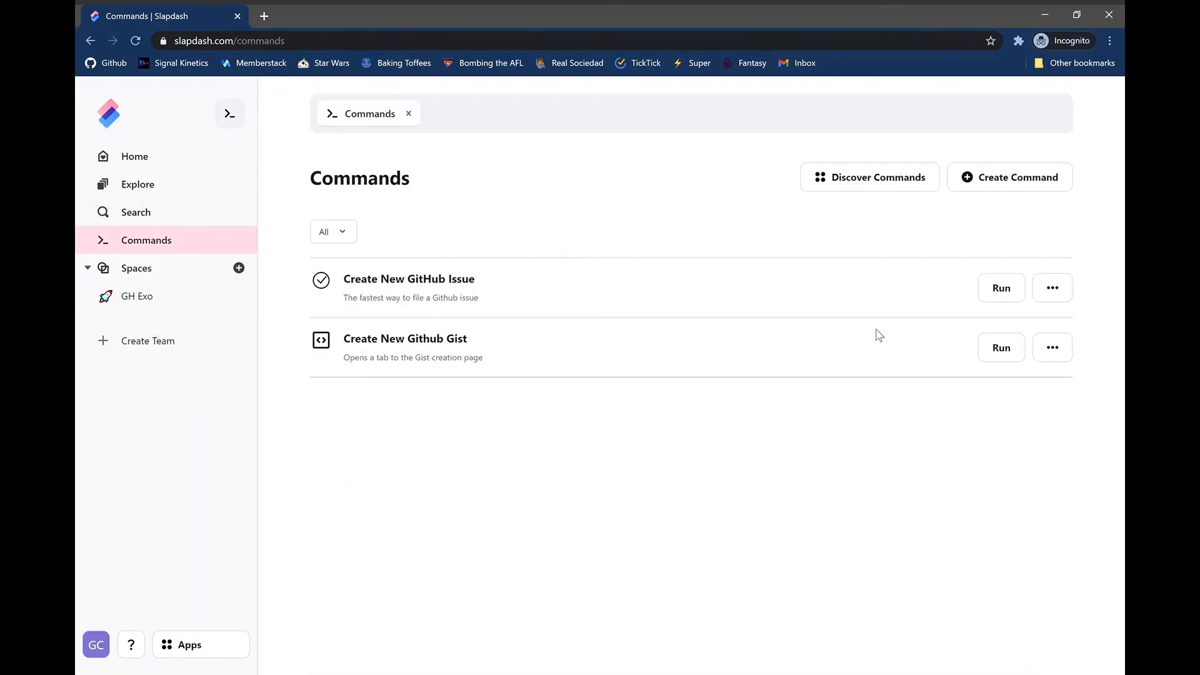
left_click(1053, 288)
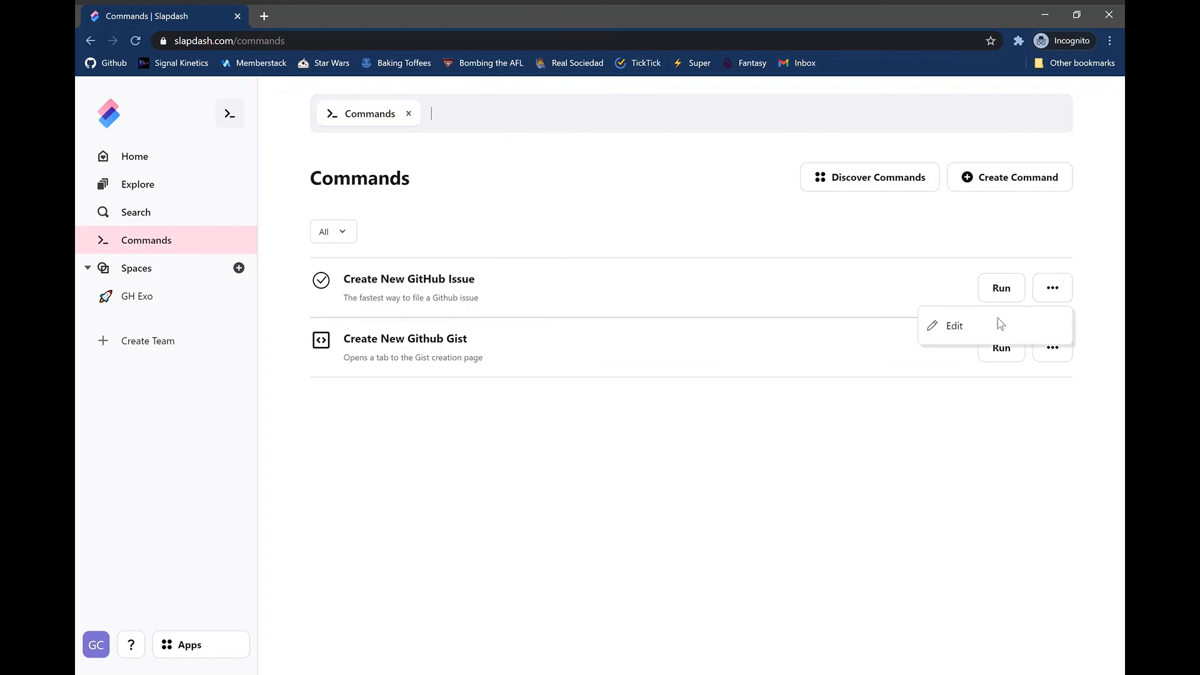
left_click(954, 325)
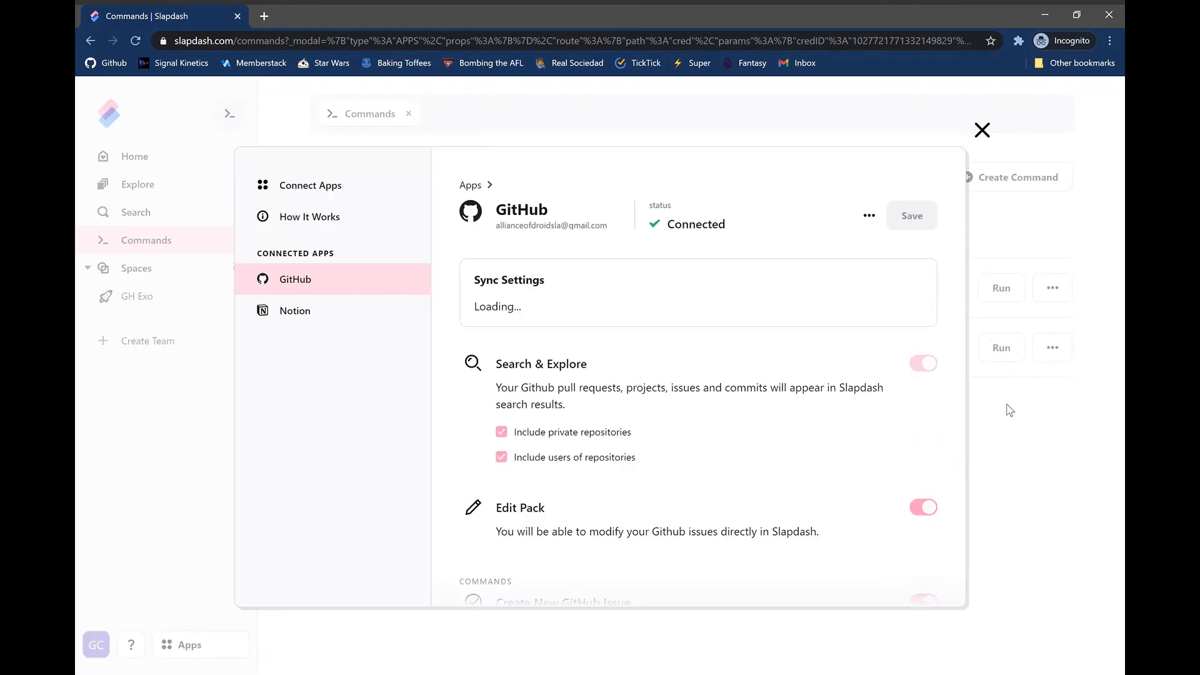
left_click(983, 130)
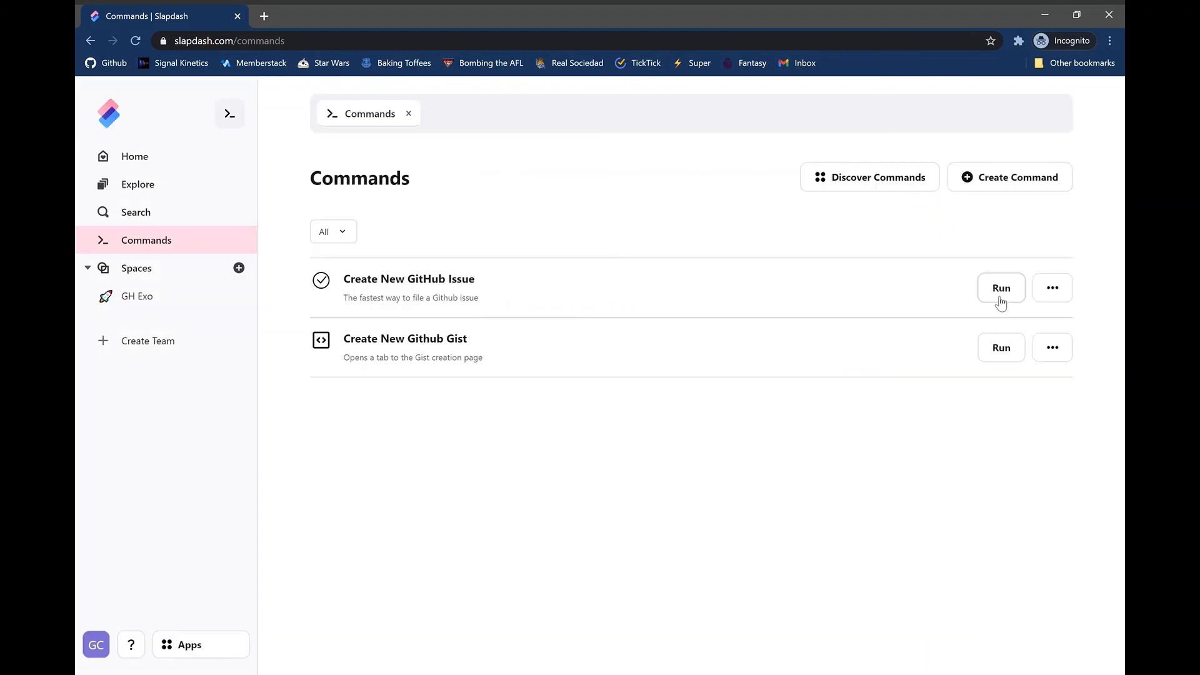
mouse_move(945, 352)
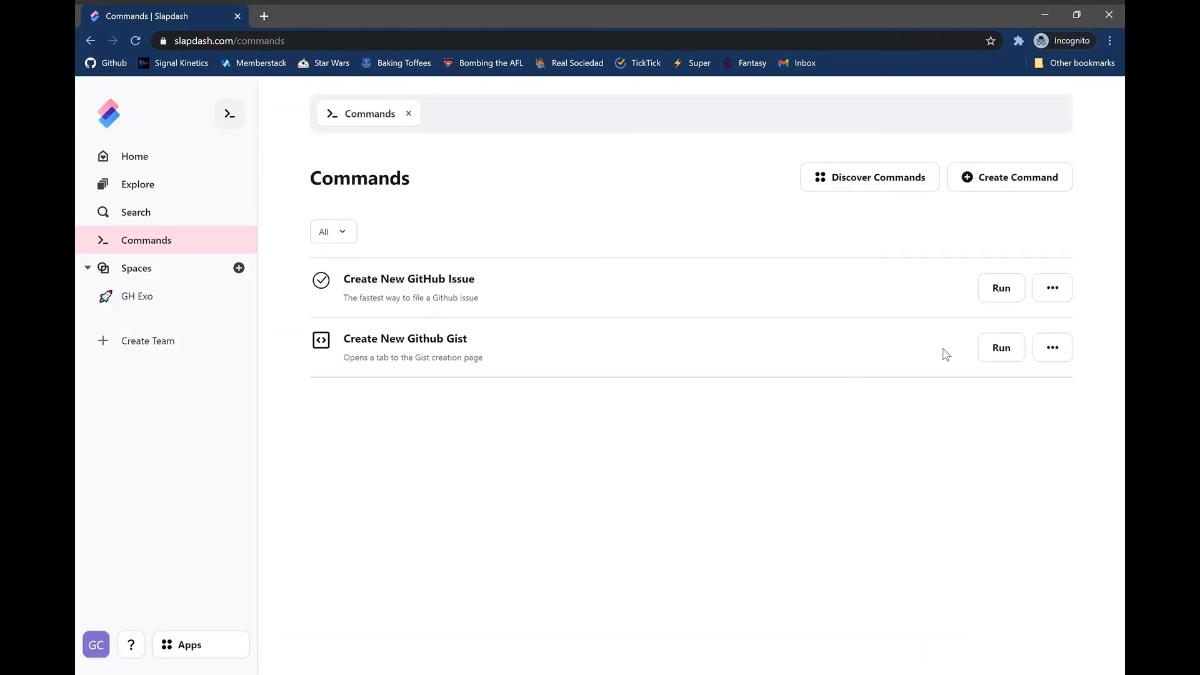
mouse_move(155, 249)
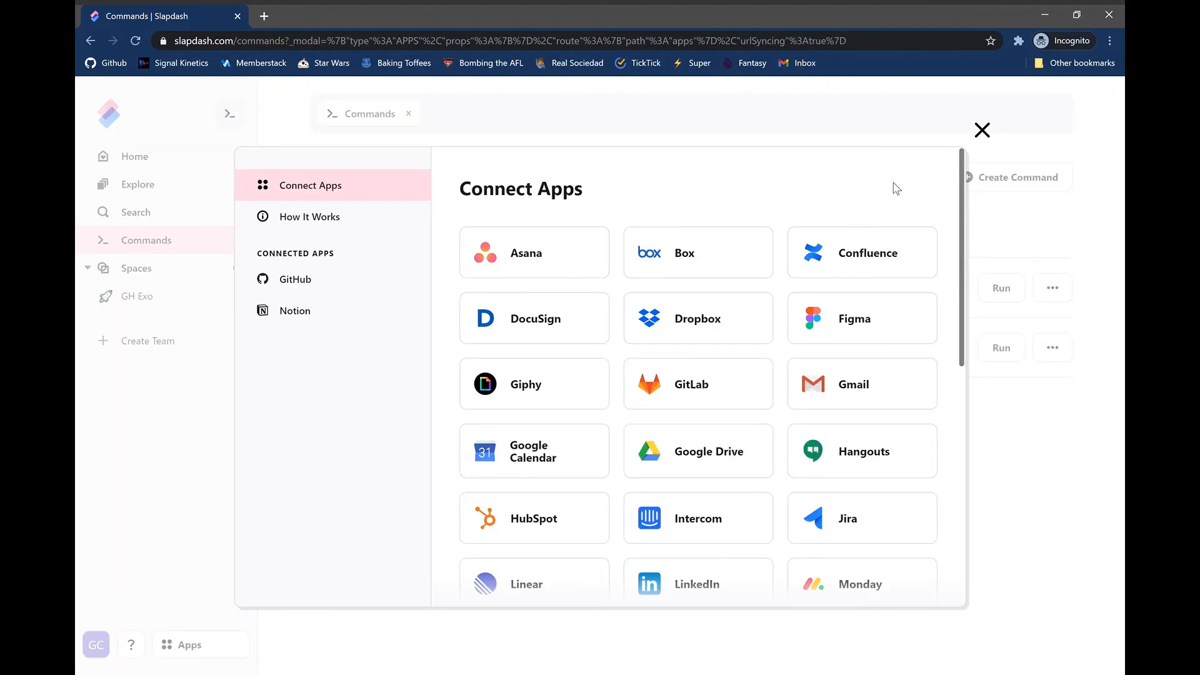
Scroll the Connect Apps catalogue, view GitHub's connection settings, and close the modal.
scroll("down", 3)
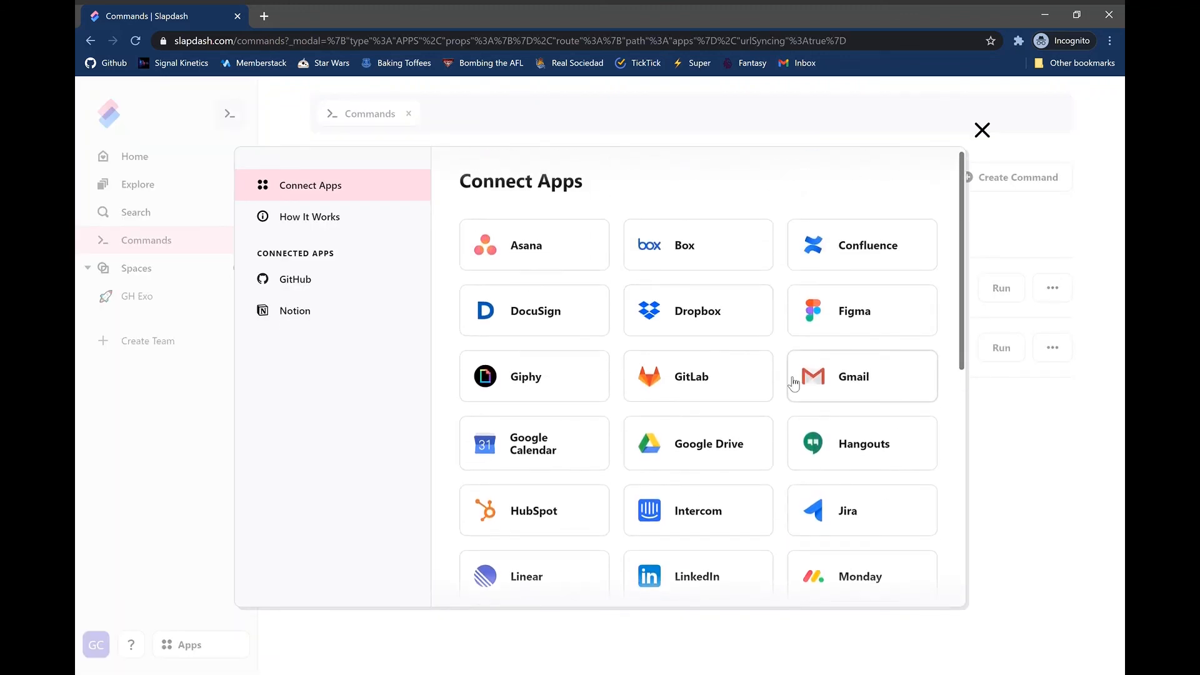
scroll("down", 3)
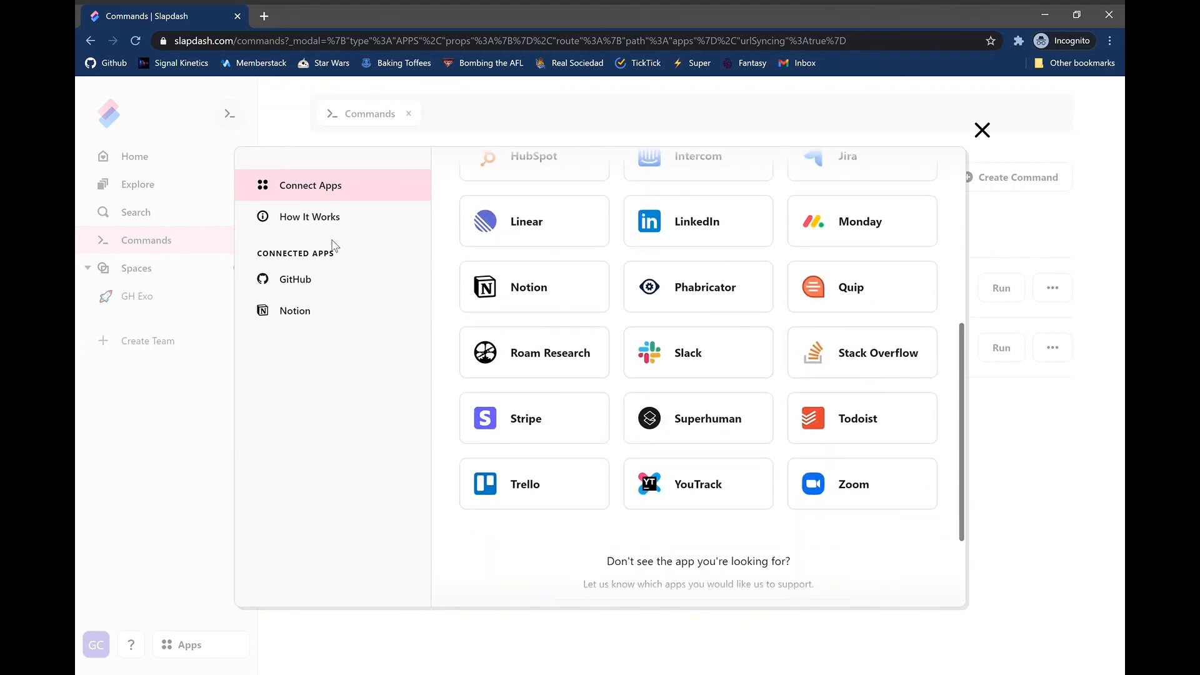
scroll("up", 3)
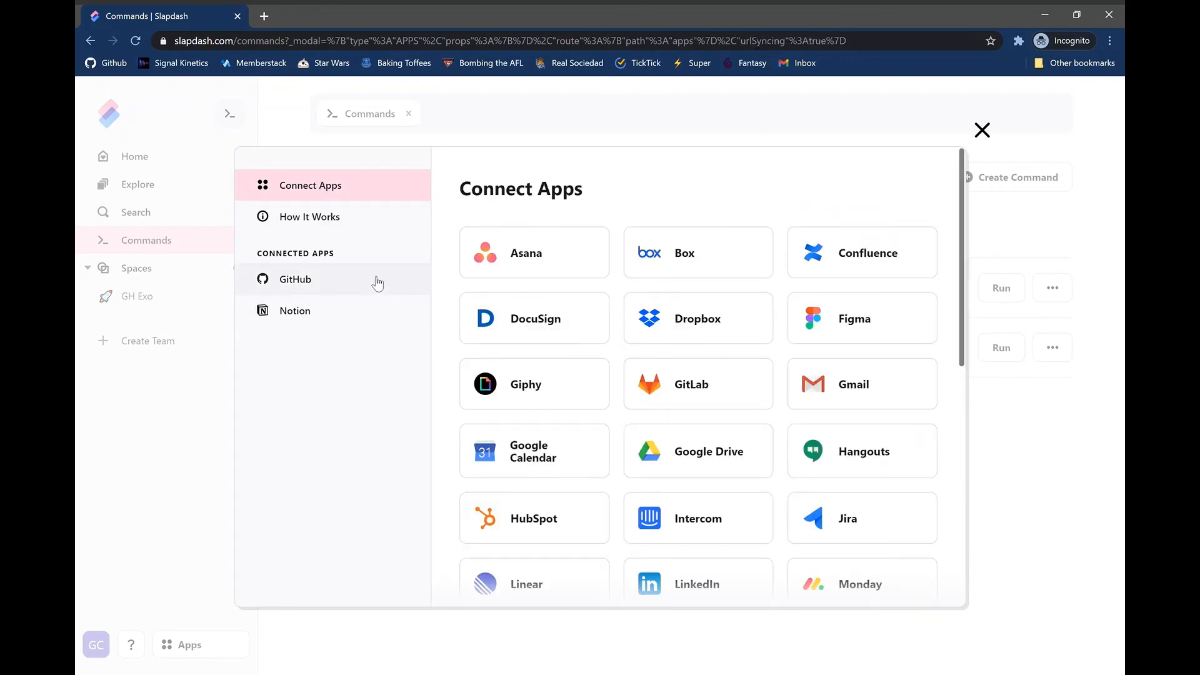
left_click(295, 279)
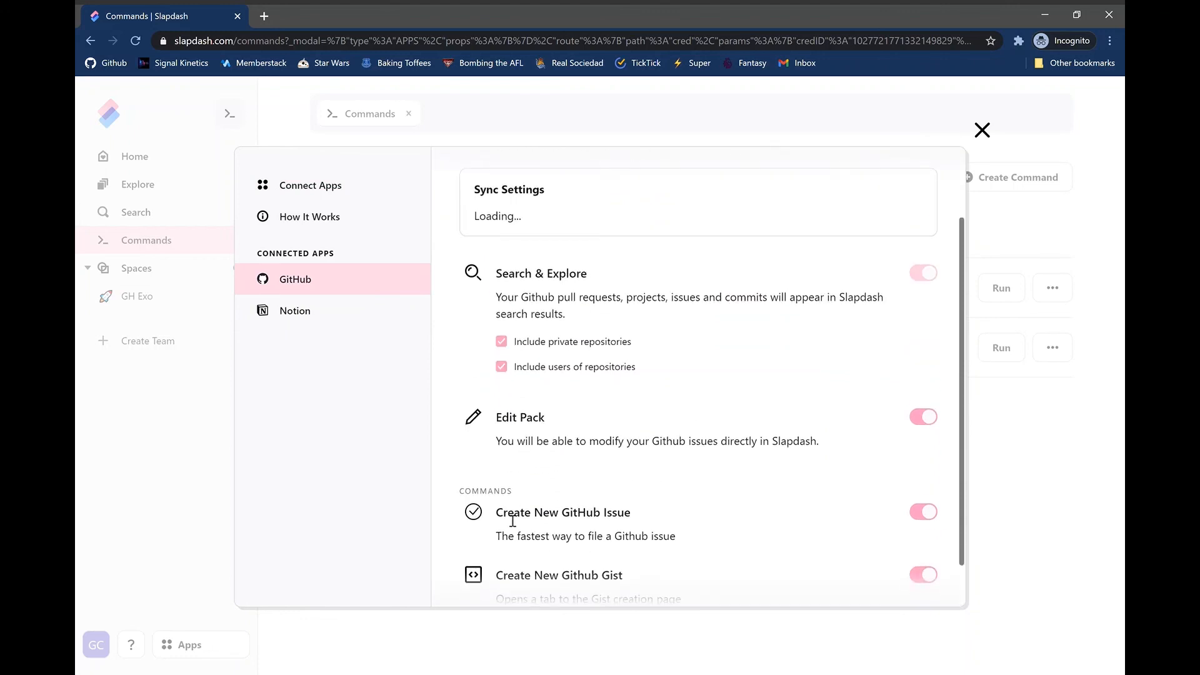
left_click(983, 131)
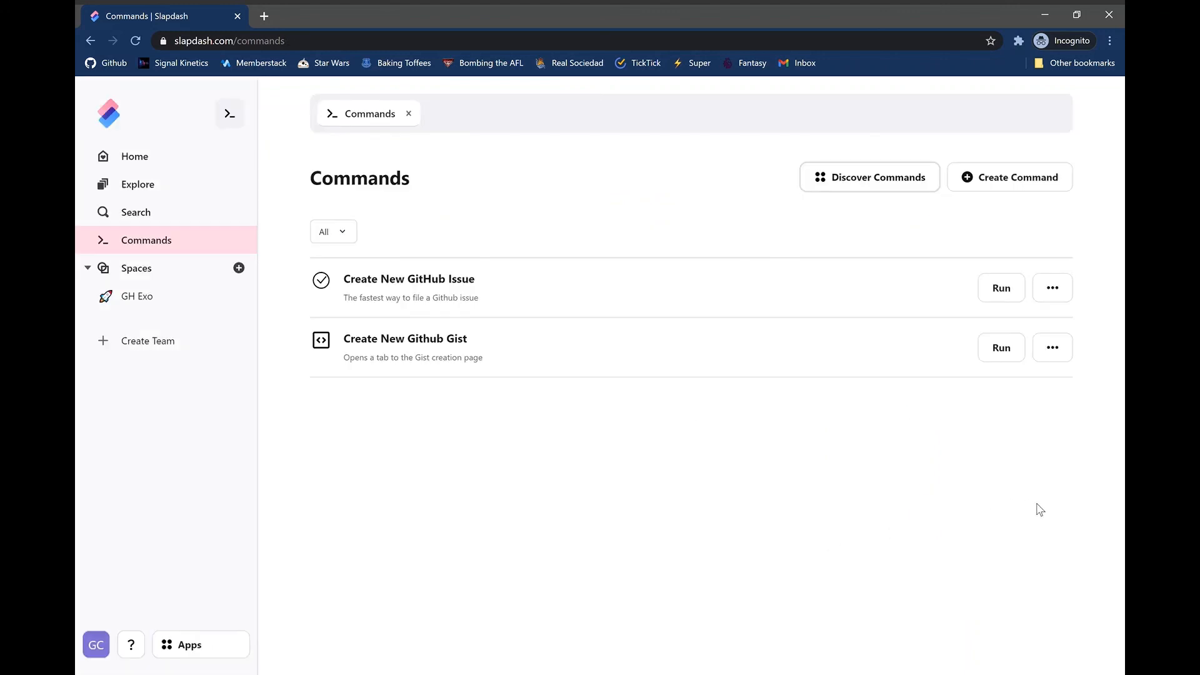
left_click(1001, 288)
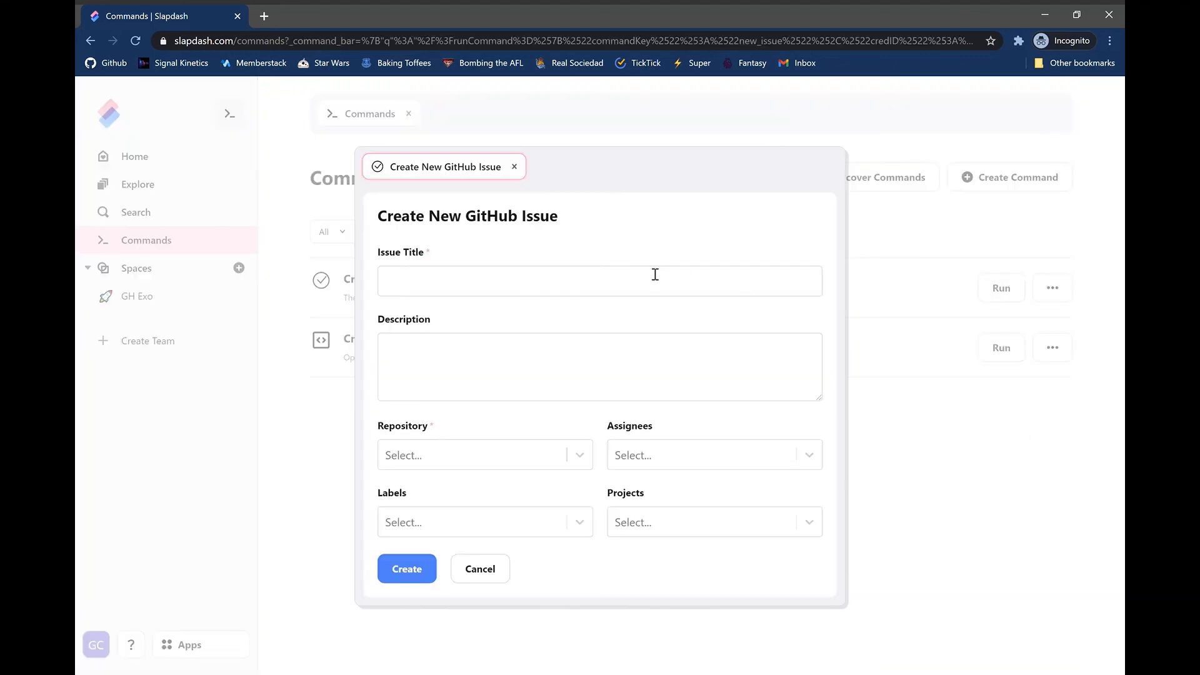
left_click(480, 568)
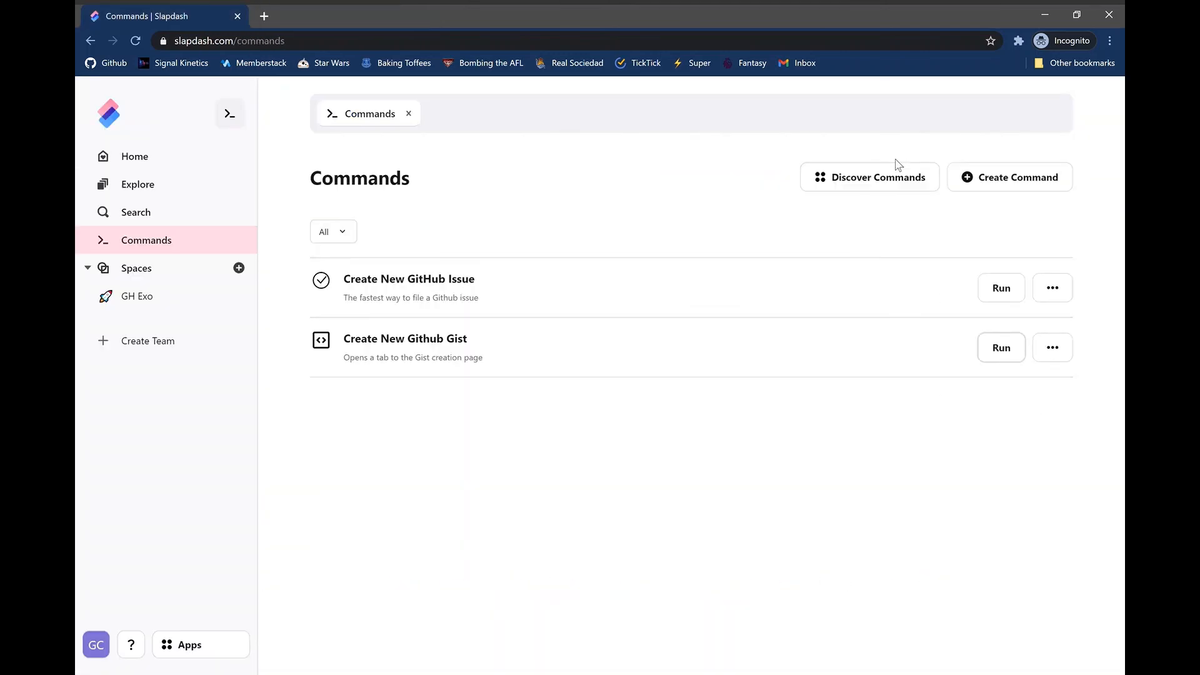
Create a command with screaming-face icon, name 'Demo', description 'This is a demo', shortcut demo.
left_click(1010, 178)
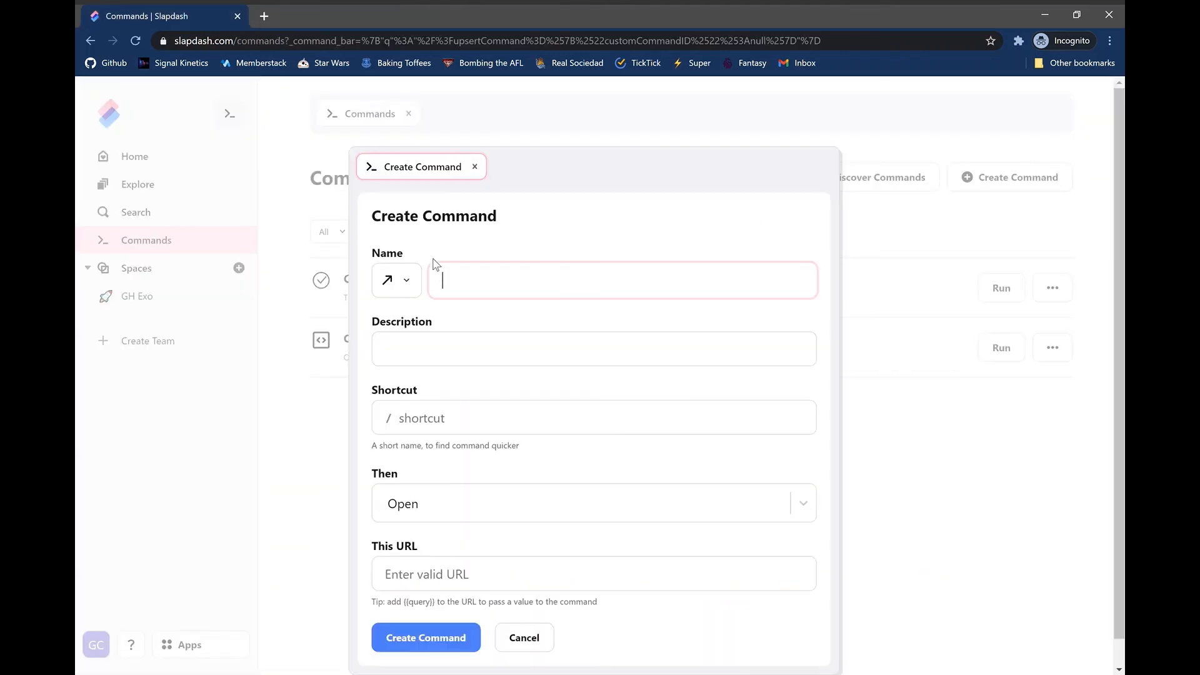
left_click(397, 281)
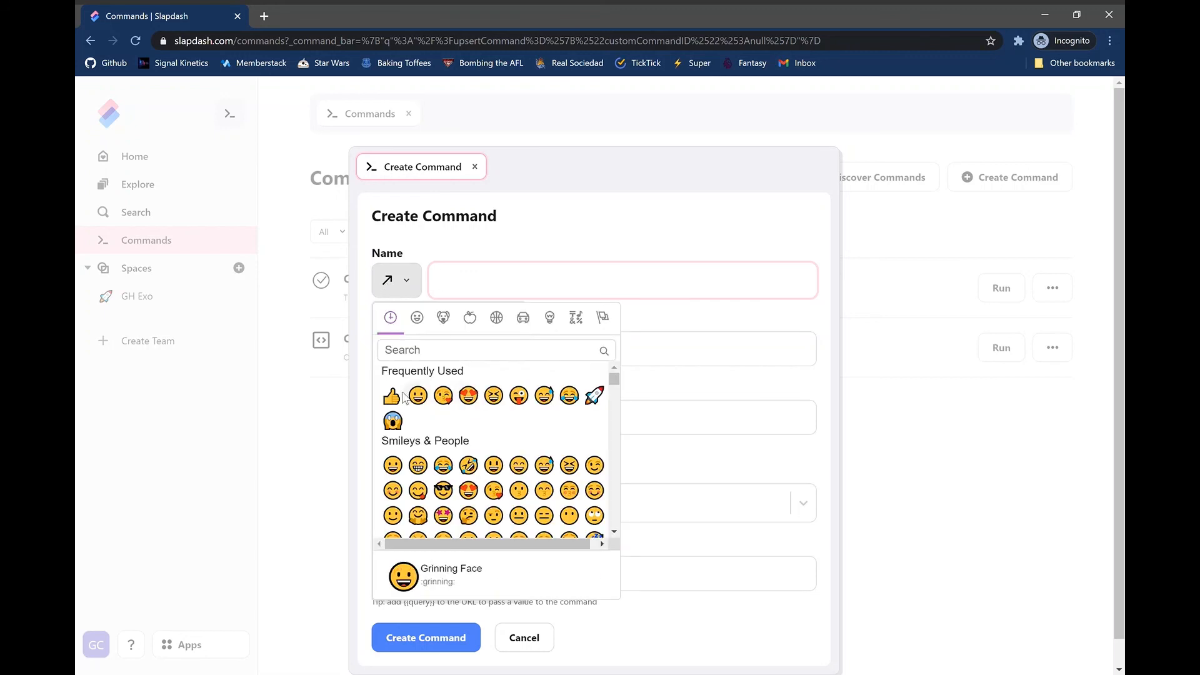
mouse_move(392, 423)
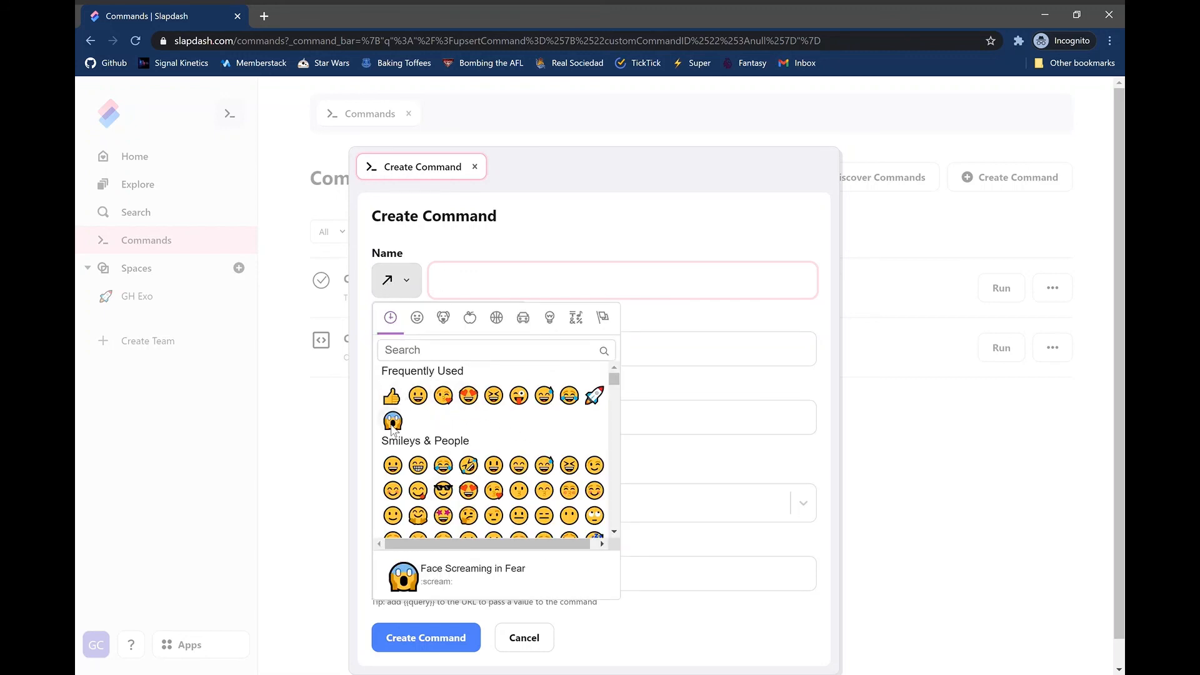
left_click(392, 423)
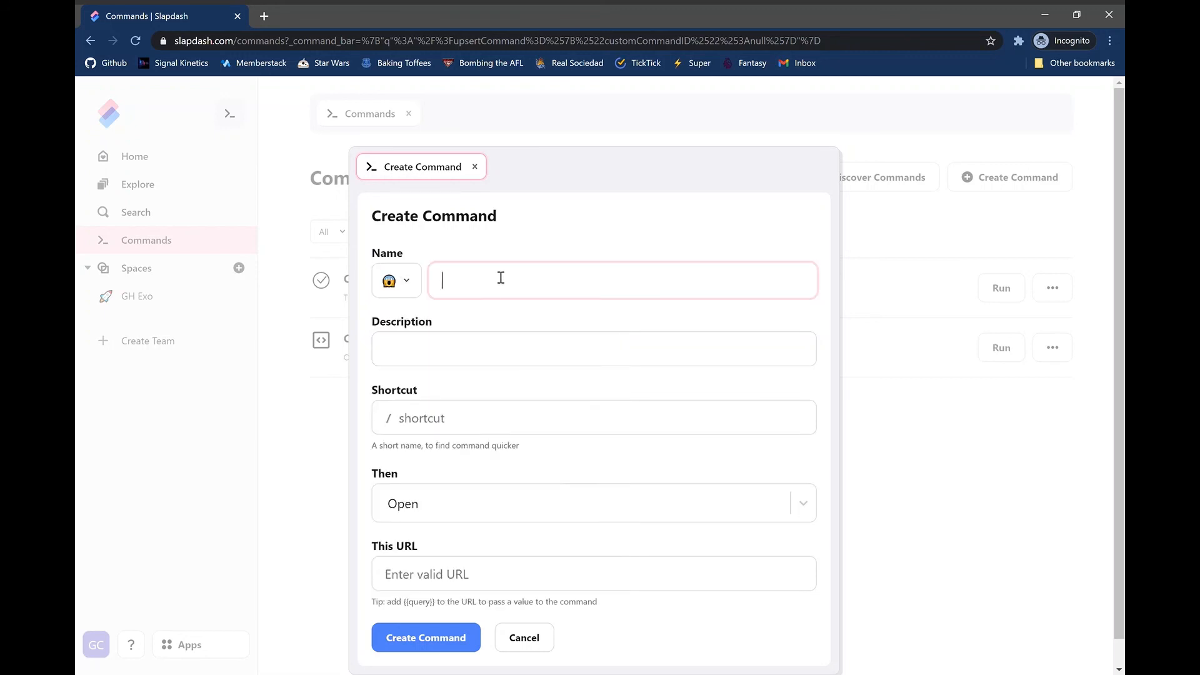
type("Demo")
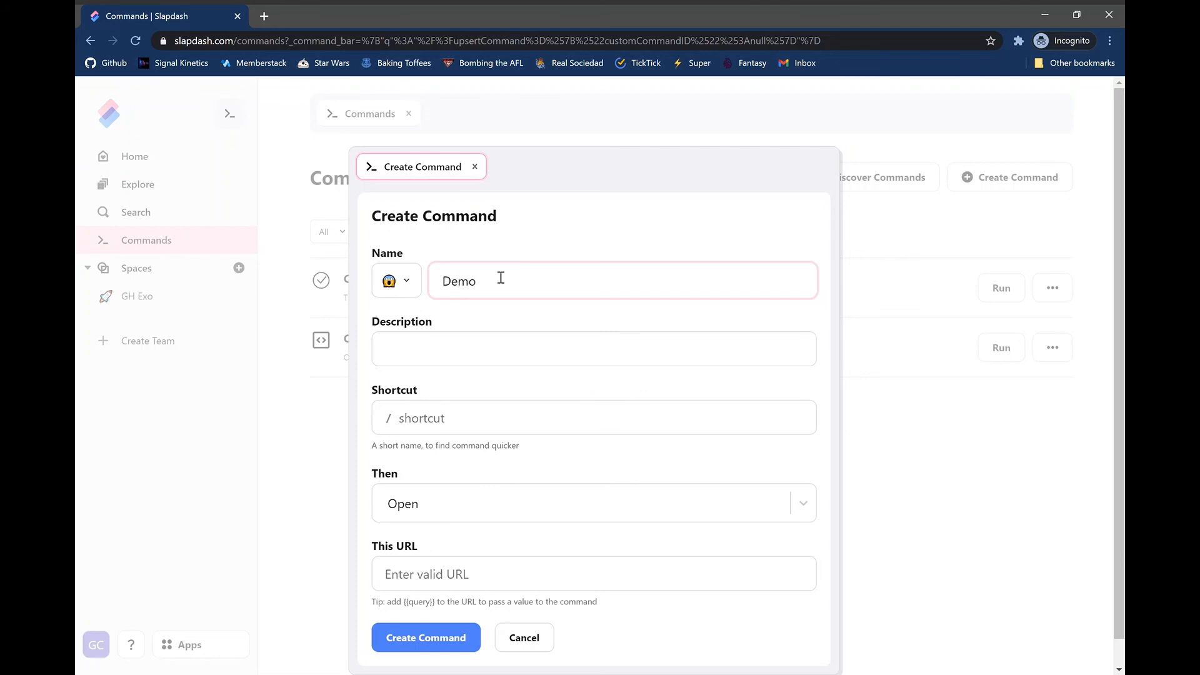
type("This is a demo")
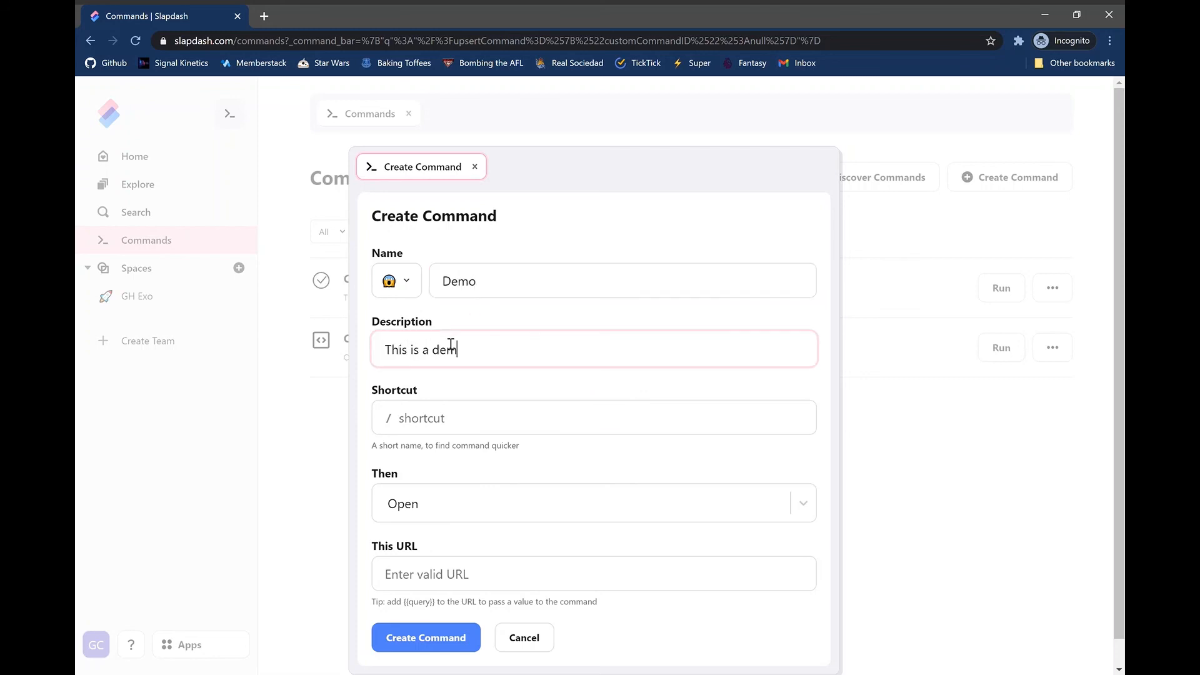
type("demo")
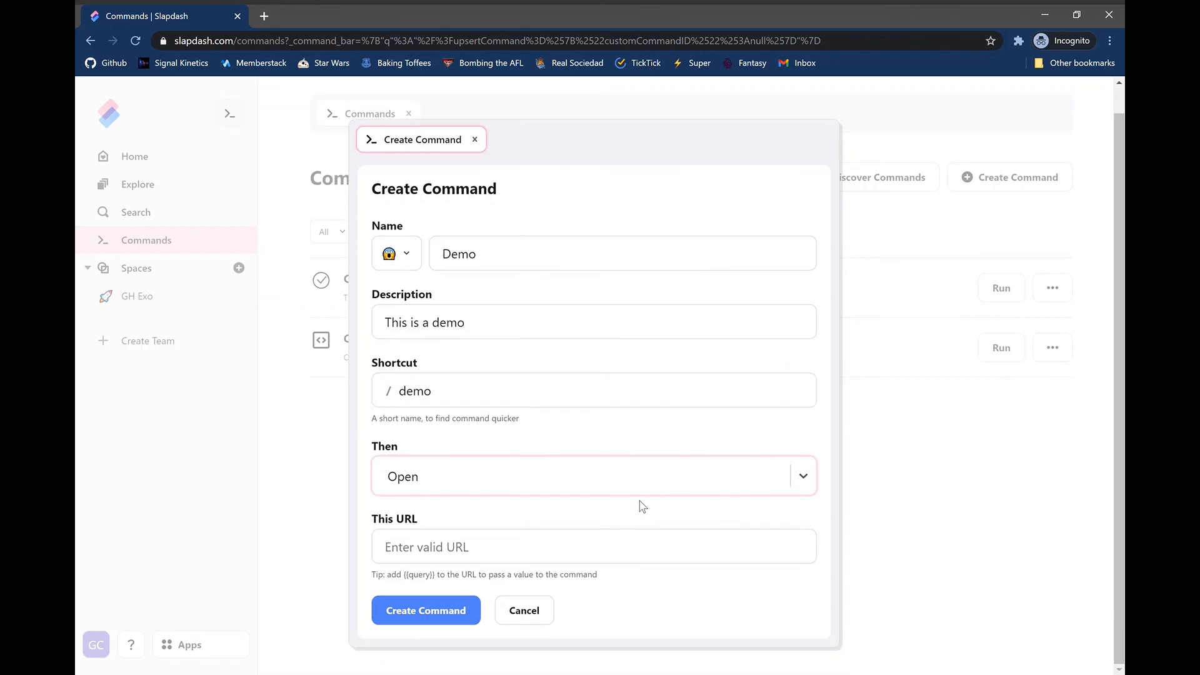
left_click(592, 476)
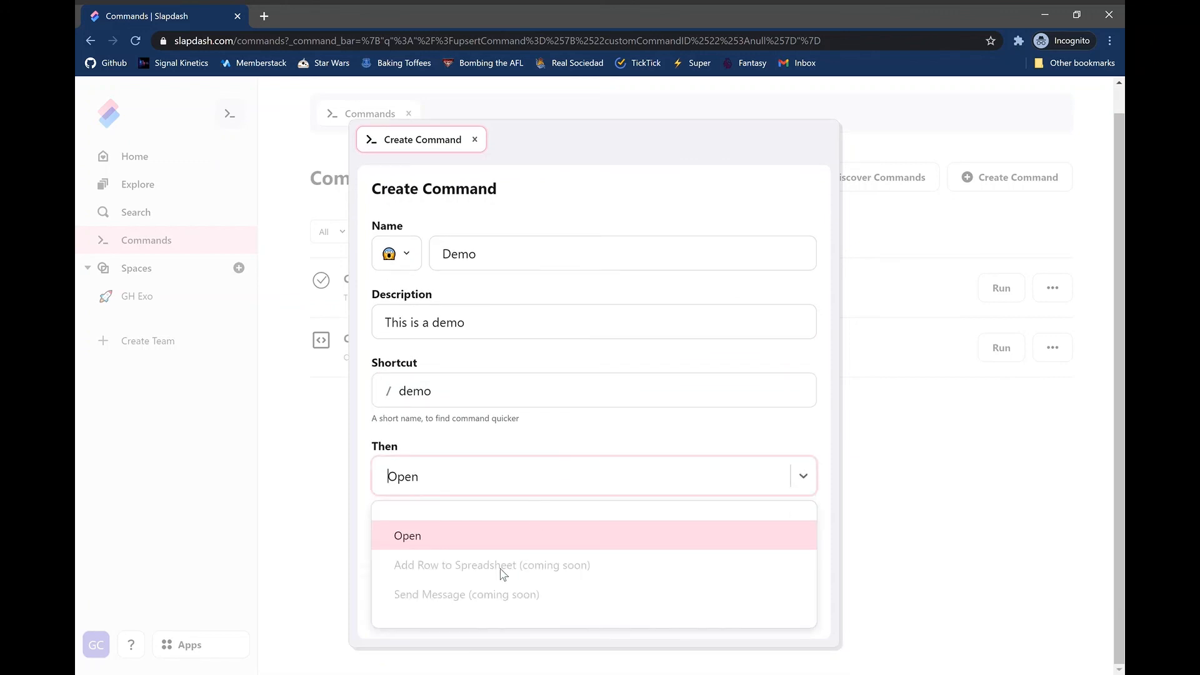
left_click(407, 535)
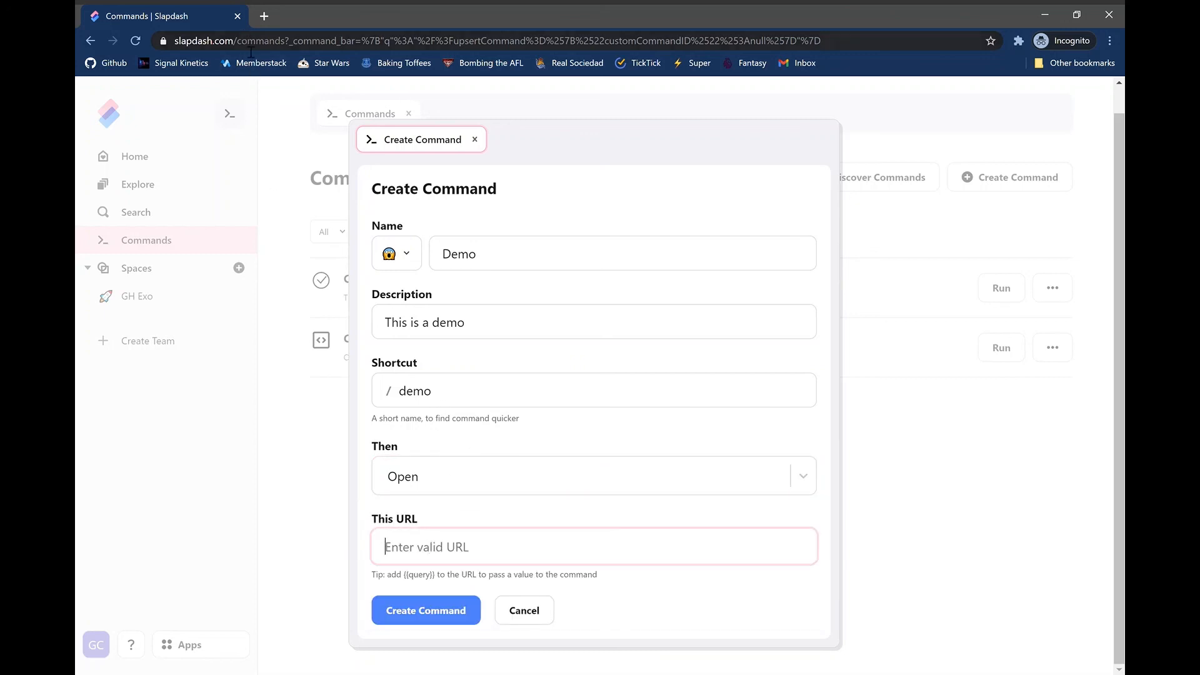
mouse_move(260, 83)
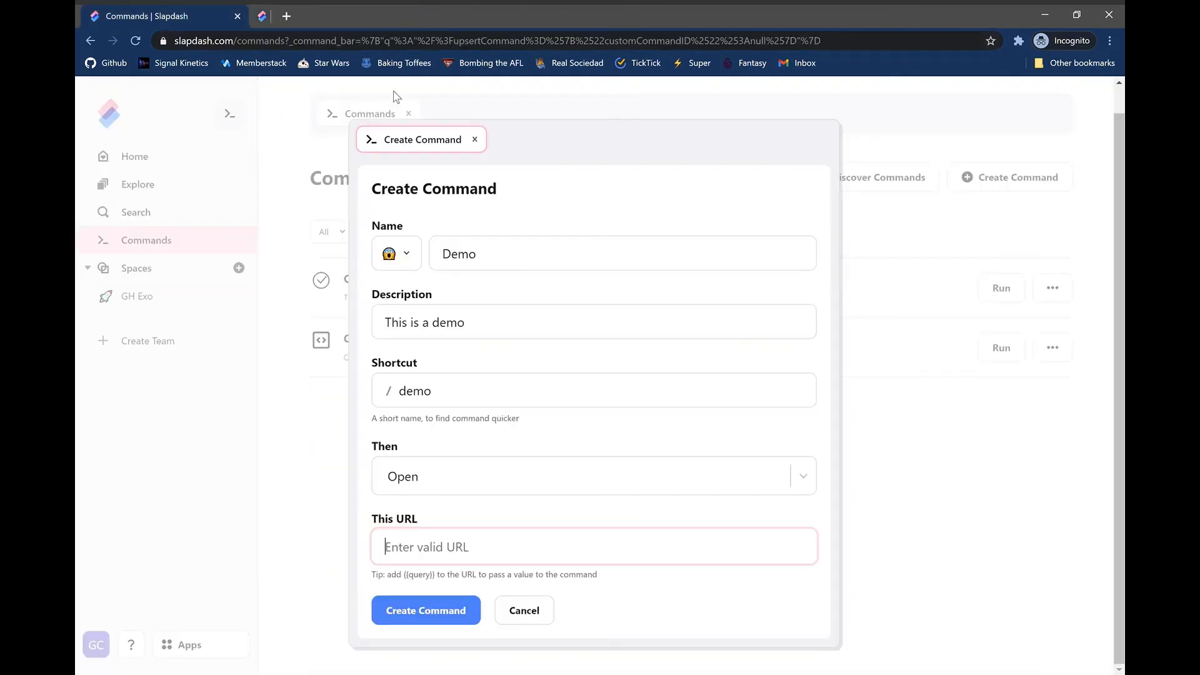
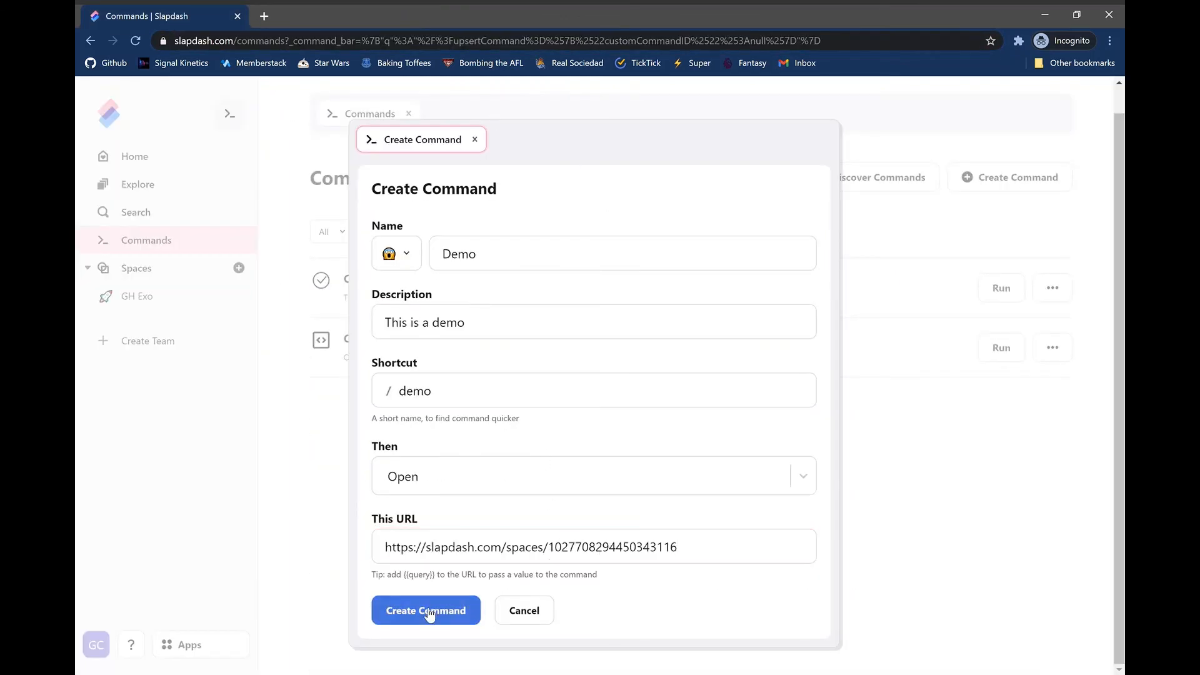
left_click(425, 610)
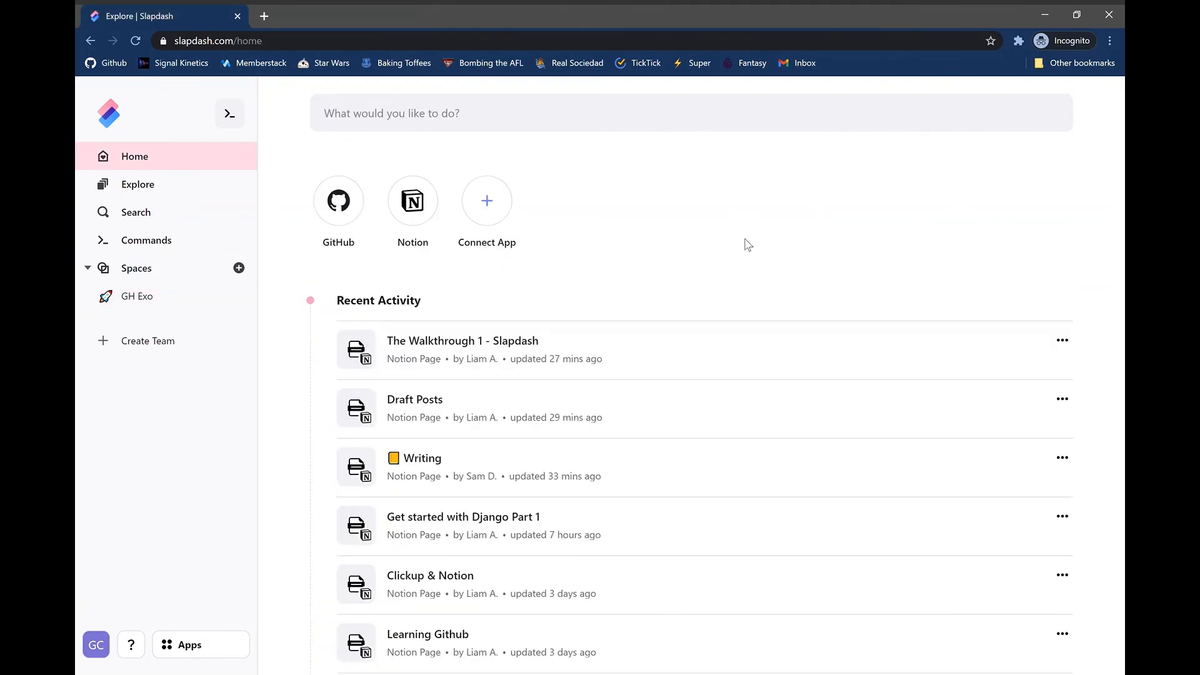
mouse_move(269, 412)
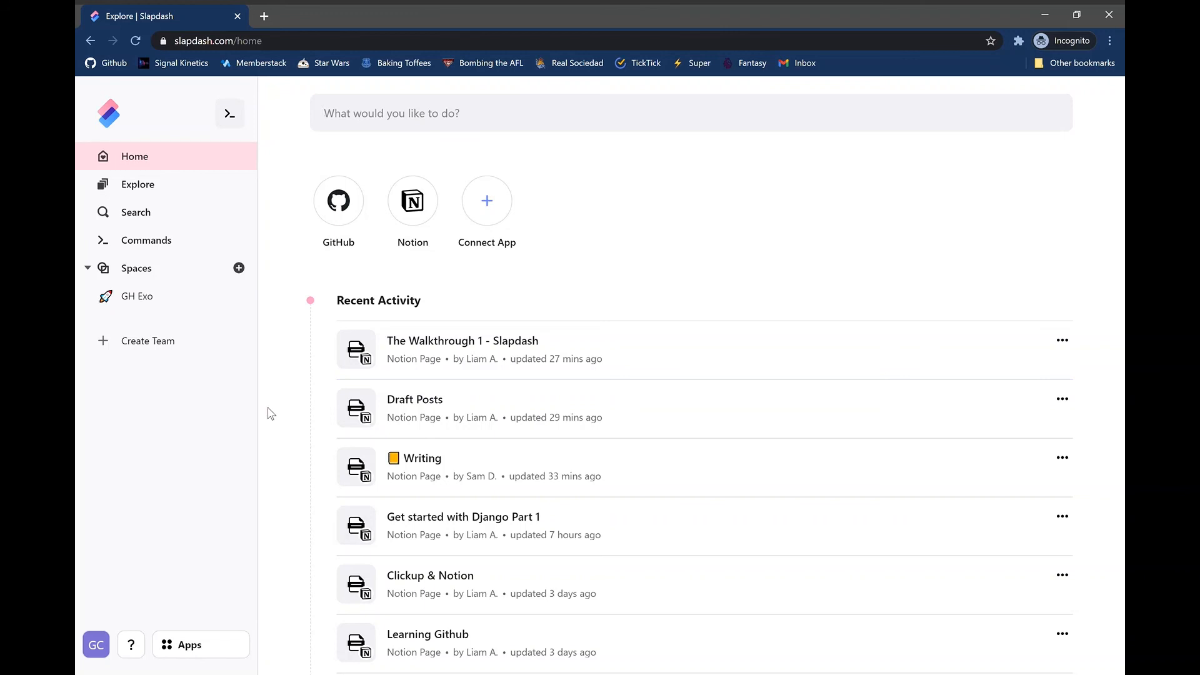
Focus the Home page's 'What would you like to do?' command bar to run a command.
left_click(393, 112)
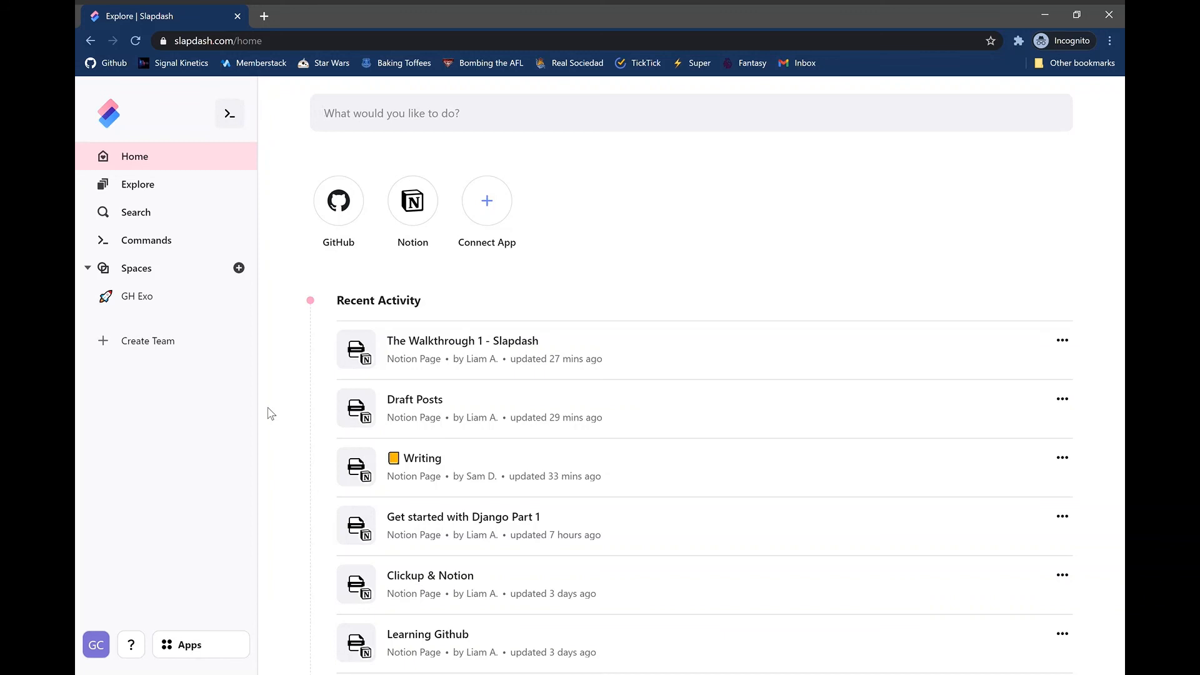
left_click(392, 112)
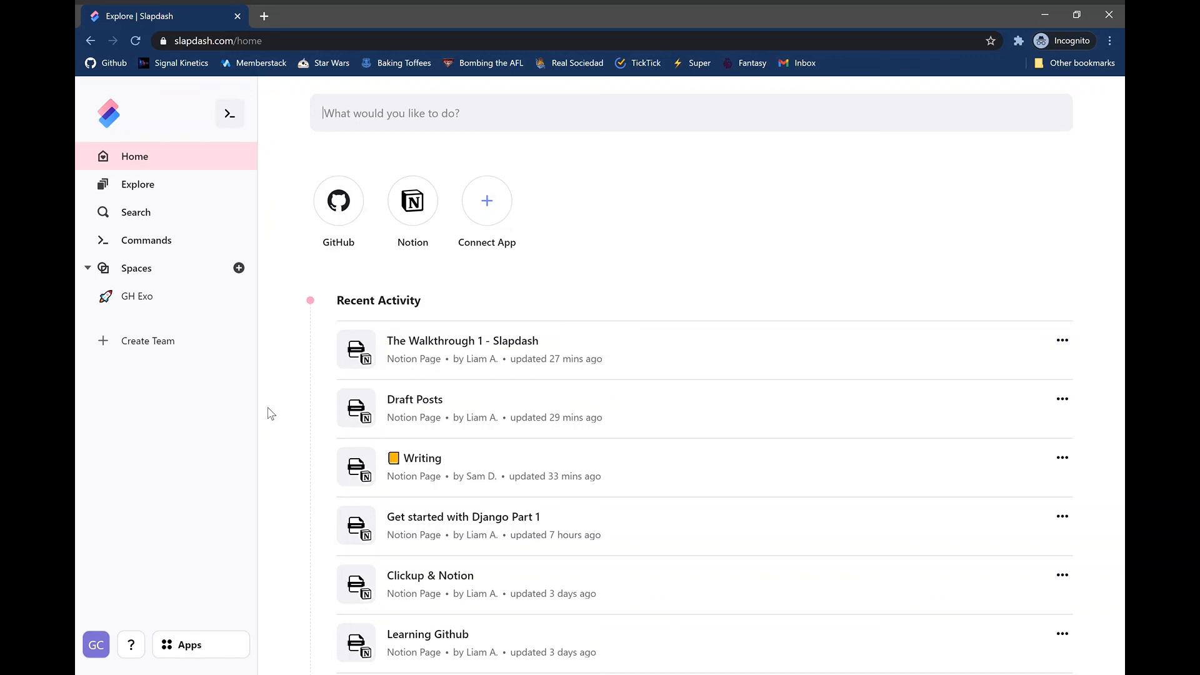
mouse_move(263, 555)
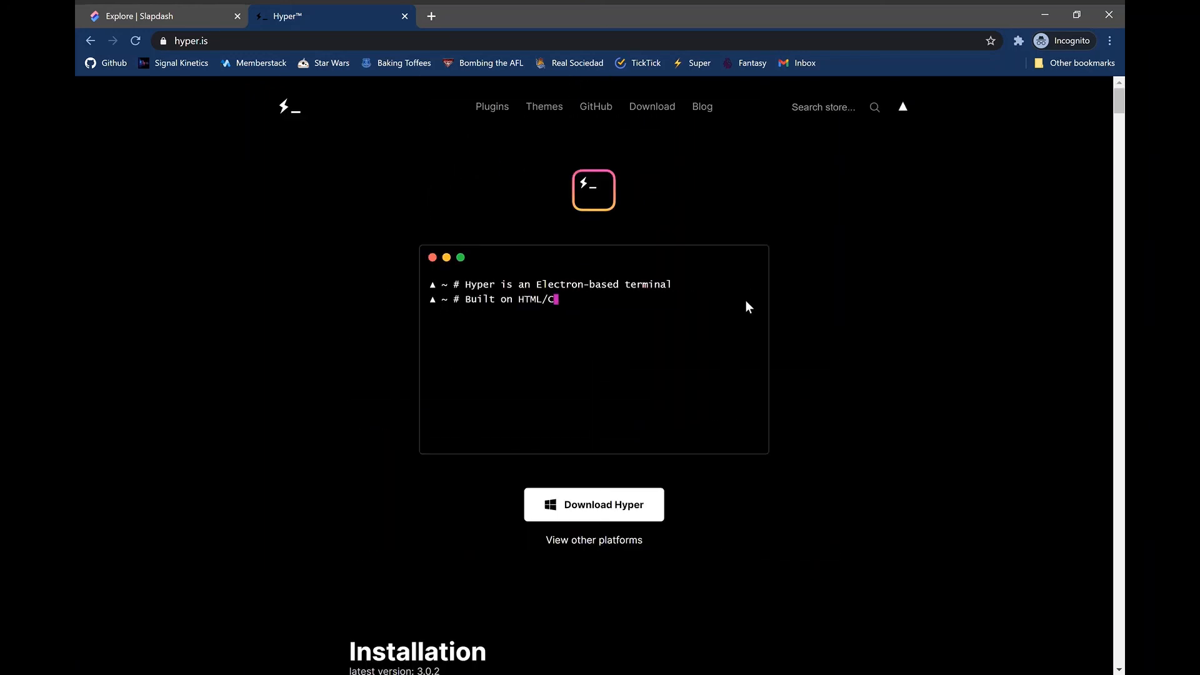
scroll("down", 3)
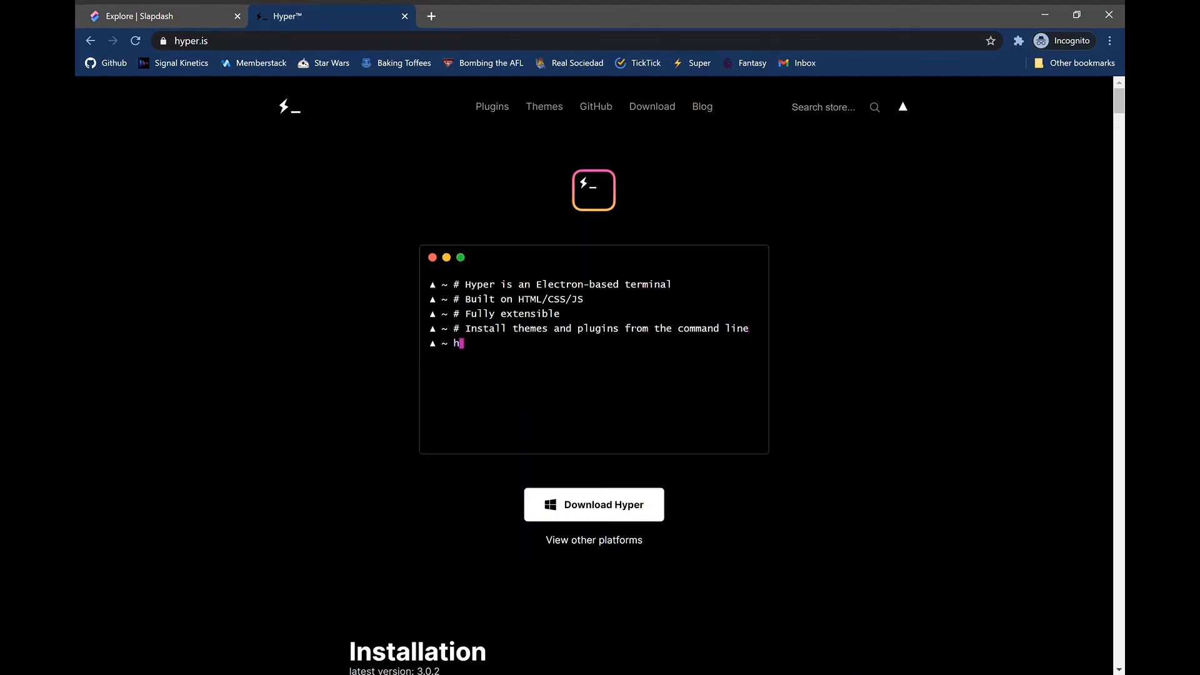
type("yper i hyper-rose-pine")
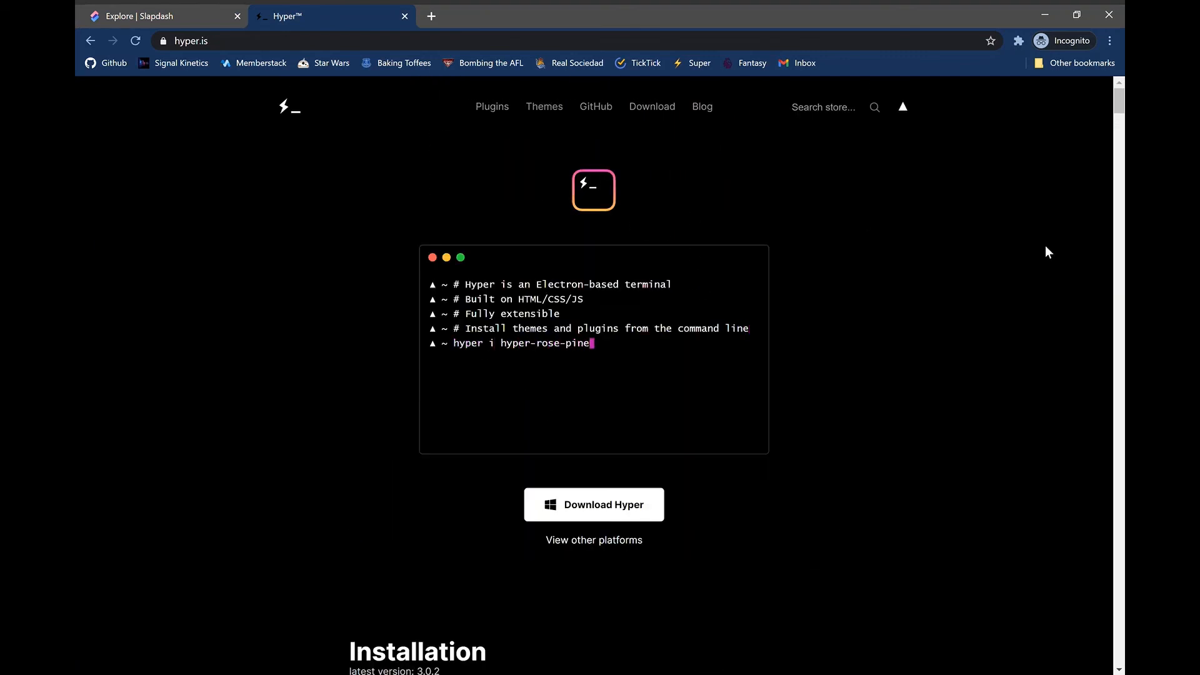